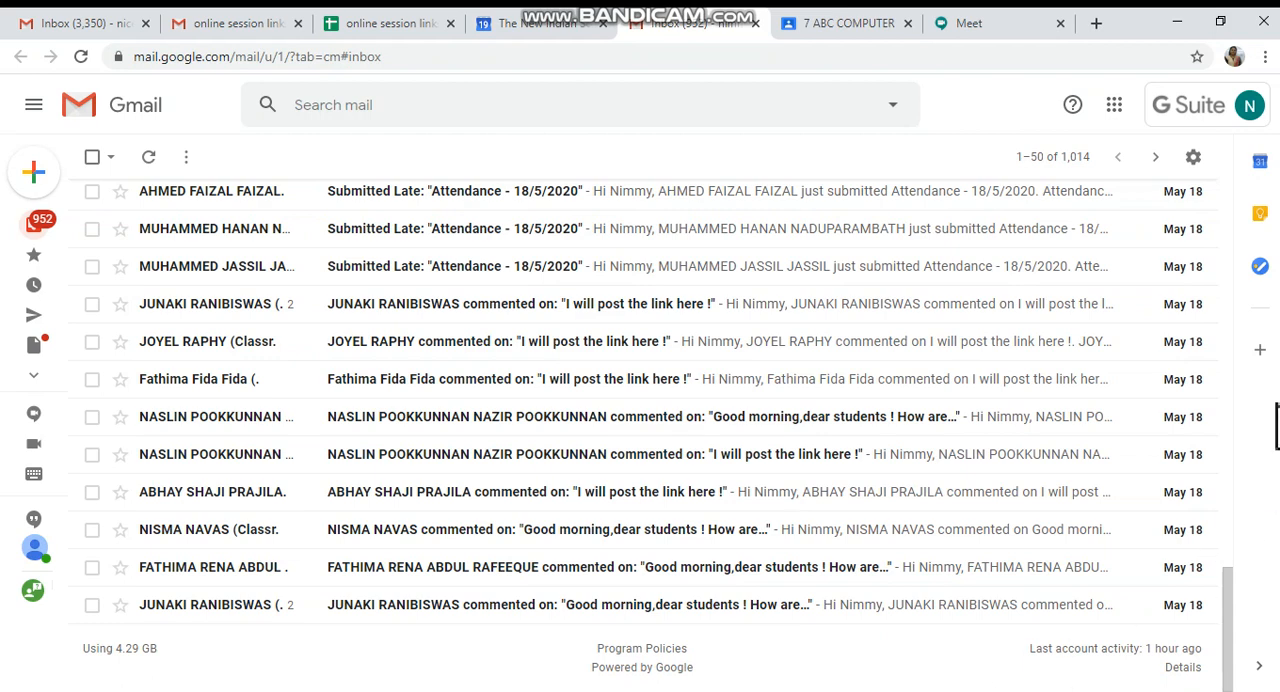
mouse_move(1112, 104)
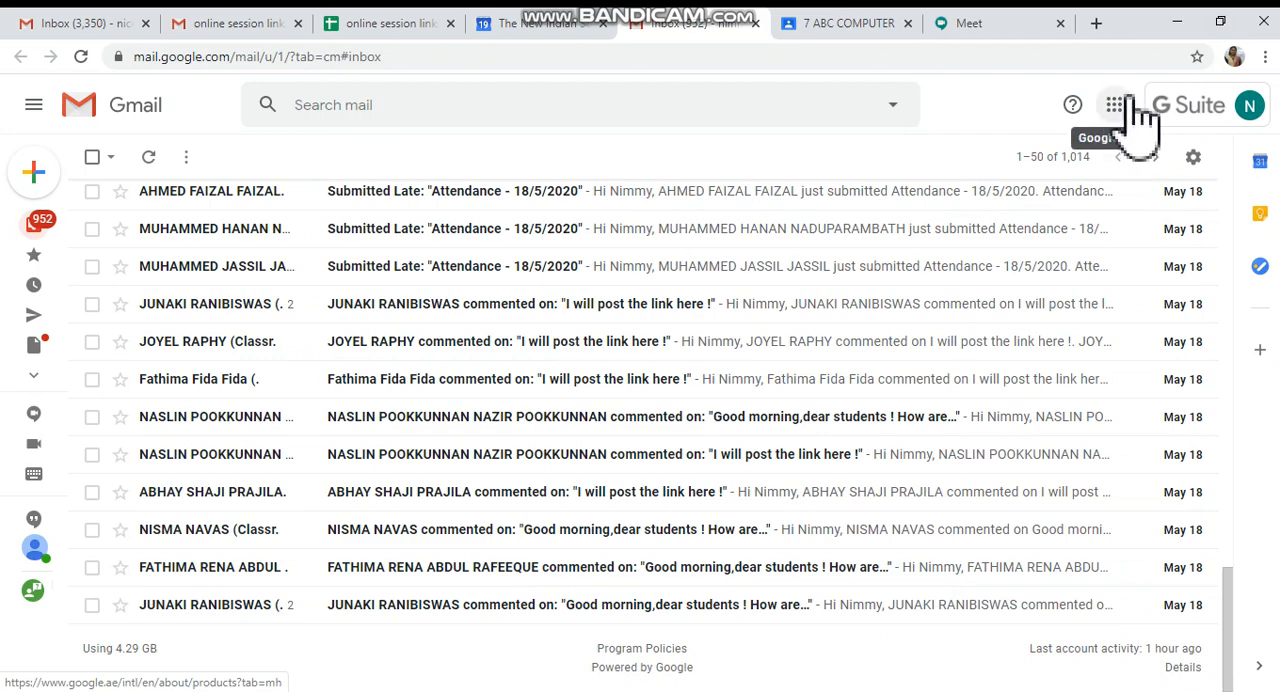
Step: Switch from Gmail to Google Calendar via the Google apps grid
left_click(1112, 104)
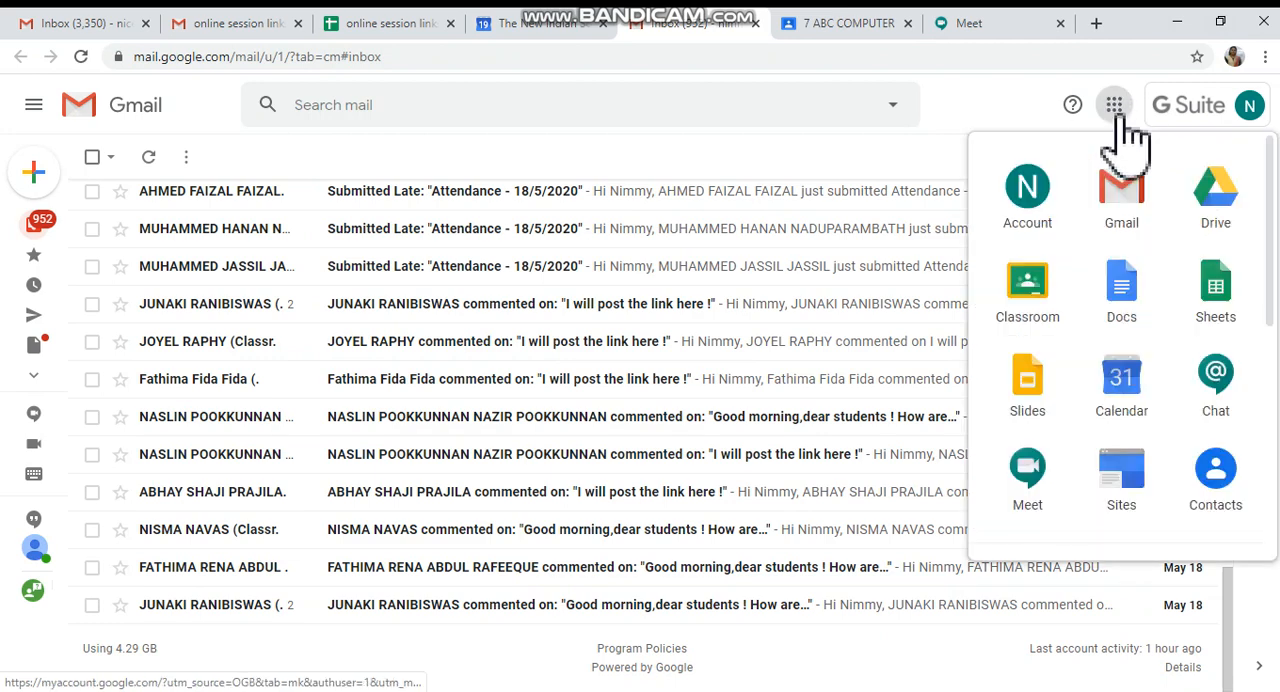
mouse_move(1090, 360)
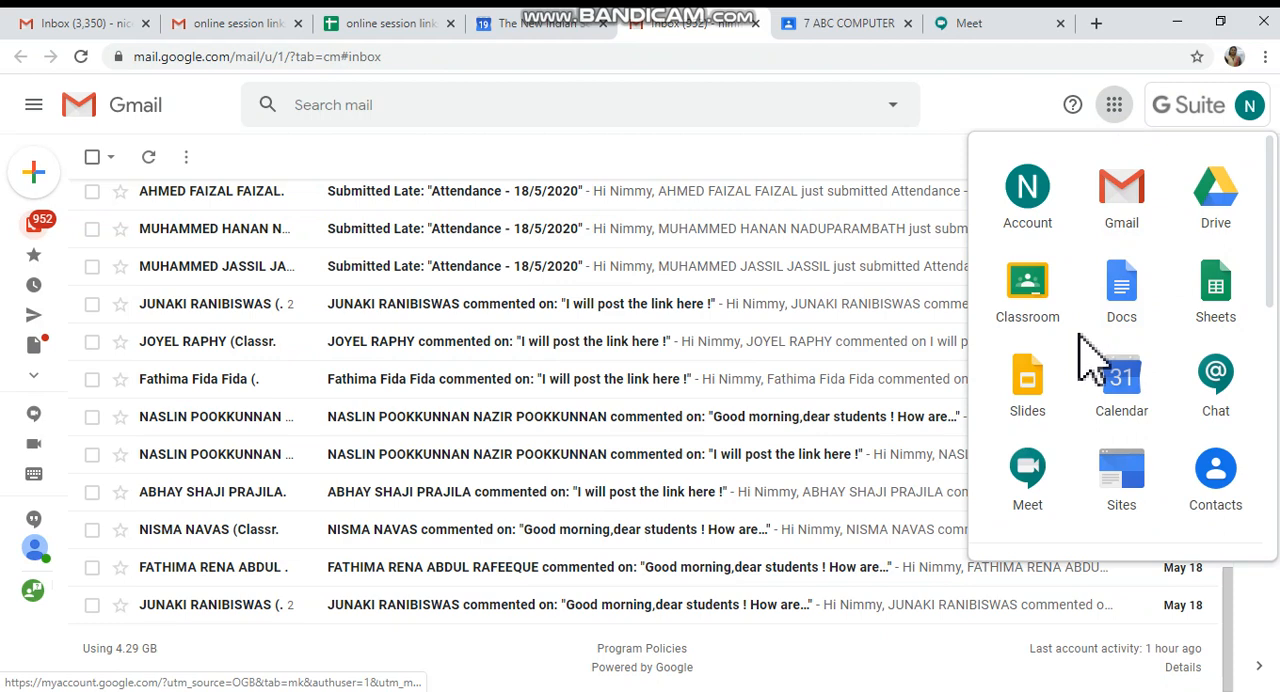
left_click(1120, 380)
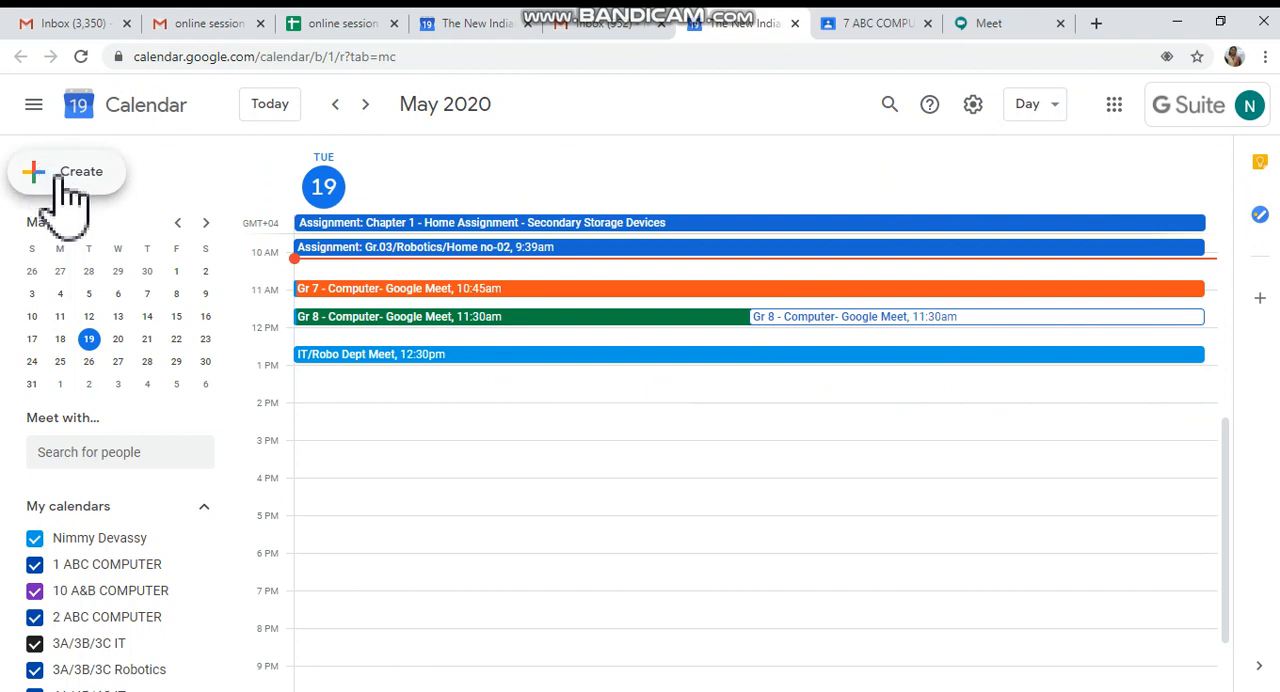
mouse_move(156, 244)
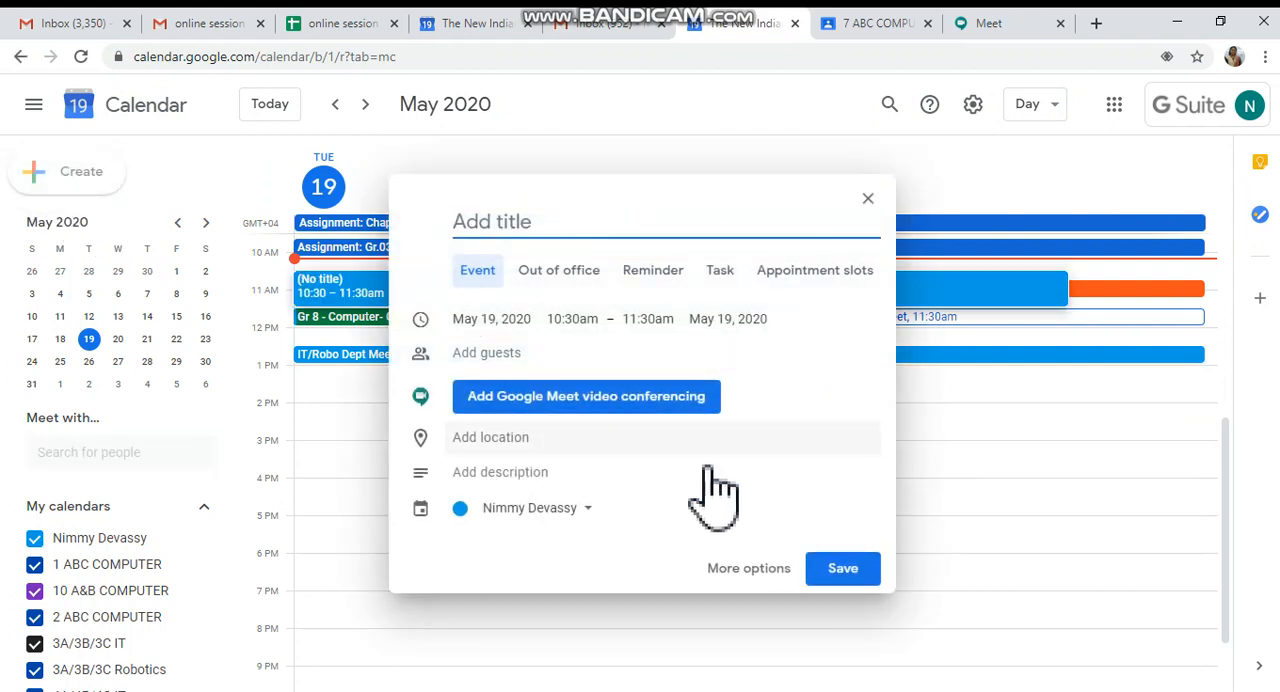
mouse_move(748, 596)
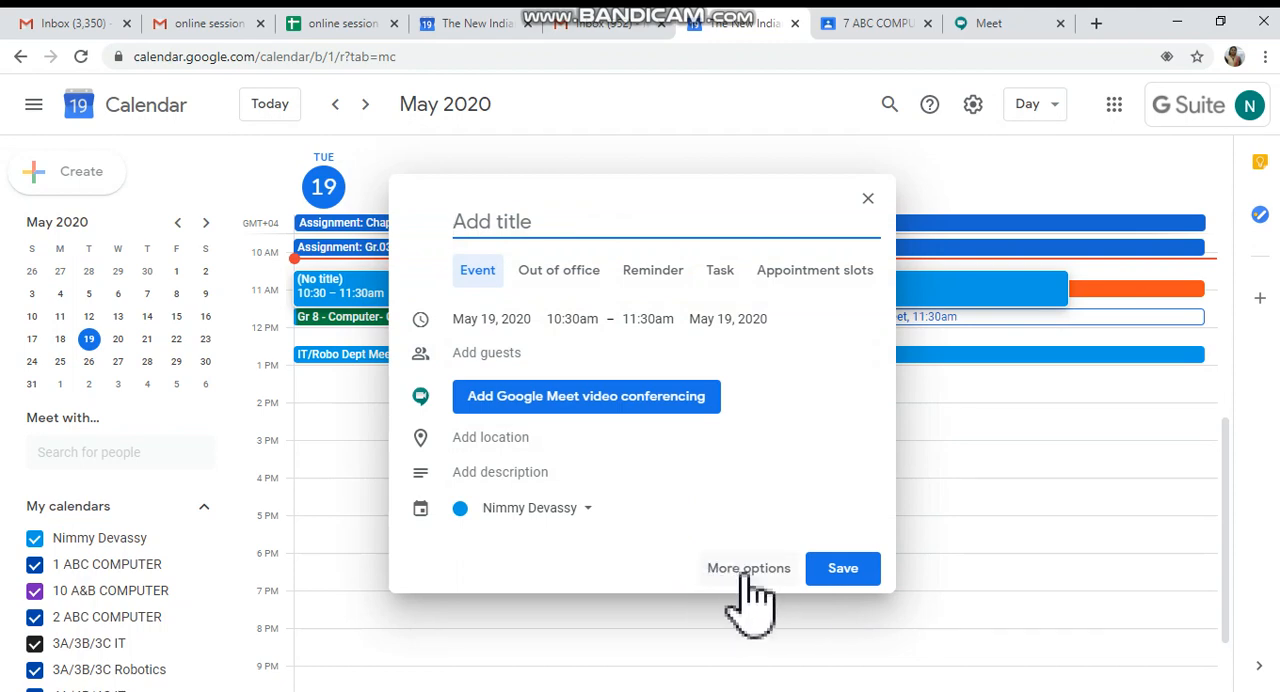
Step: Expand the new event's full details and title it 'STAFF MEETING'
left_click(748, 568)
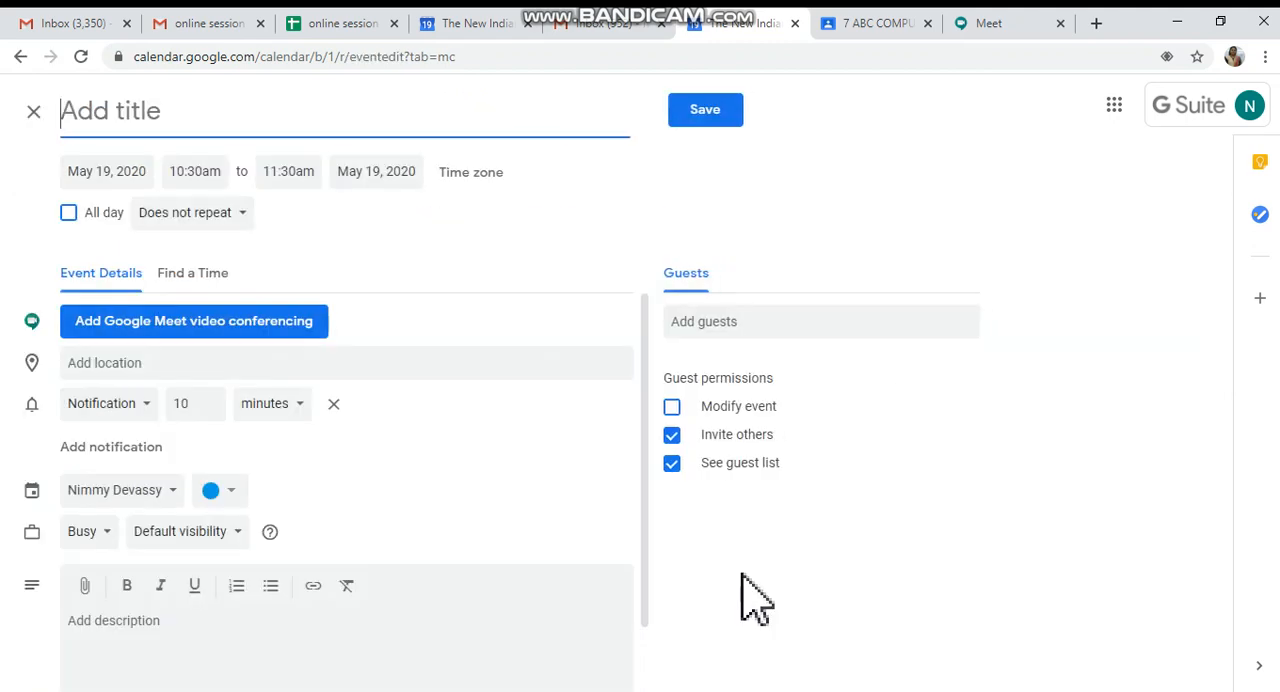
left_click(184, 110)
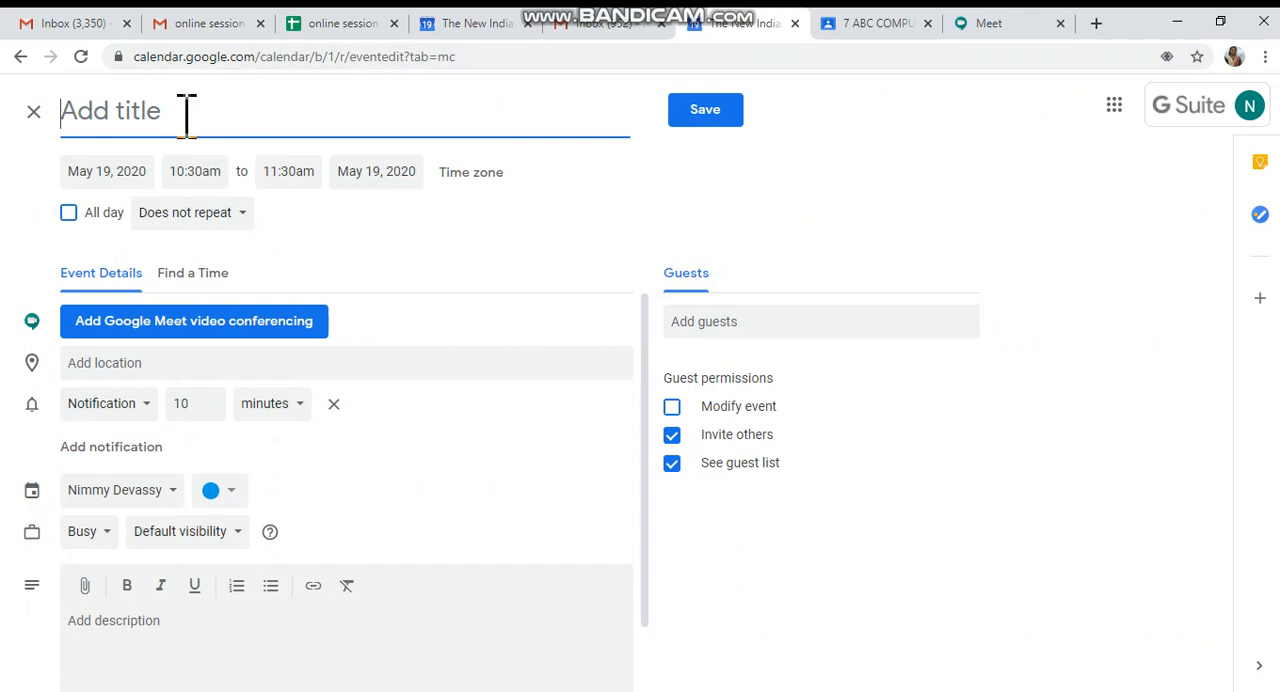
type("STAFF")
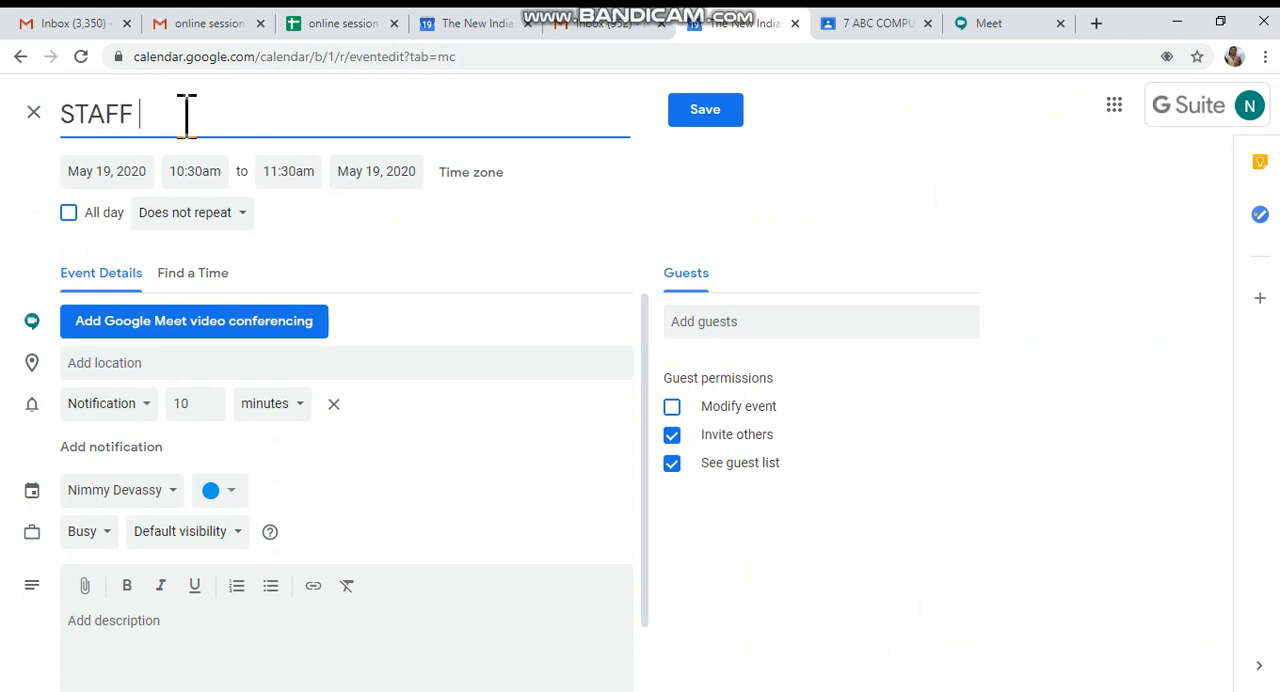
type("MEETING")
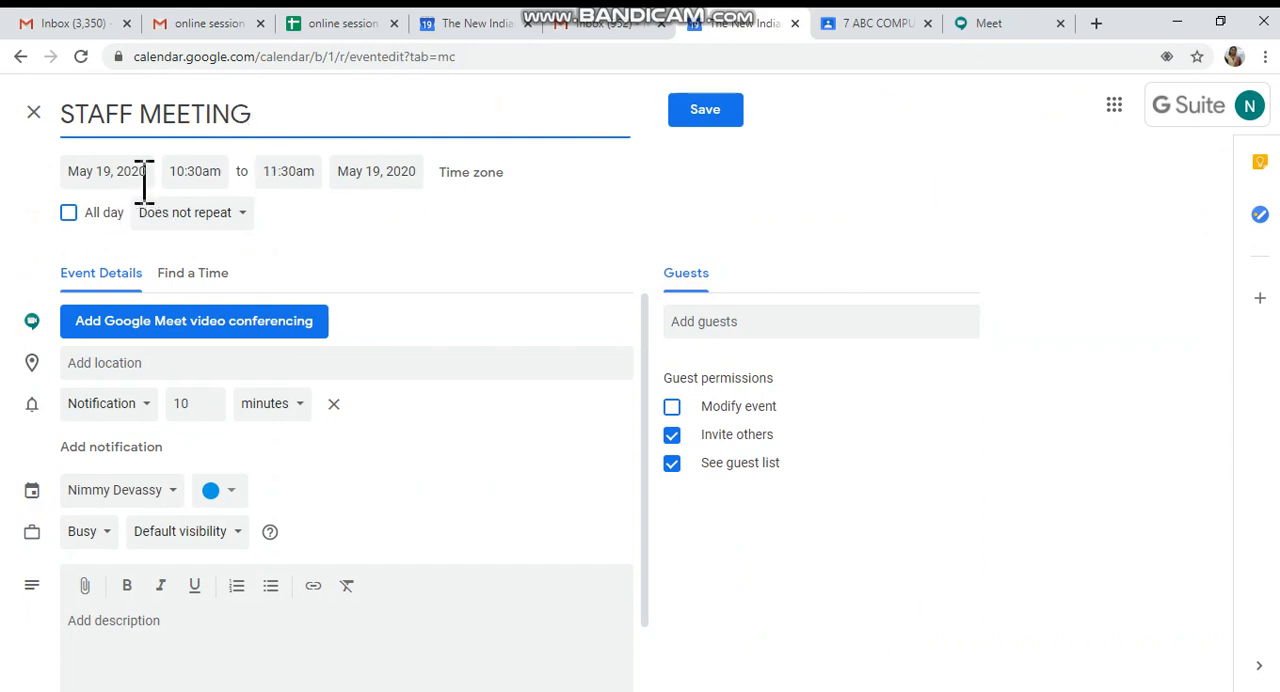
Step: Bring up the start-date picker to move STAFF MEETING to May 22, 2020
left_click(106, 172)
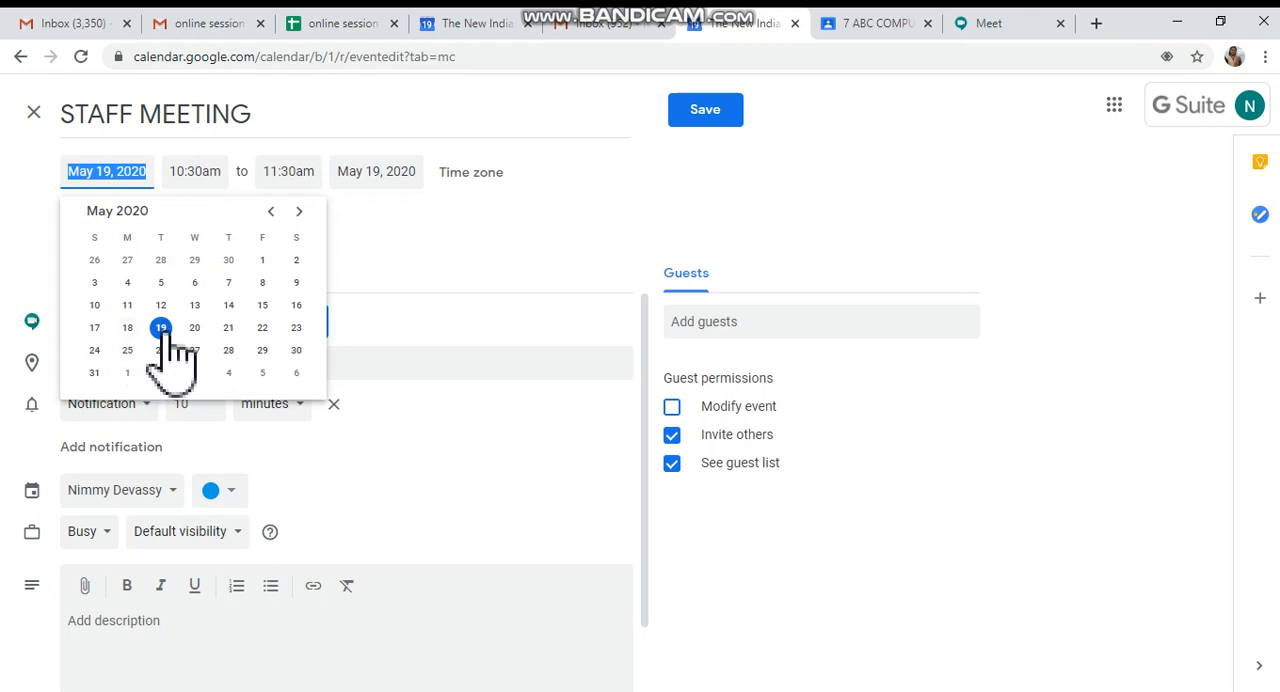
mouse_move(244, 340)
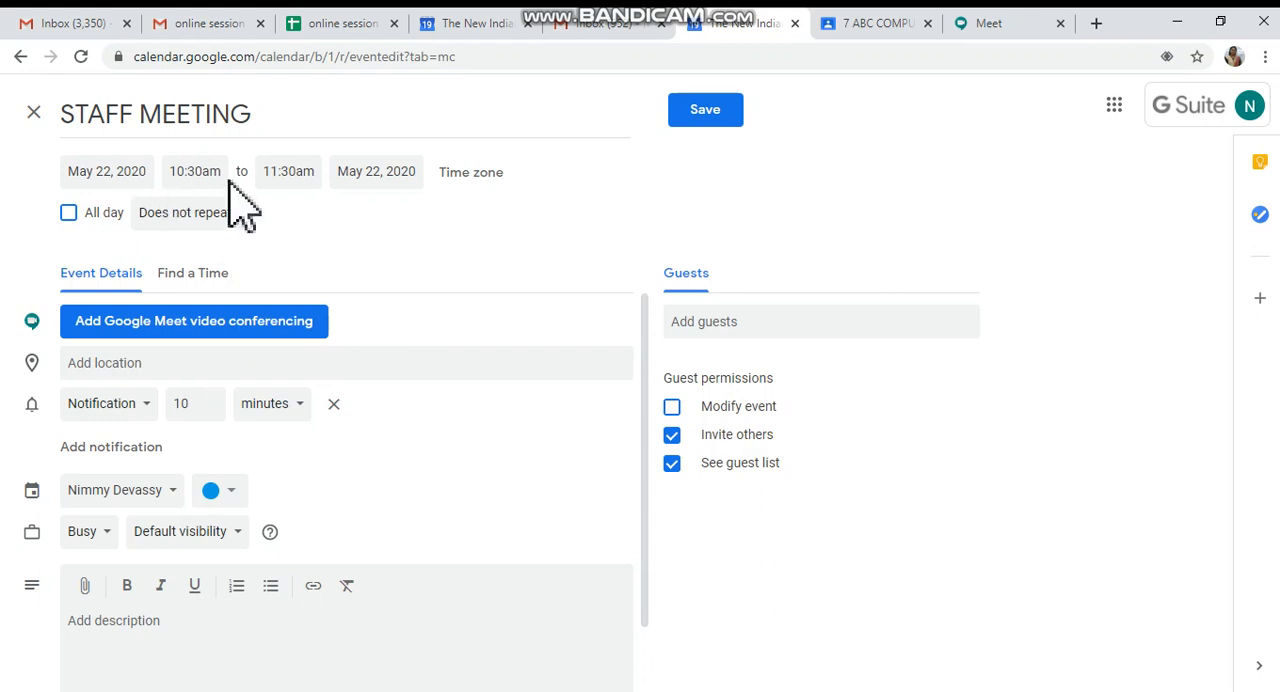
mouse_move(290, 230)
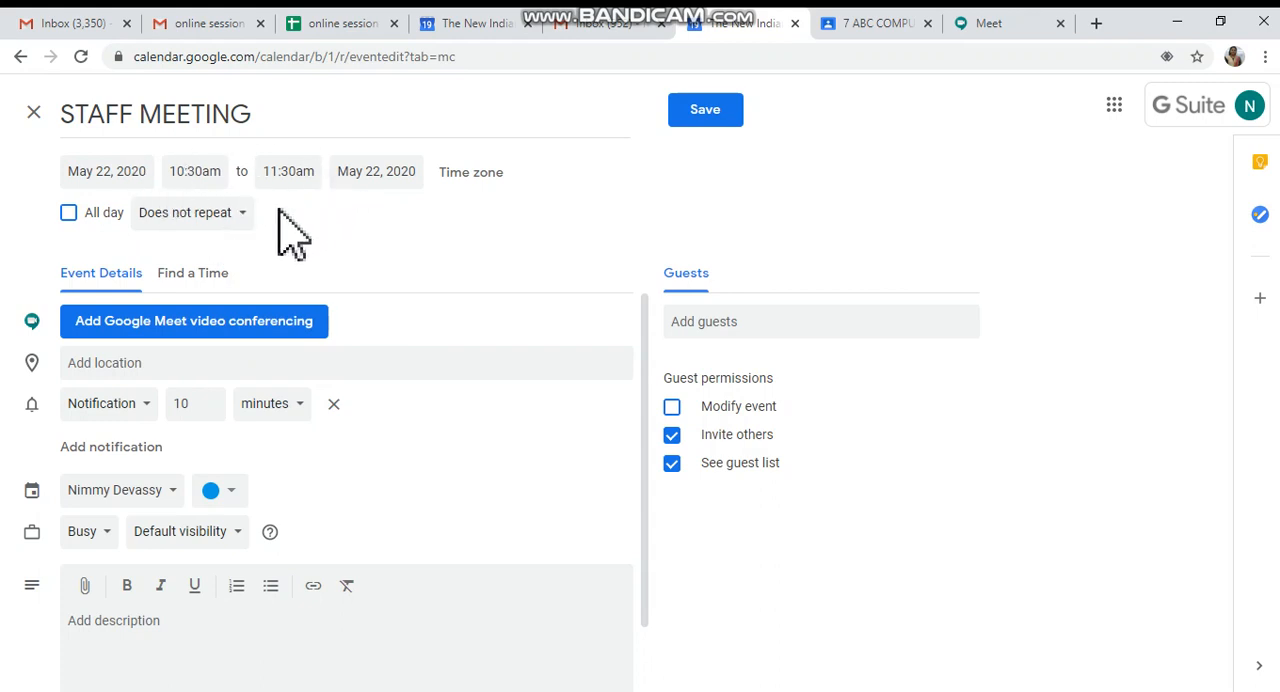
mouse_move(250, 240)
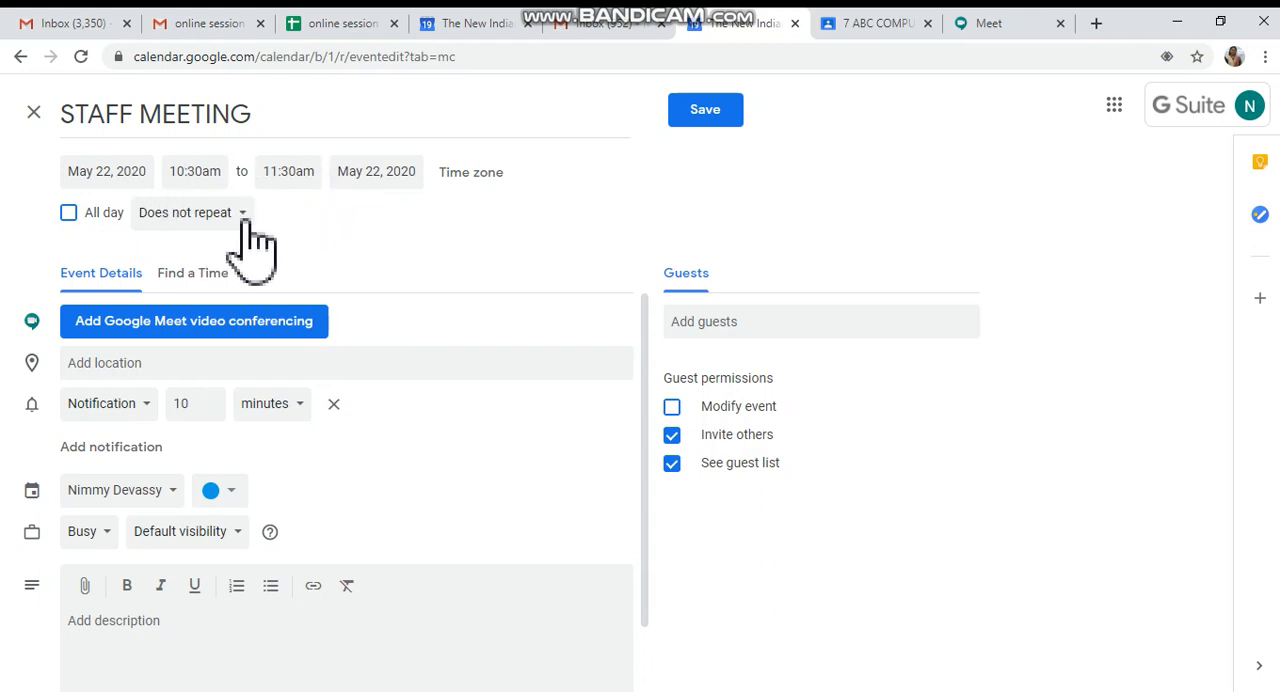
left_click(184, 212)
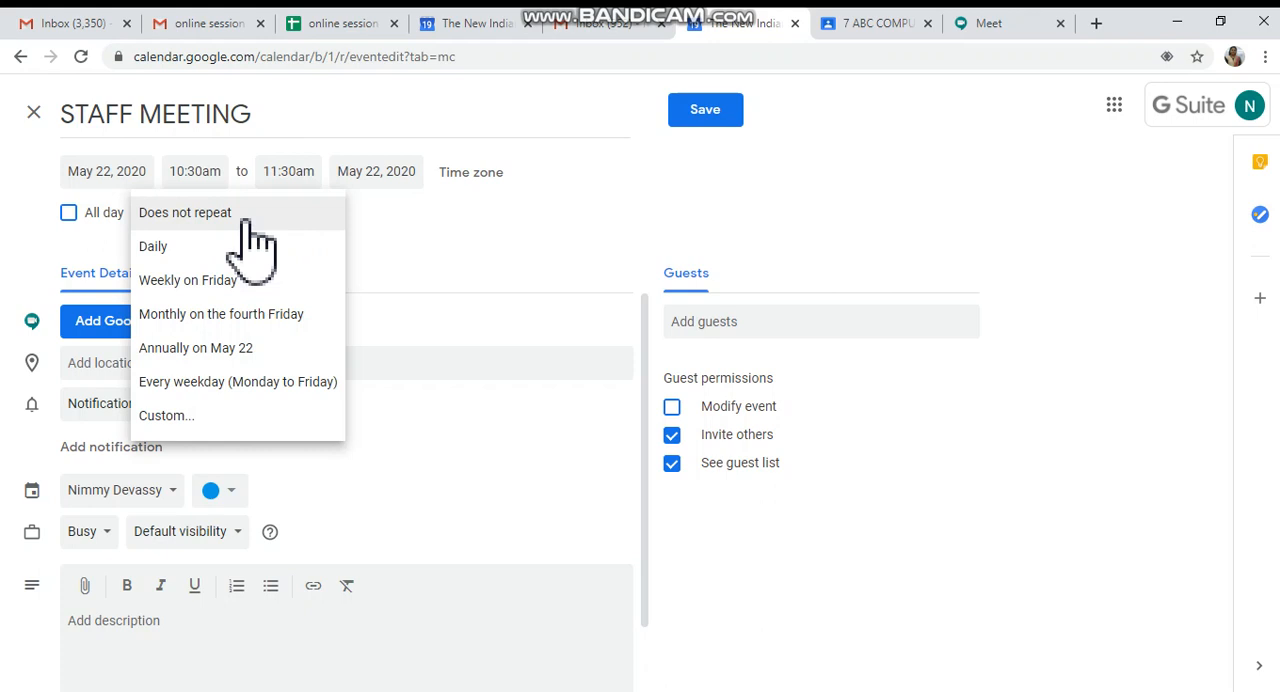
mouse_move(216, 290)
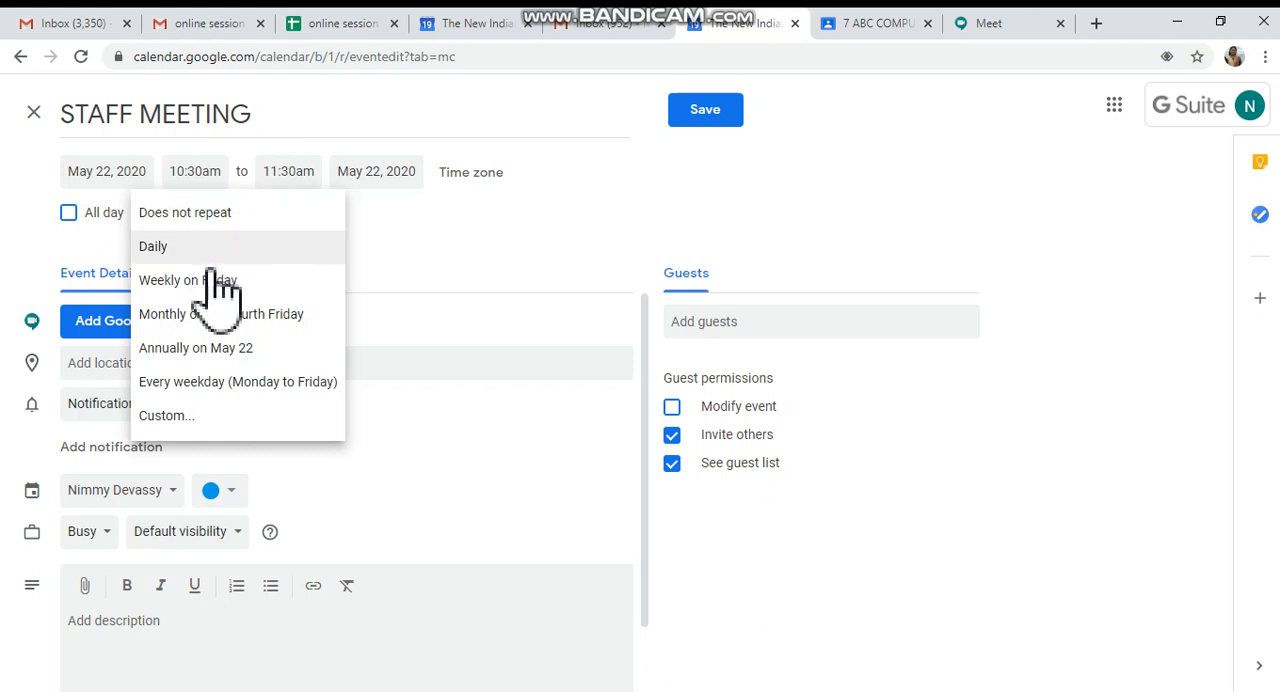
mouse_move(222, 270)
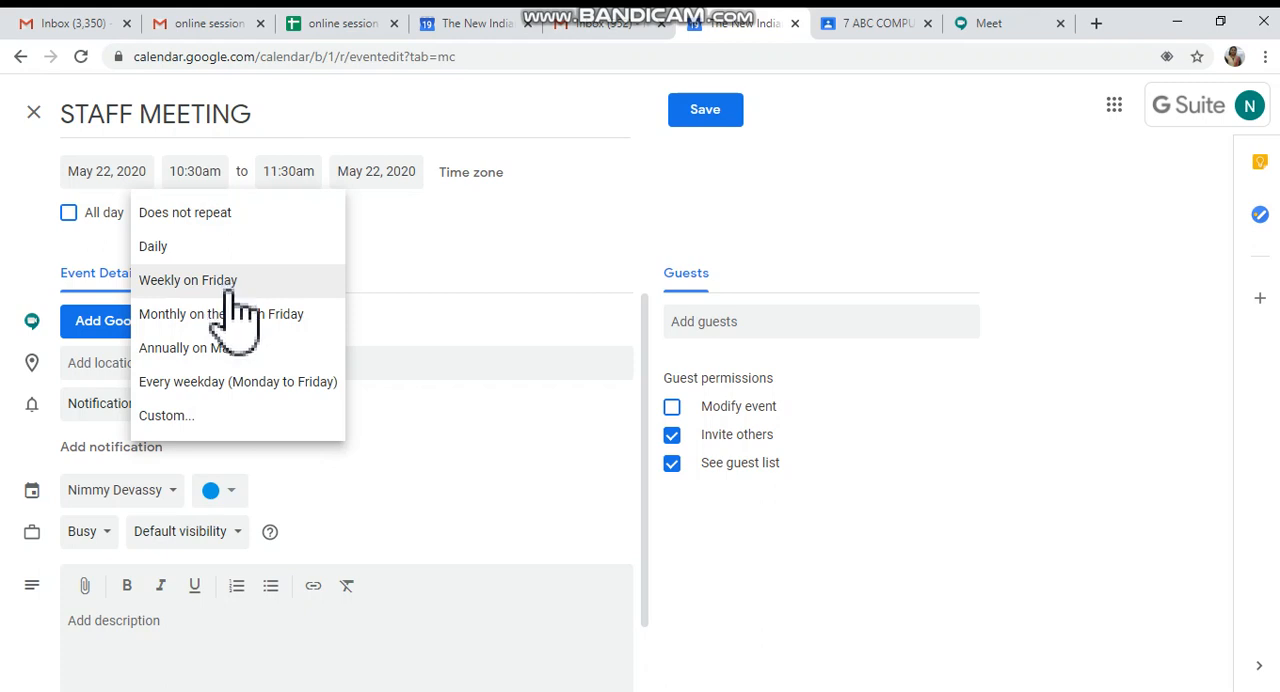
mouse_move(220, 346)
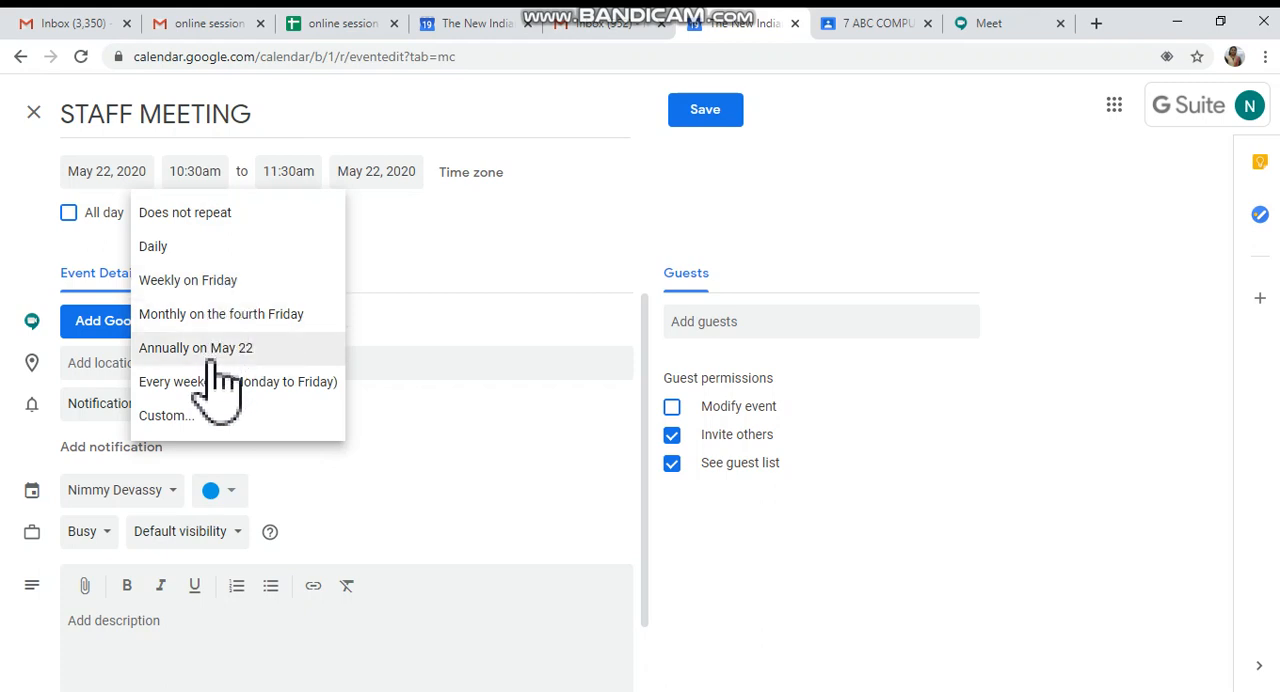
mouse_move(196, 416)
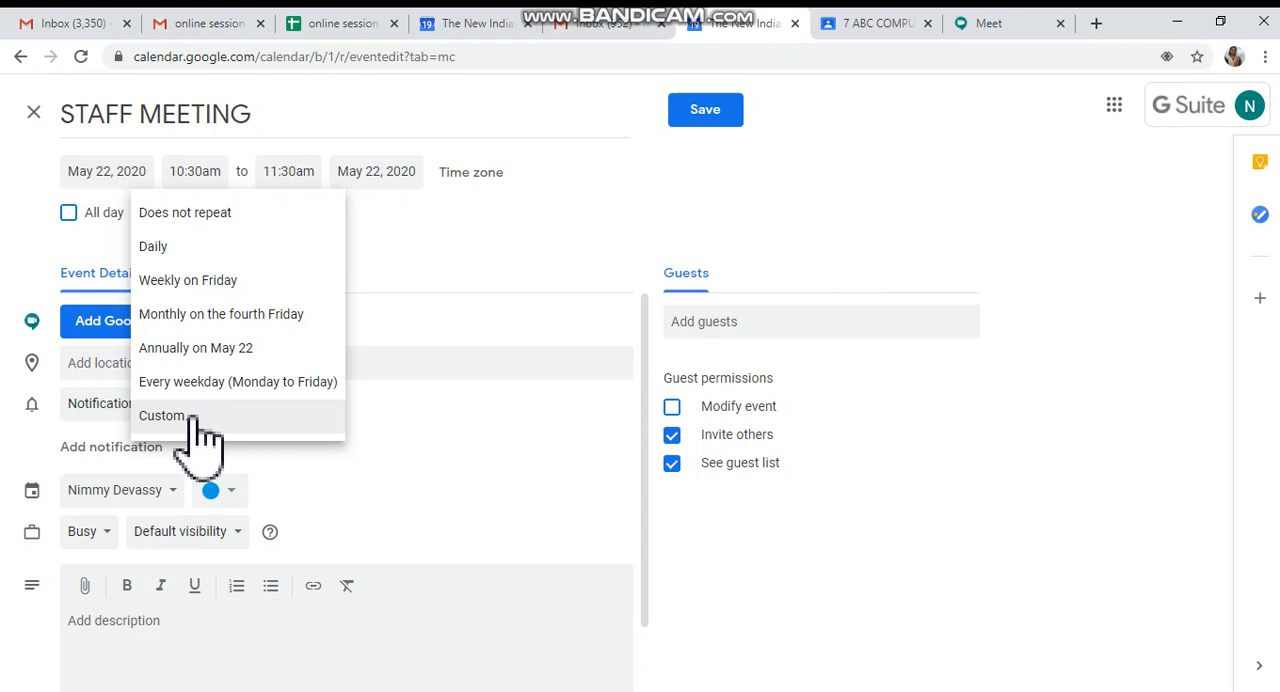
mouse_move(220, 280)
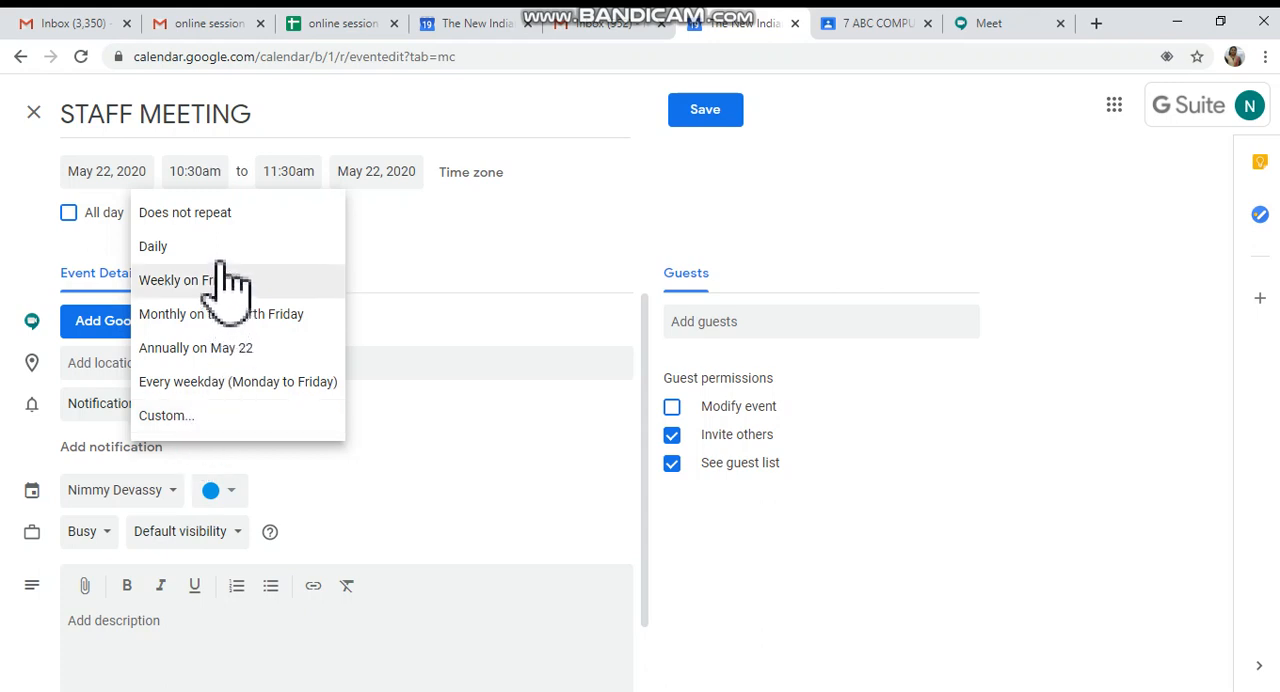
mouse_move(264, 230)
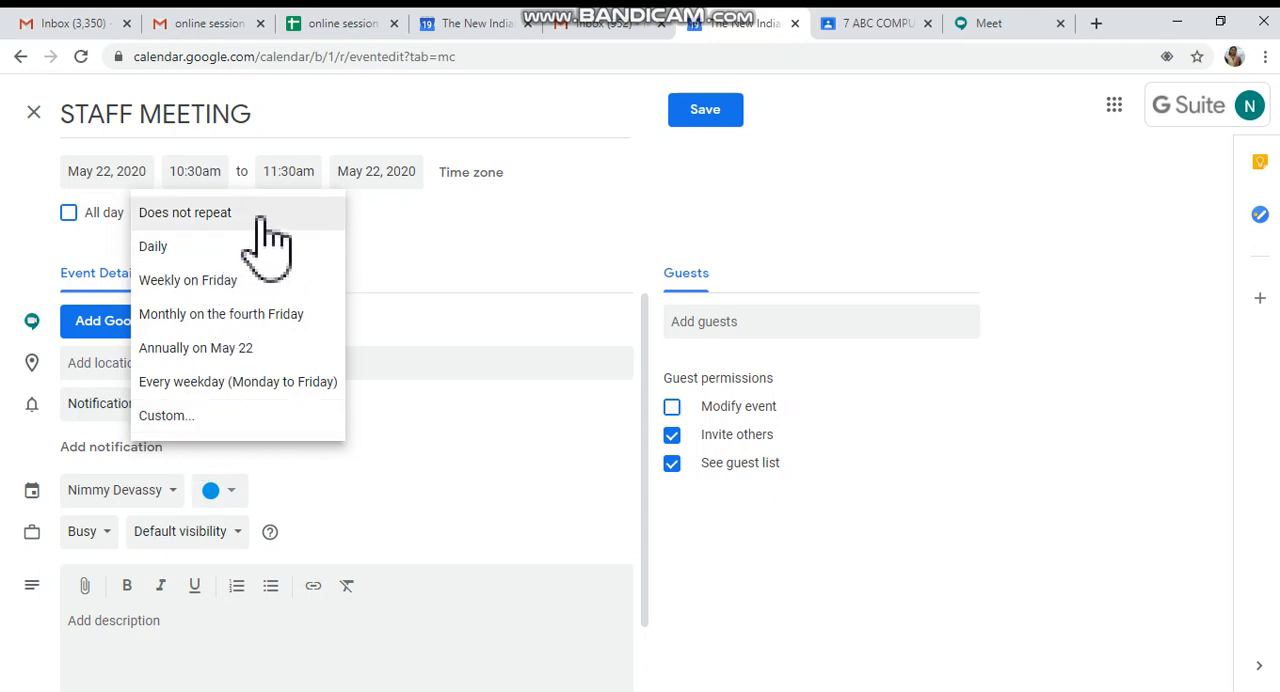
left_click(184, 212)
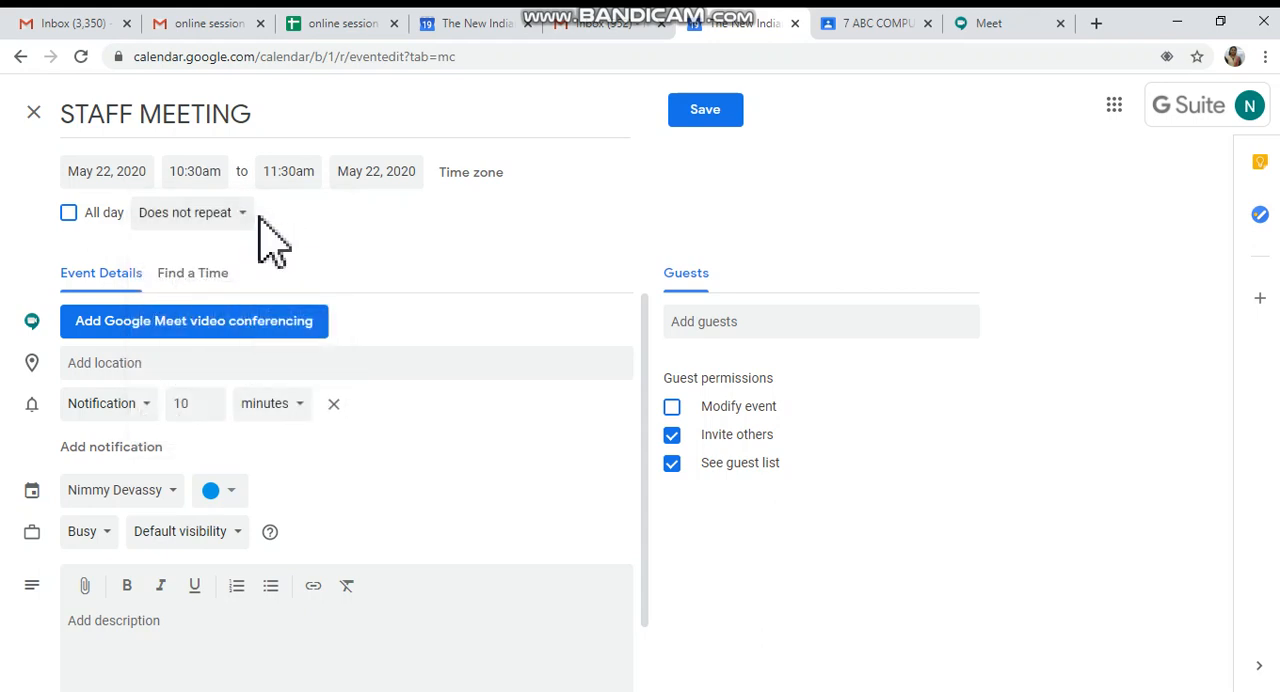
Step: Attach a Google Meet video conferencing link to the STAFF MEETING event
scroll("down", 3)
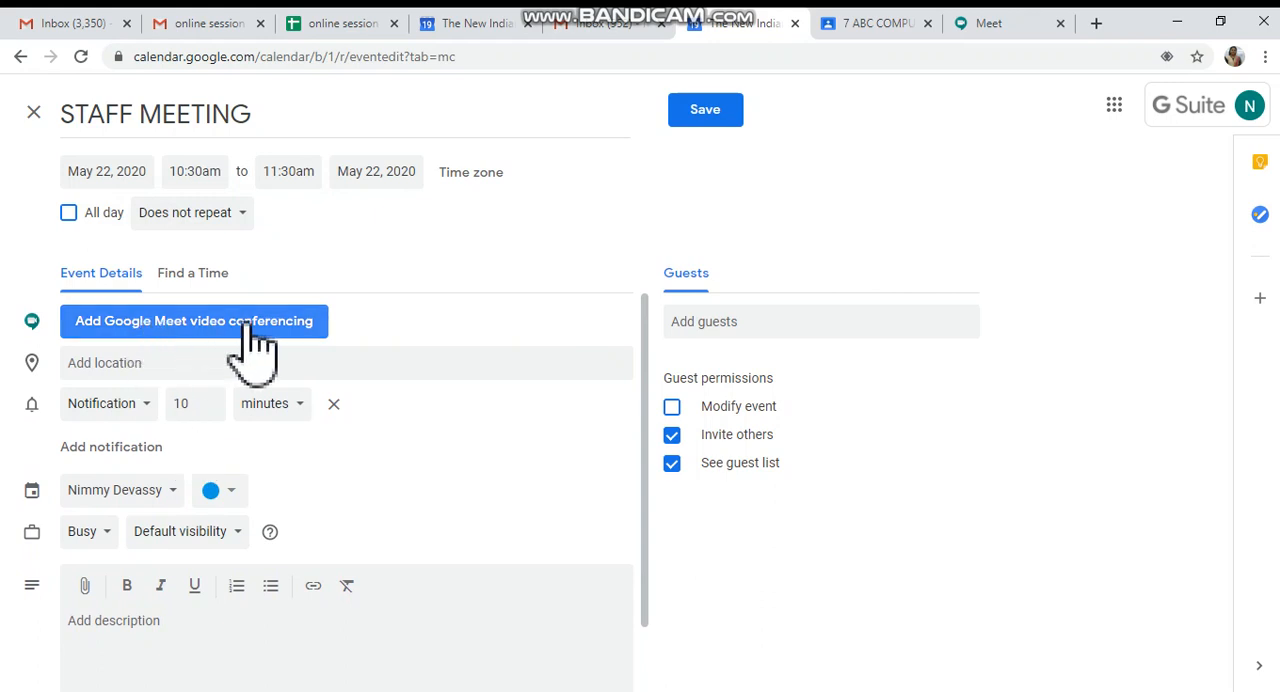
left_click(194, 320)
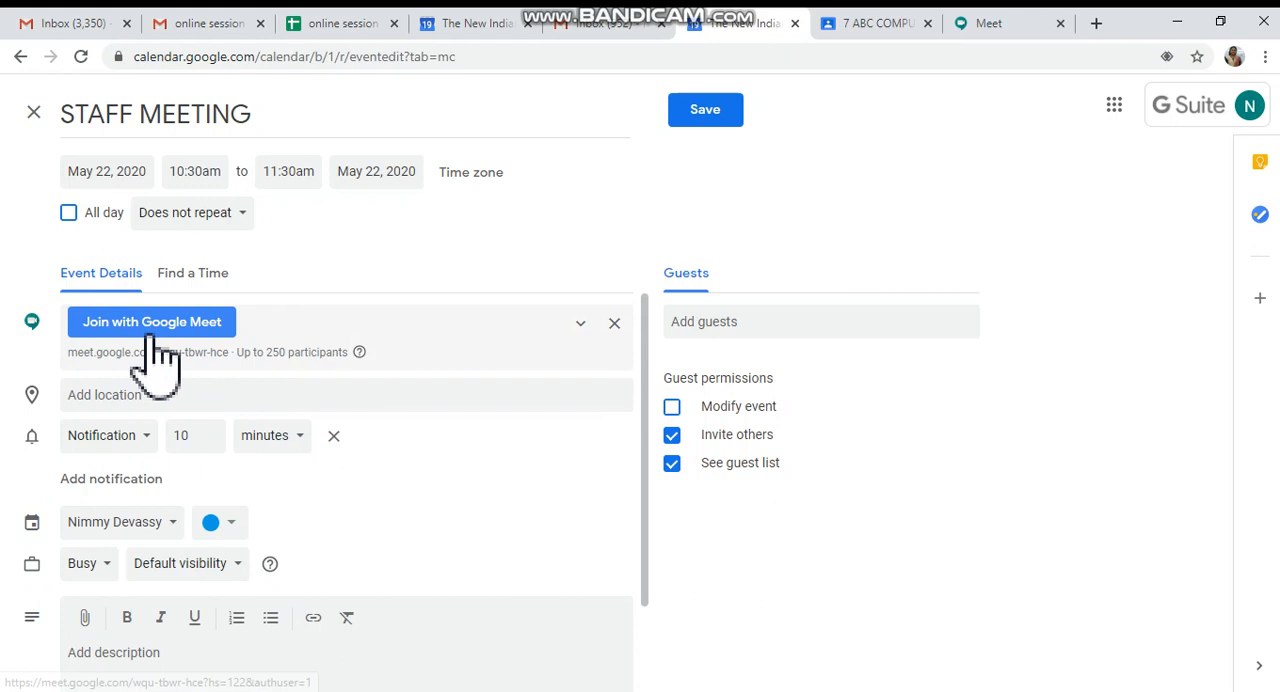
mouse_move(172, 376)
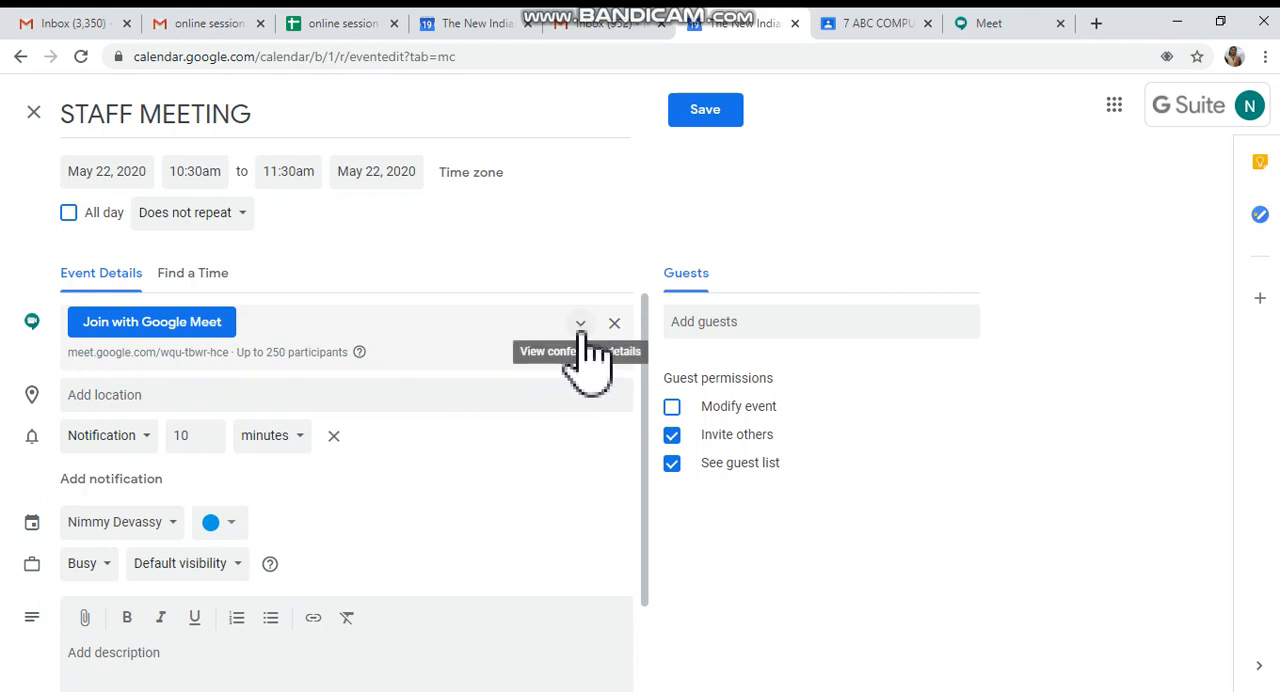
Step: Review the Meet joining details and meeting ID, then collapse them again
left_click(580, 322)
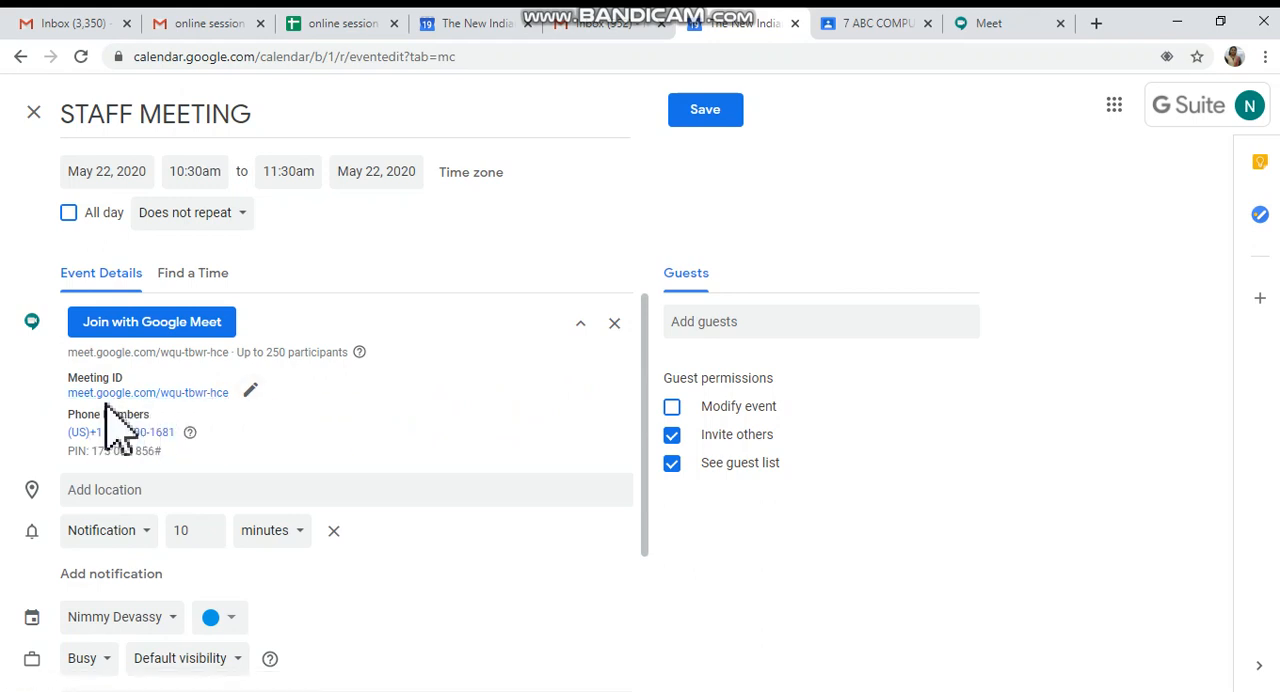
mouse_move(184, 392)
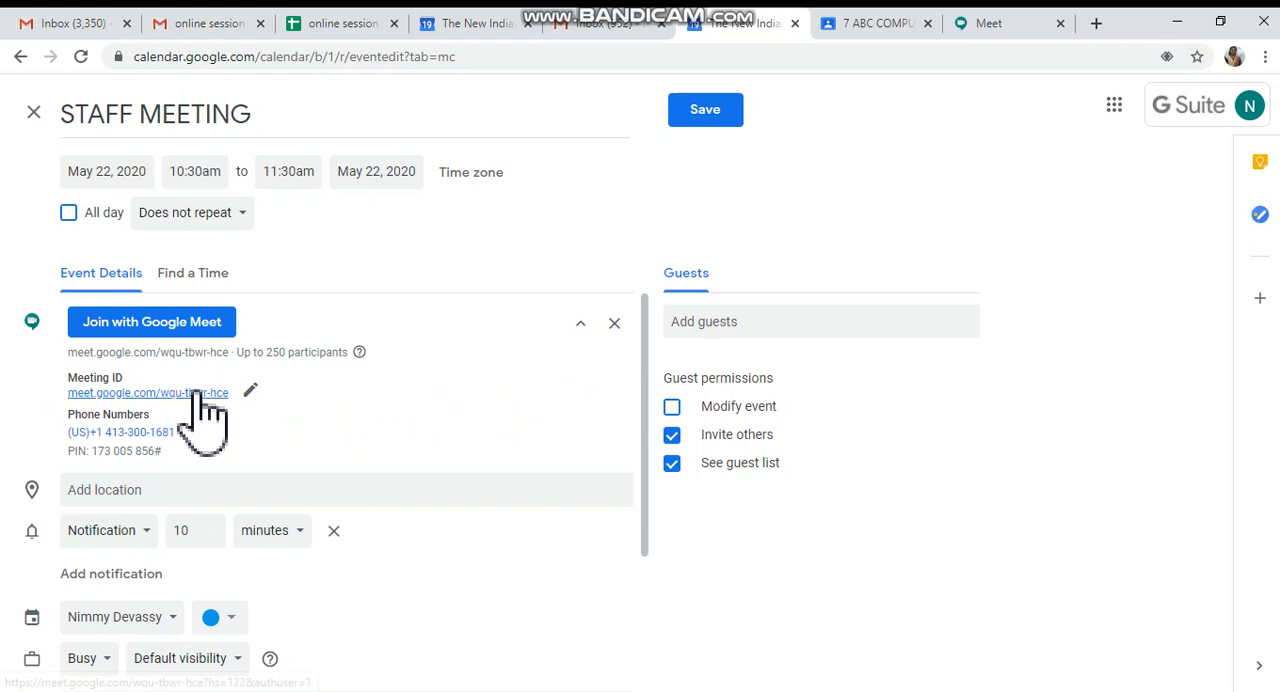
mouse_move(258, 410)
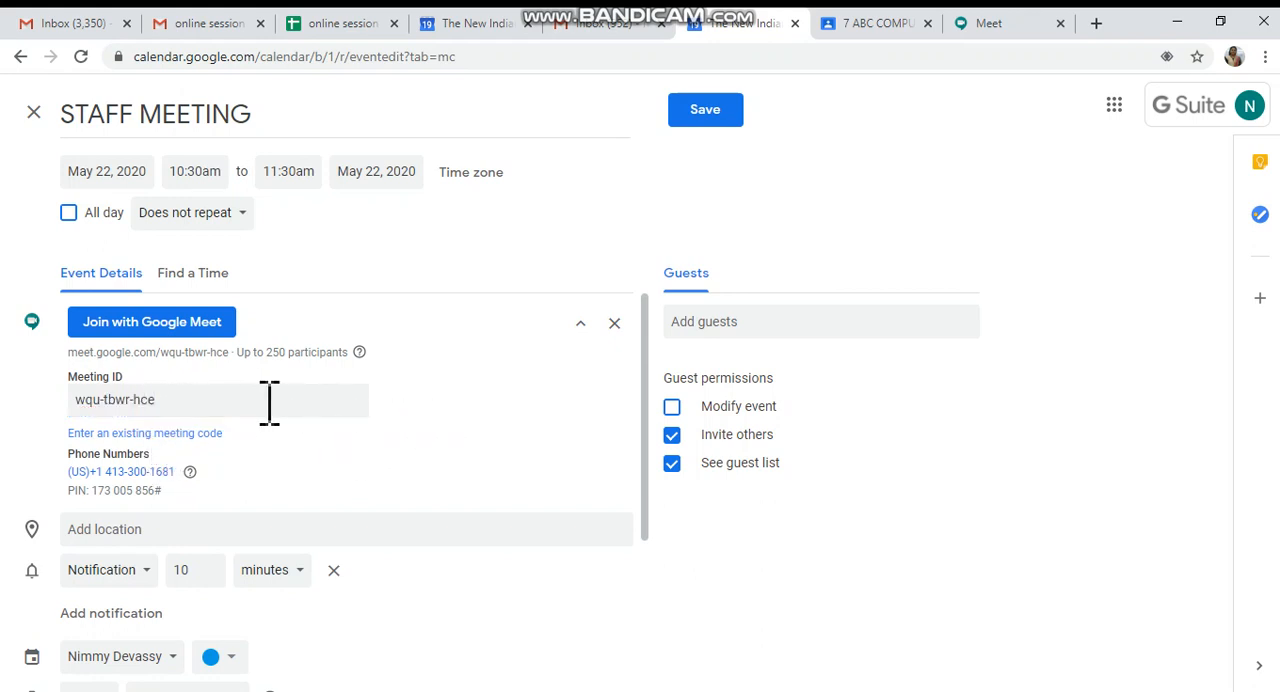
right_click(144, 400)
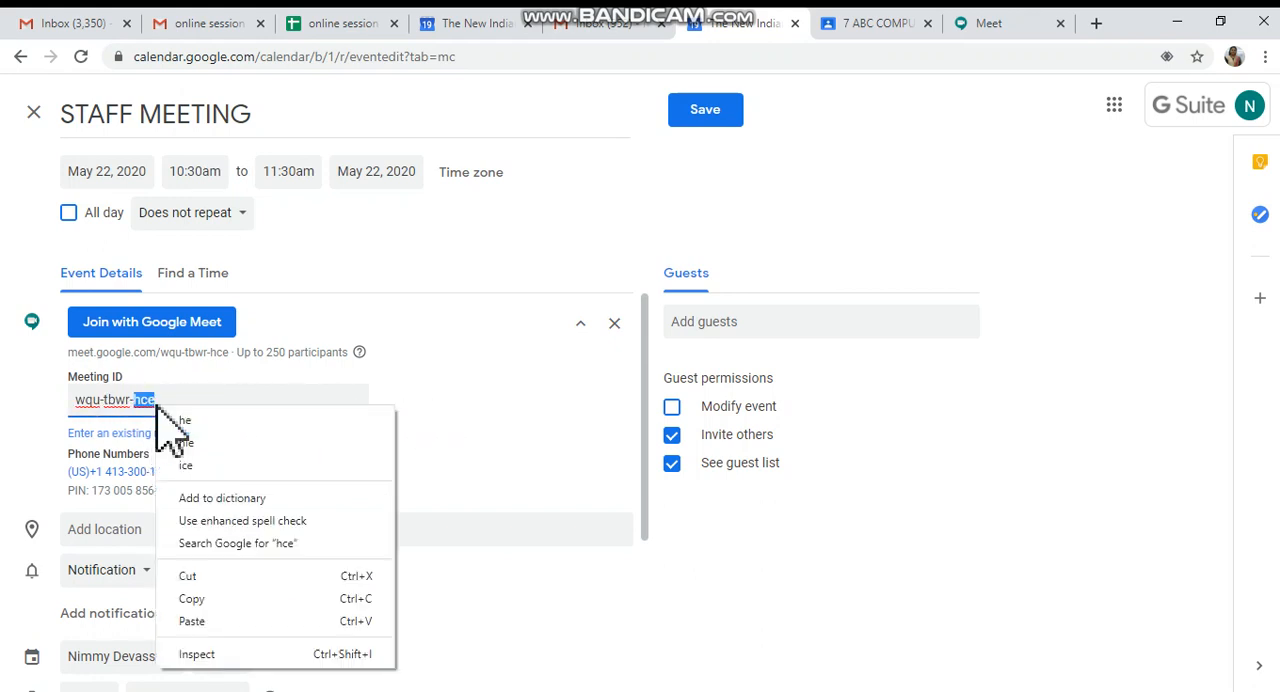
mouse_move(500, 460)
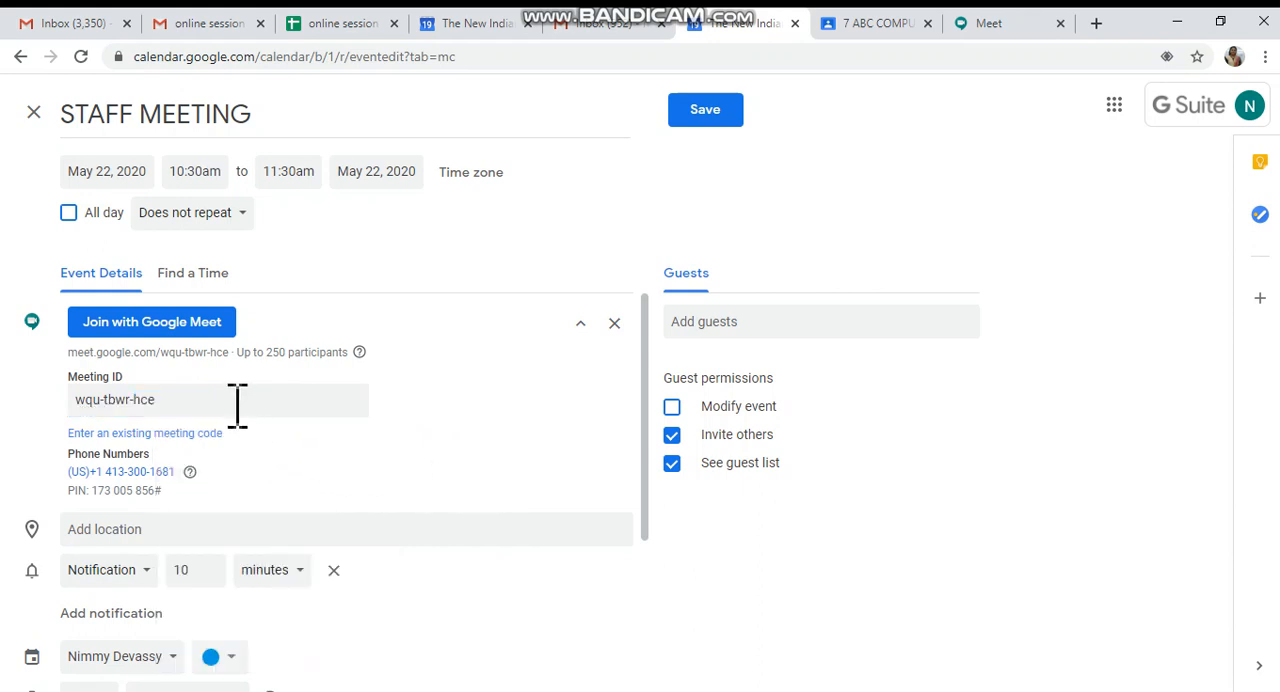
mouse_move(464, 440)
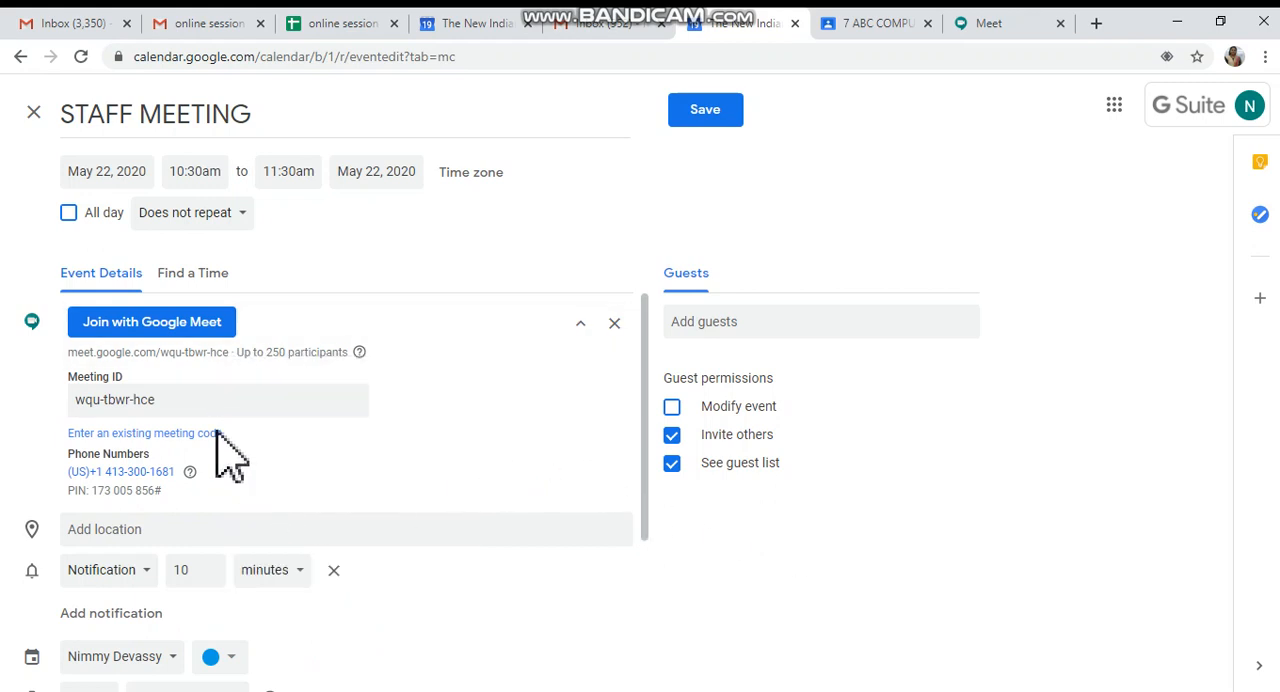
left_click(580, 324)
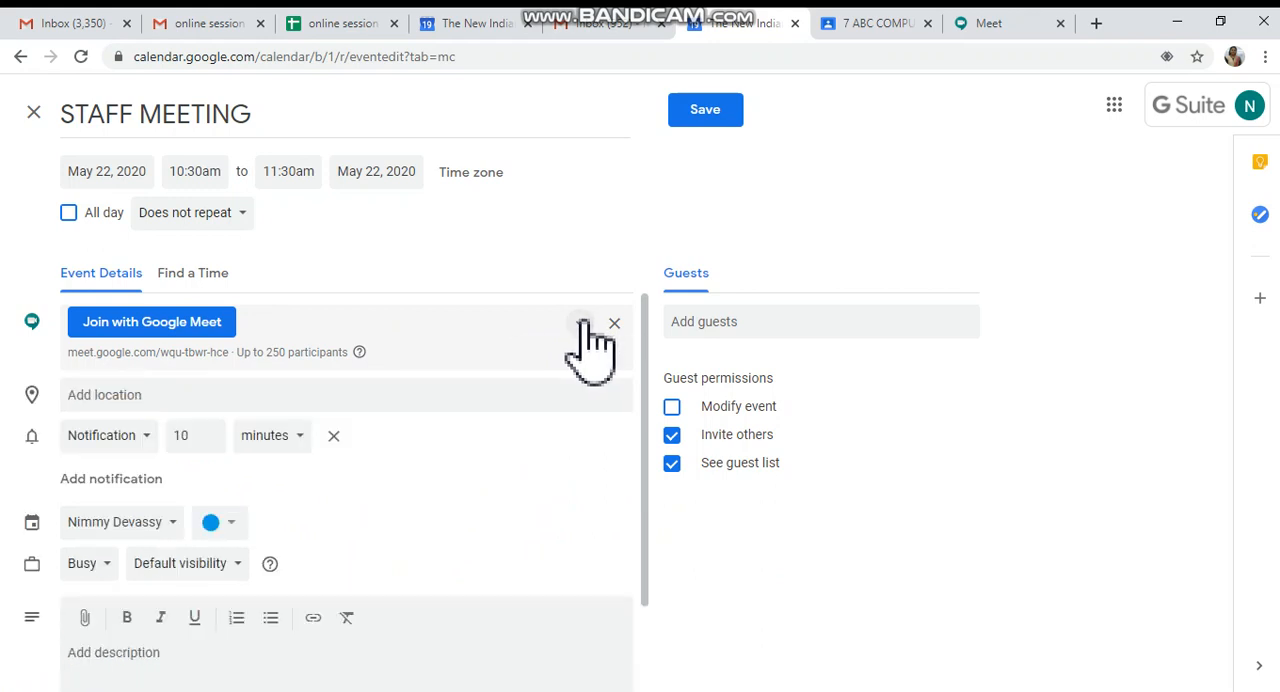
mouse_move(244, 400)
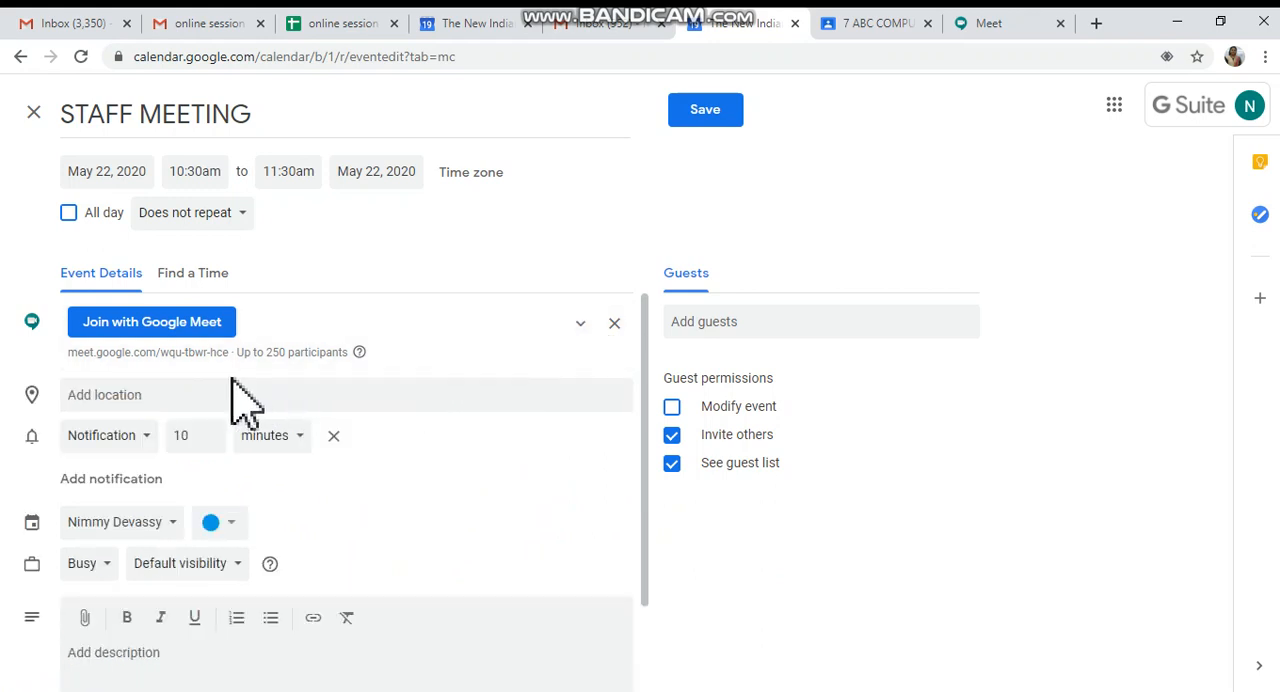
mouse_move(324, 540)
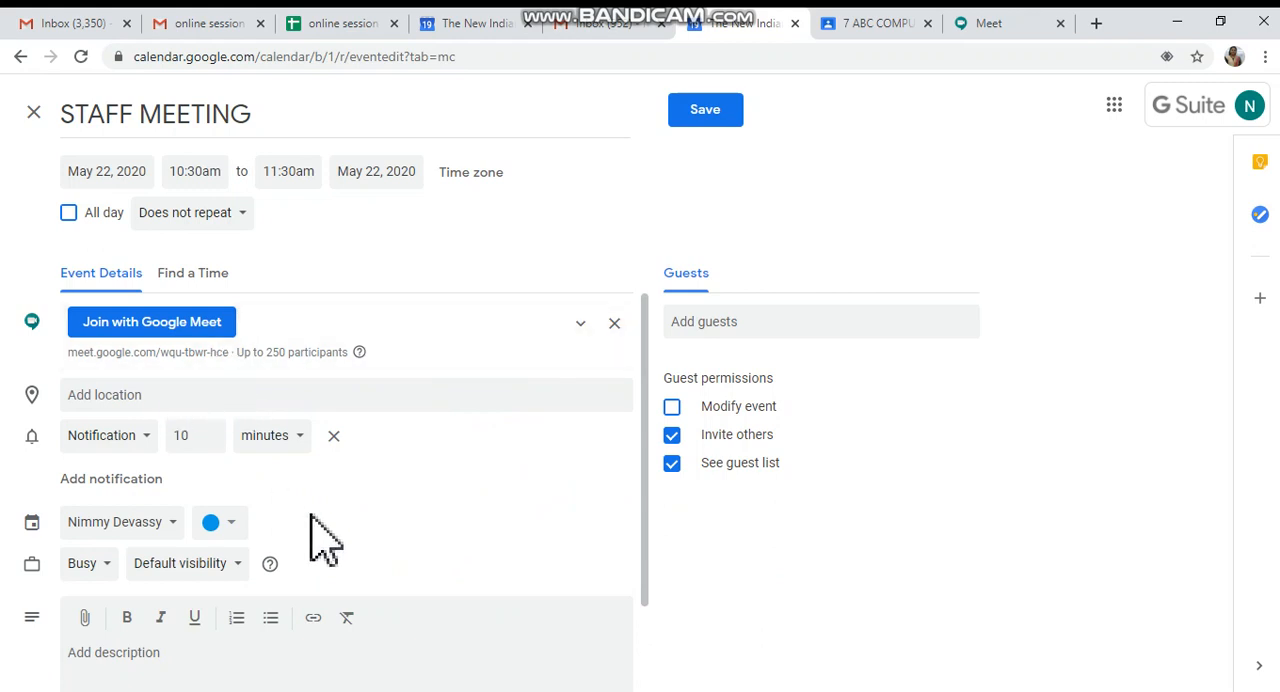
Step: Set the event colour to orange and add the description 'DDGDFG'
left_click(220, 520)
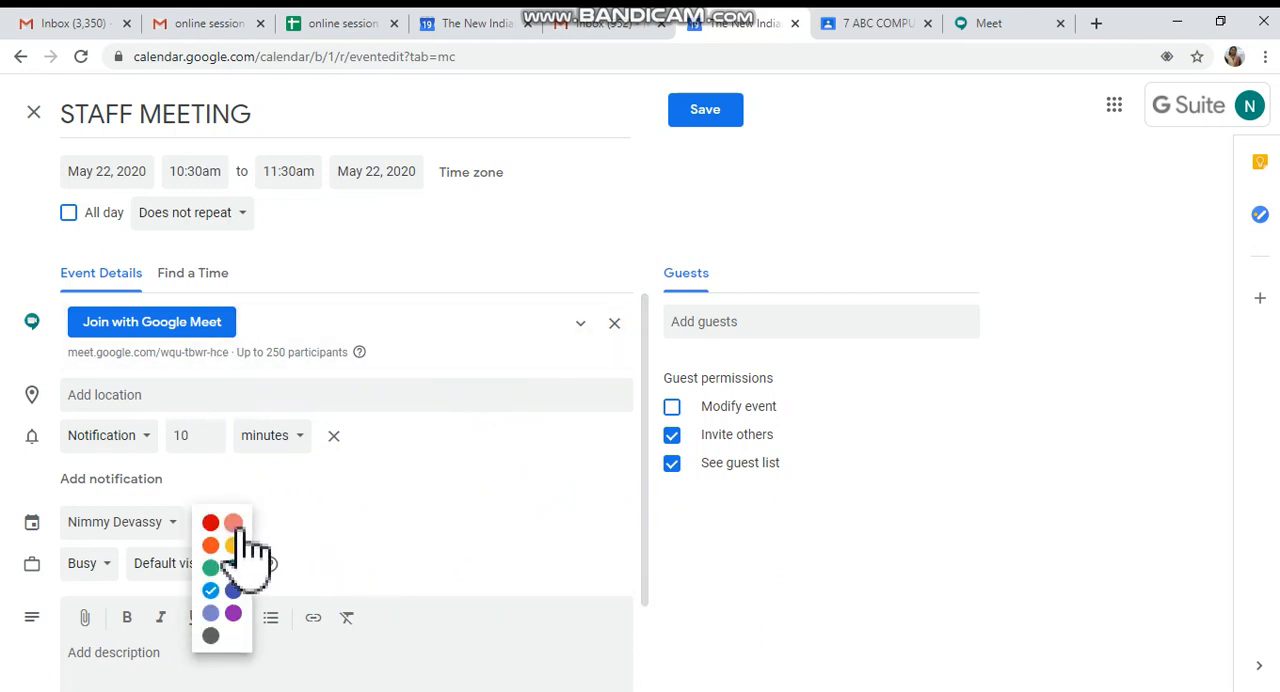
mouse_move(210, 568)
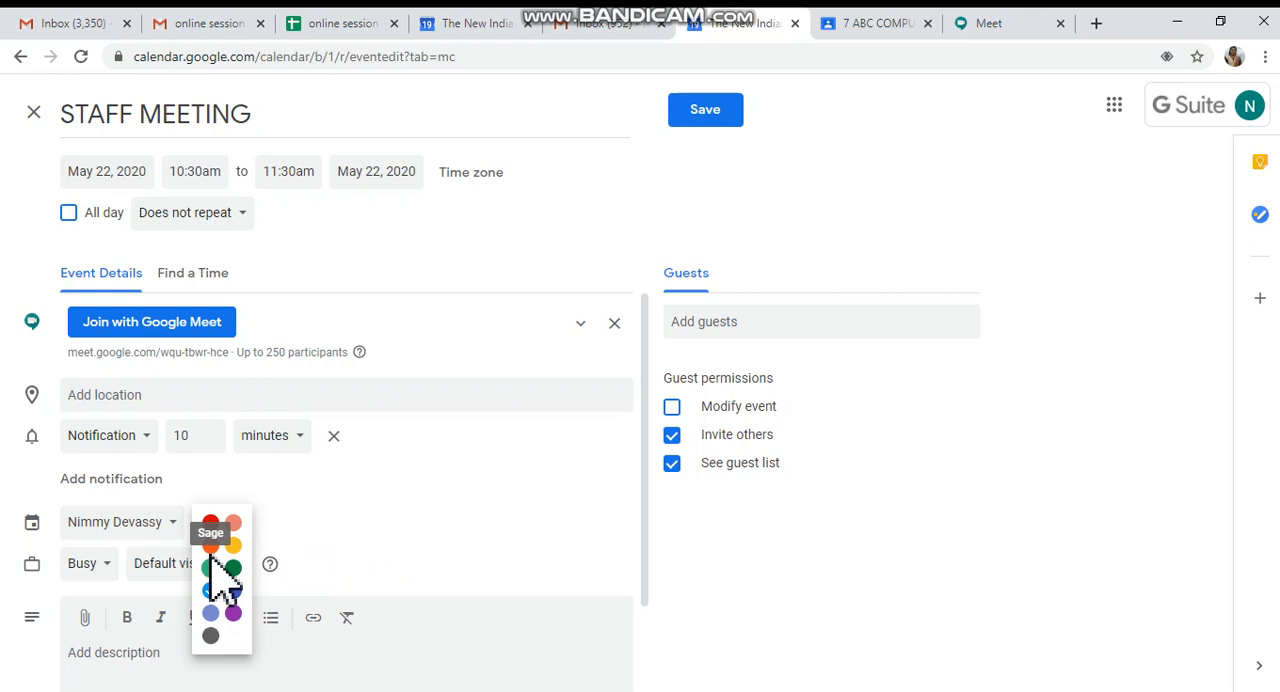
left_click(210, 522)
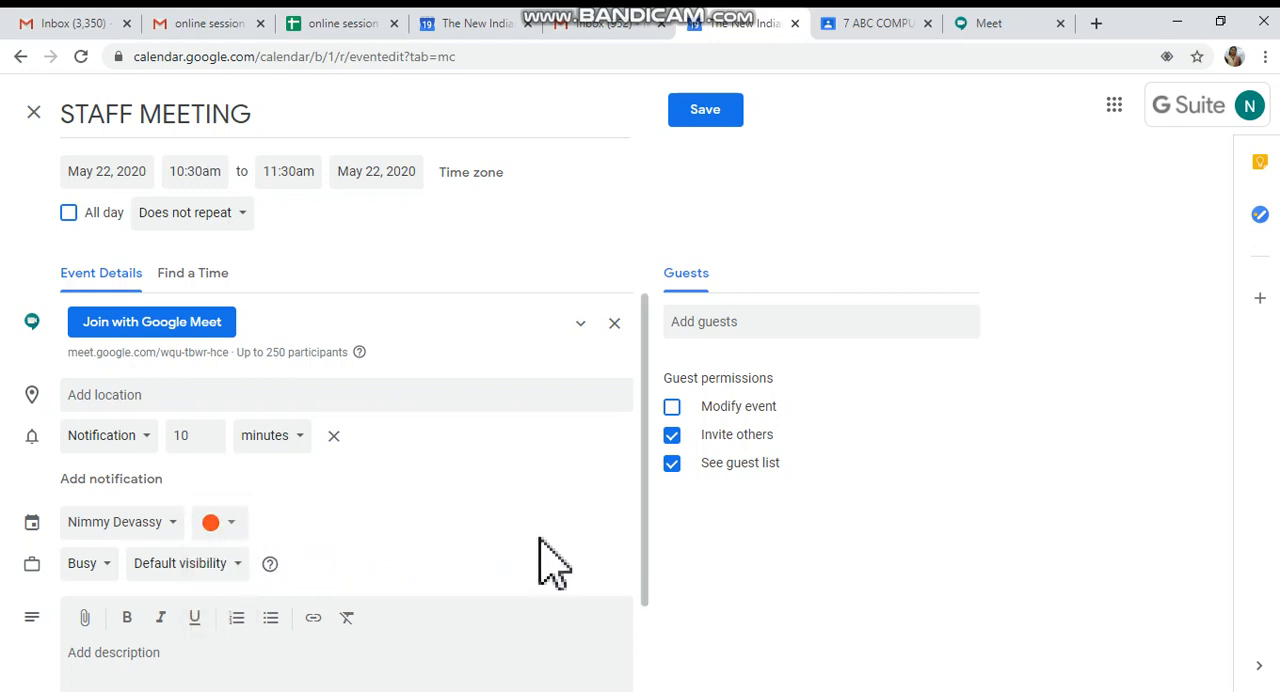
scroll("down", 3)
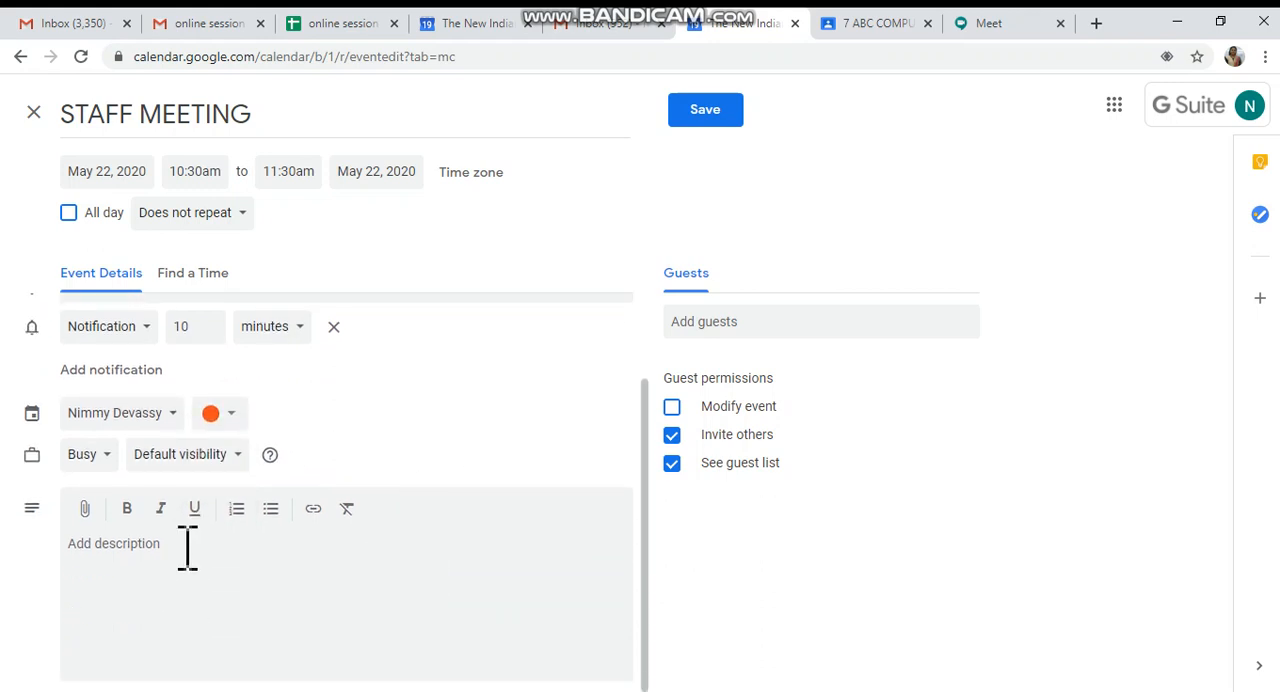
type("DDGDFG")
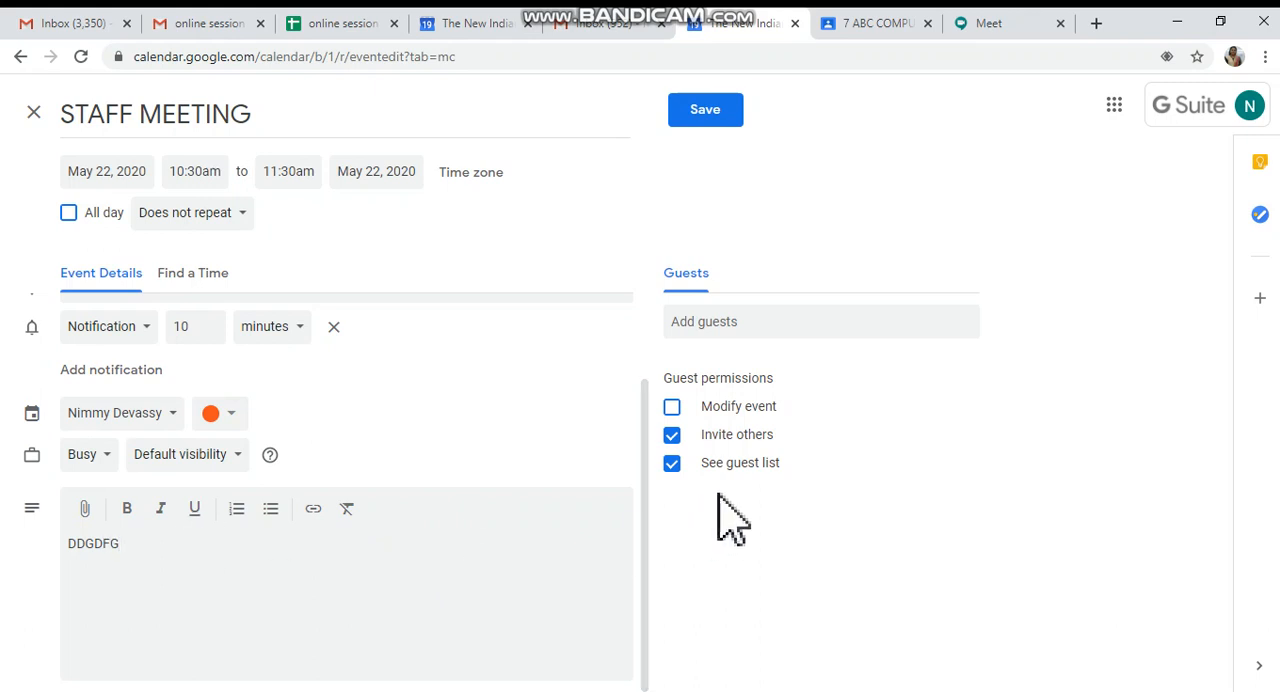
Step: Search the Add guests field for '8' to list matching class groups
left_click(790, 320)
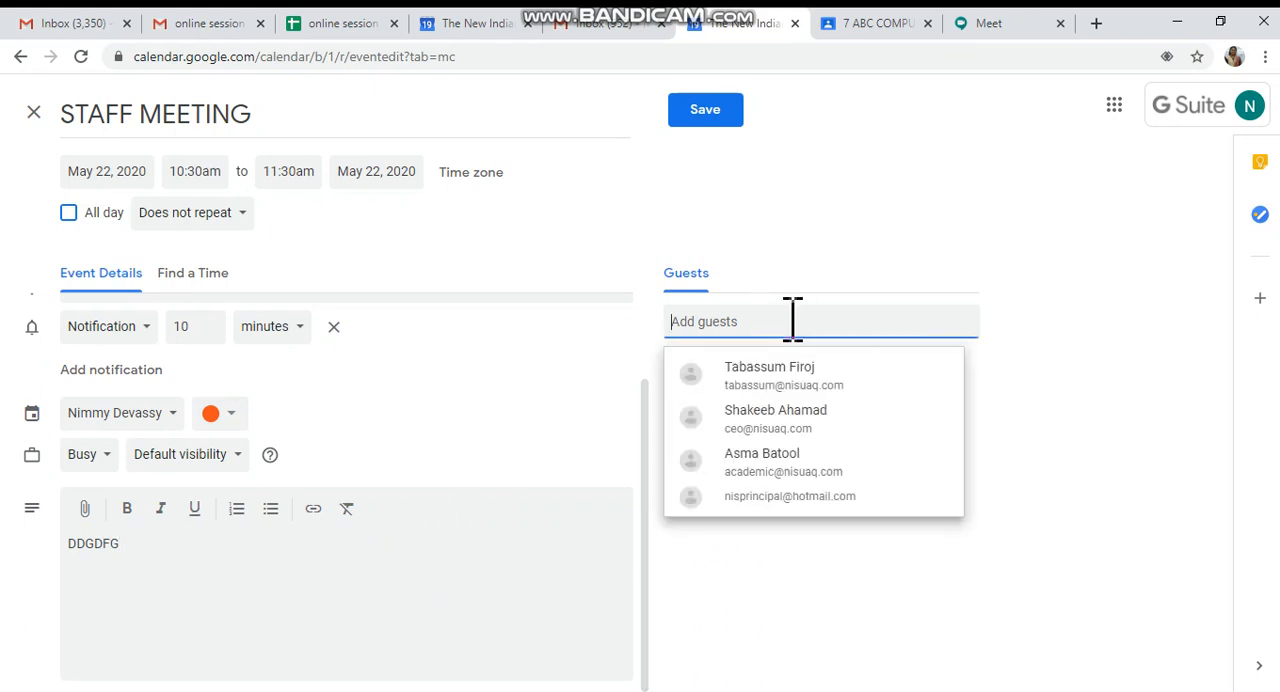
mouse_move(770, 376)
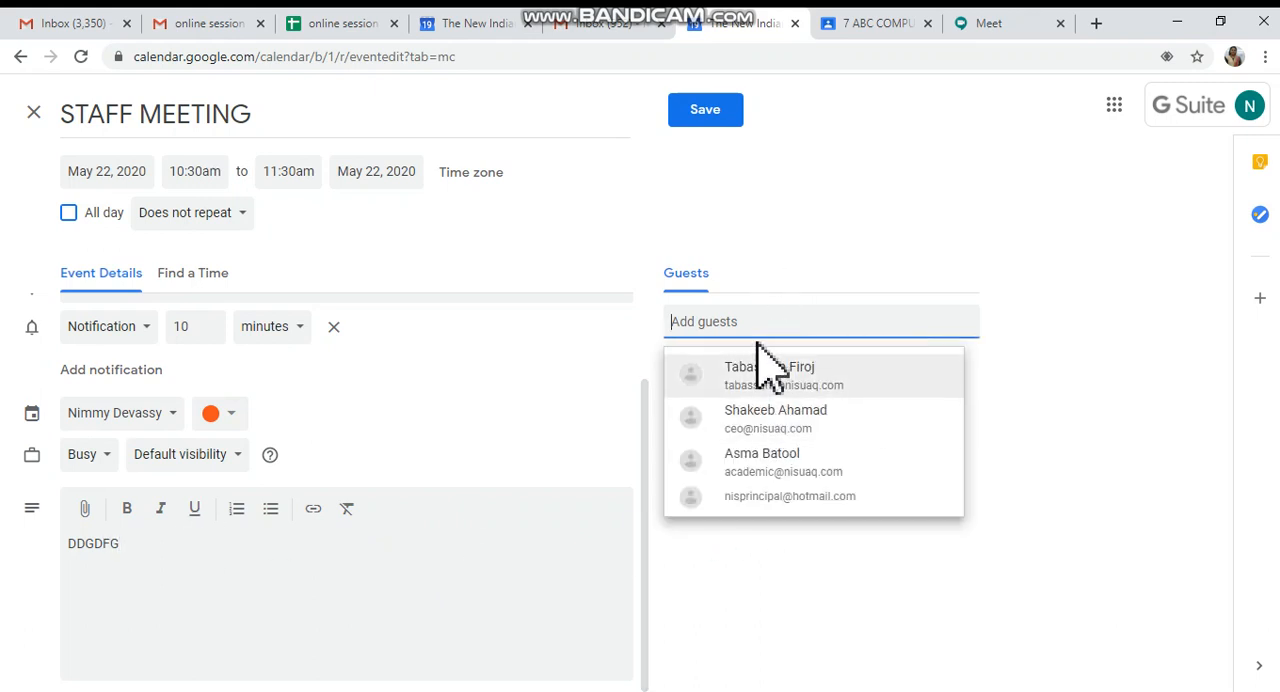
mouse_move(770, 320)
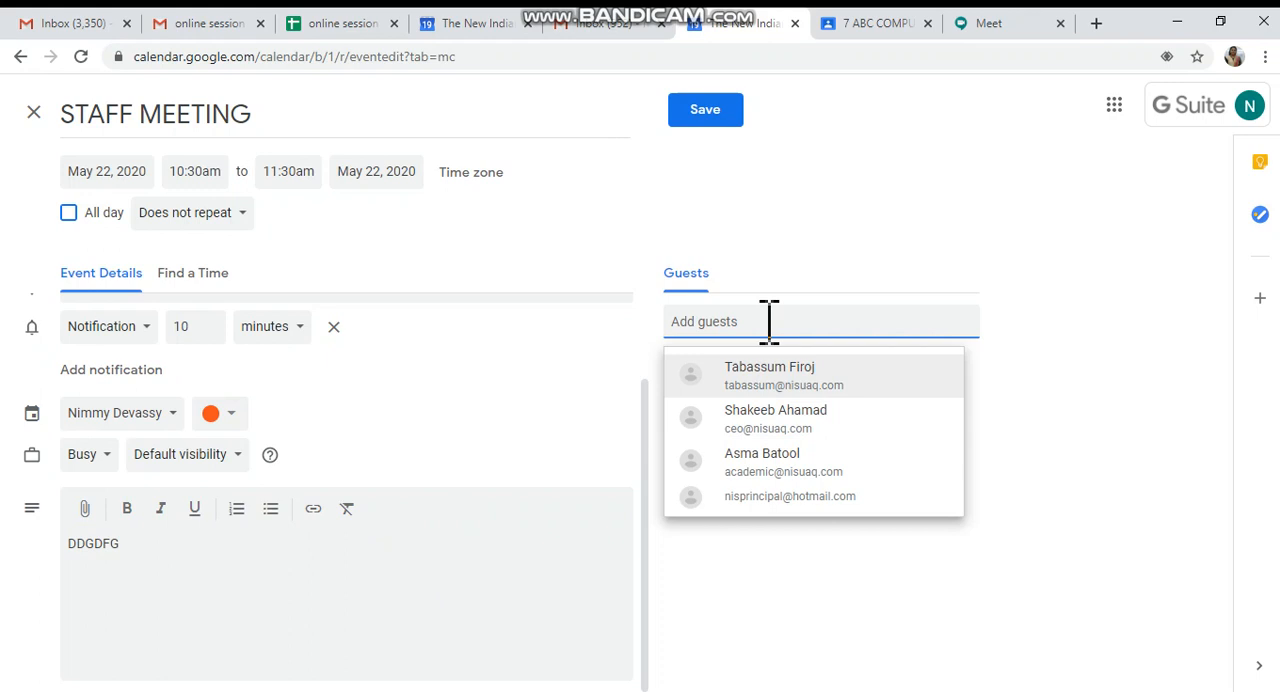
type("8")
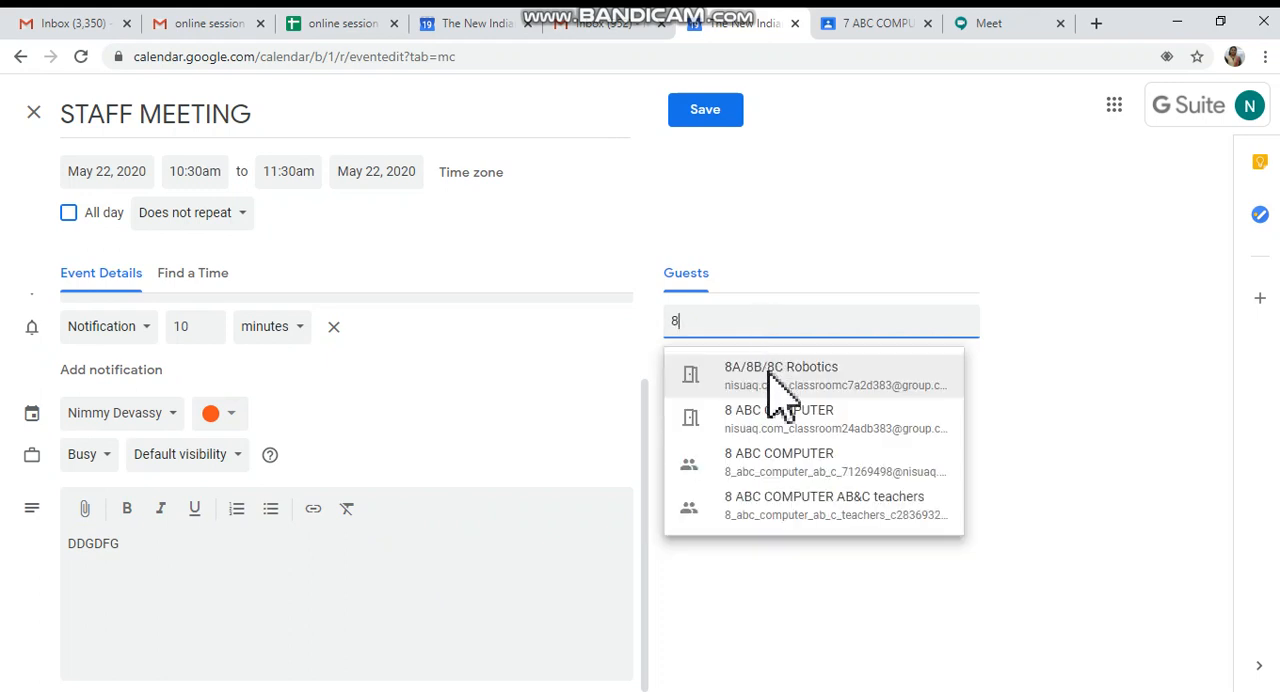
mouse_move(780, 540)
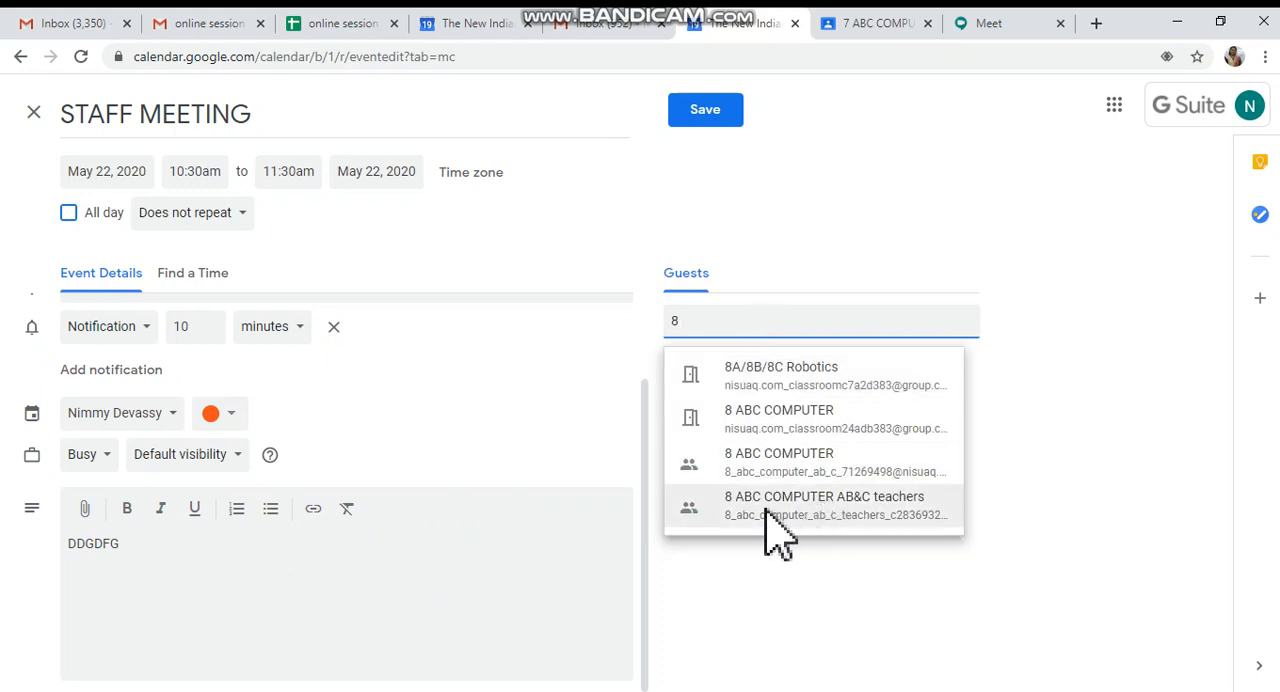
mouse_move(828, 530)
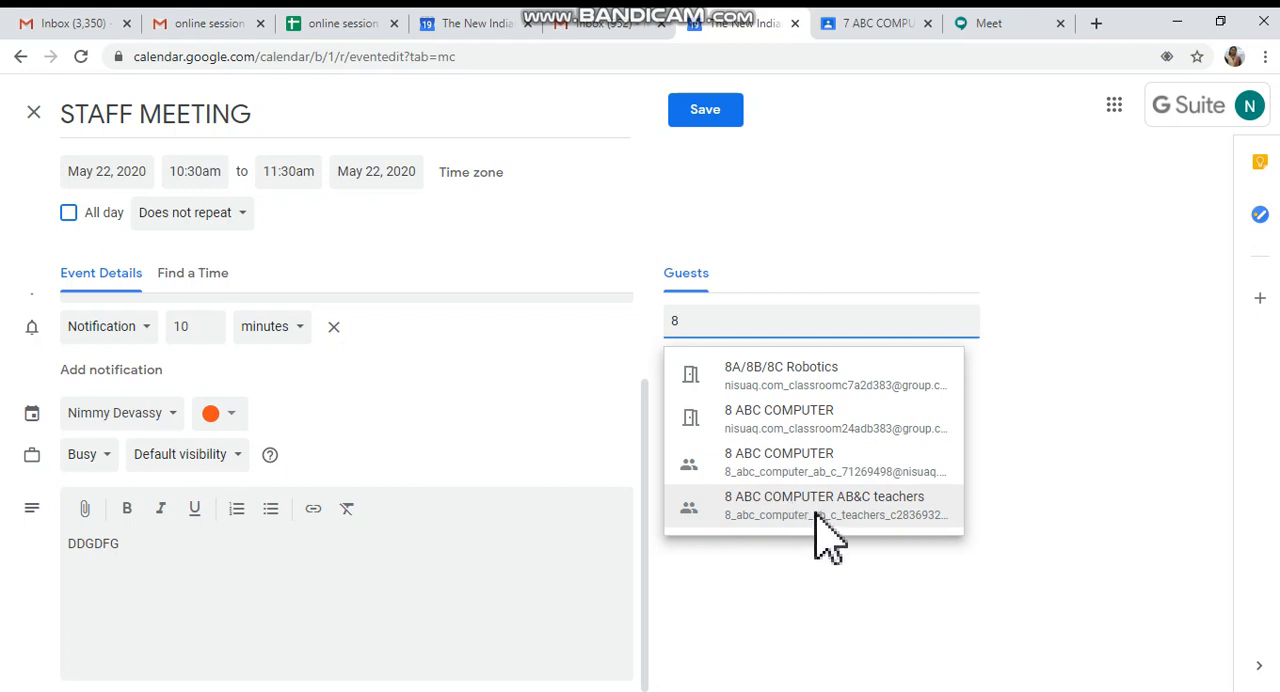
Step: Invite the 8 ABC COMPUTER AB&C teachers group and disable Invite others and See guest list
left_click(824, 504)
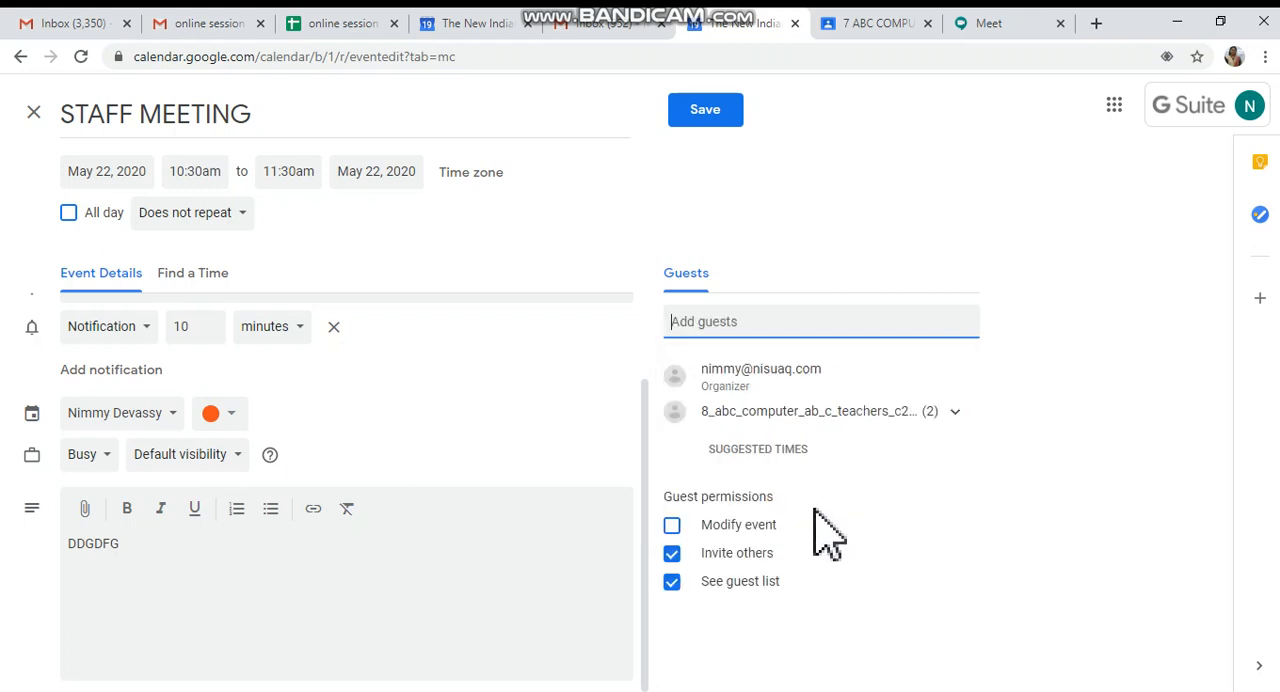
mouse_move(708, 460)
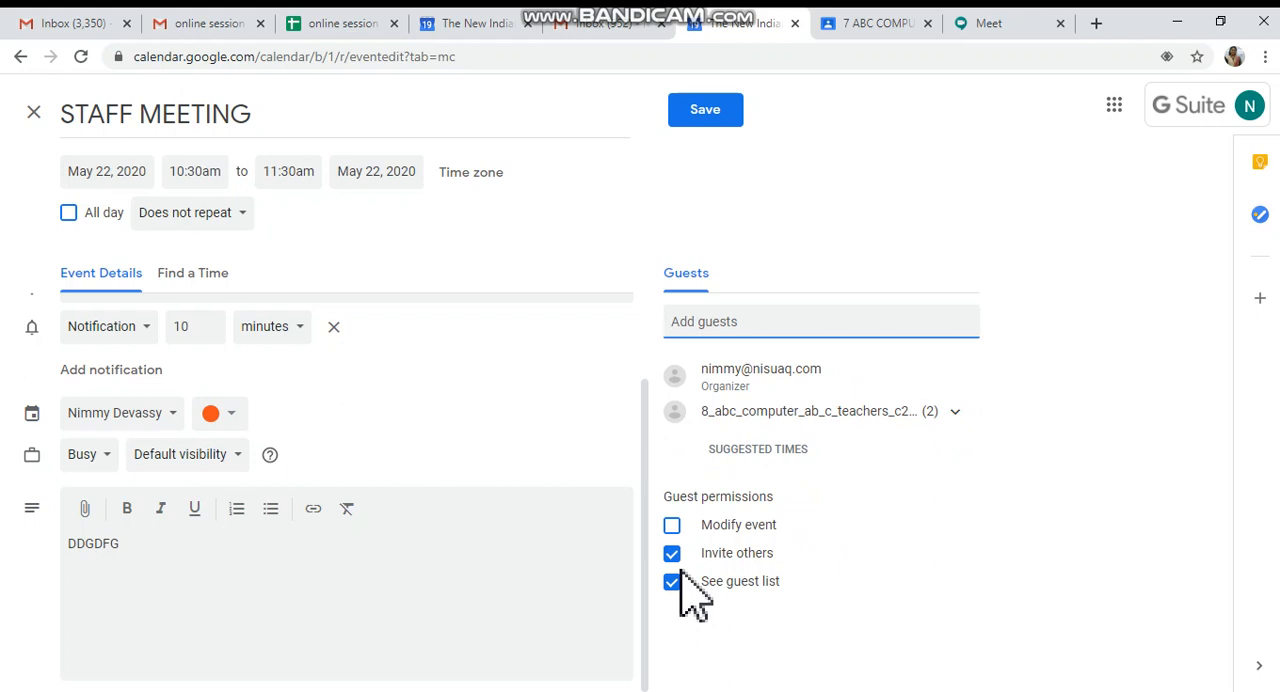
left_click(672, 552)
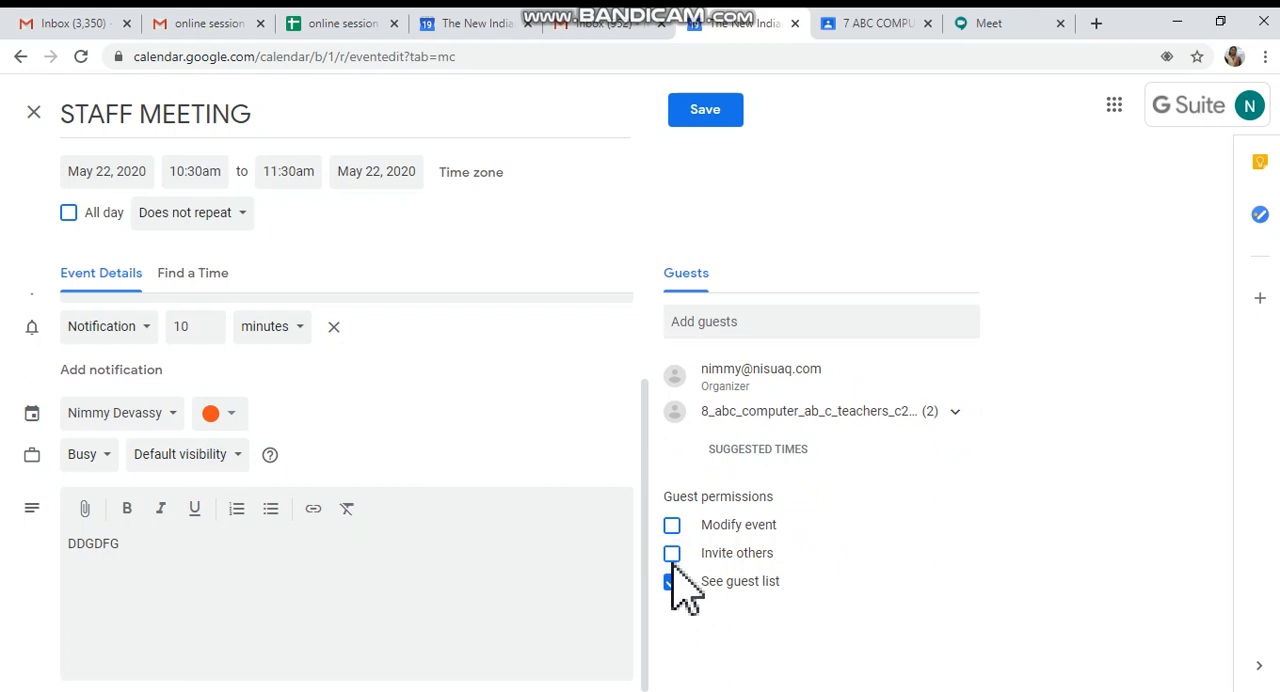
left_click(672, 580)
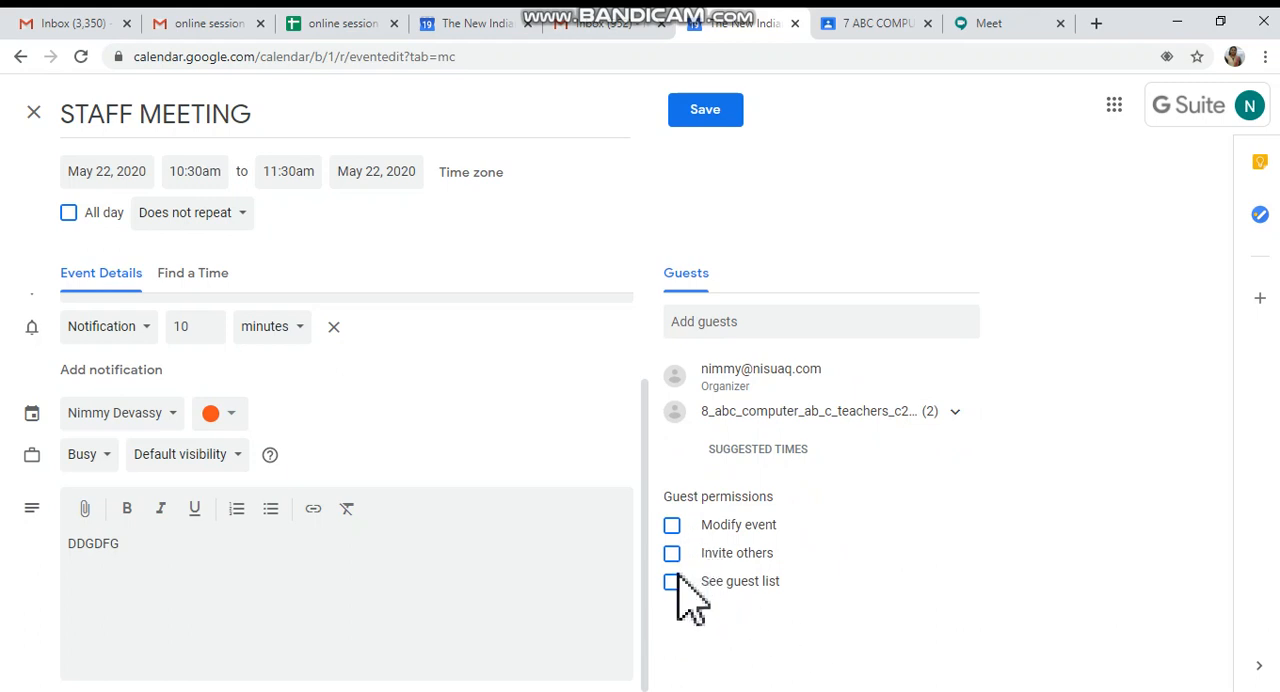
mouse_move(712, 220)
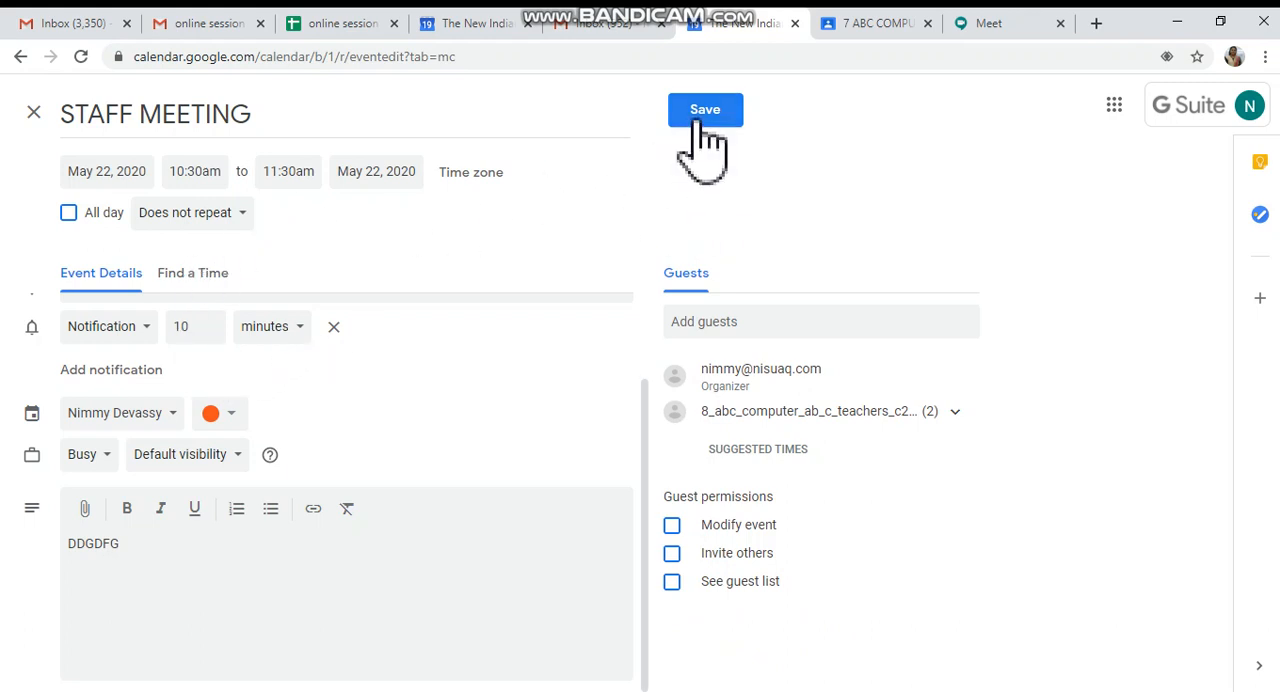
left_click(704, 108)
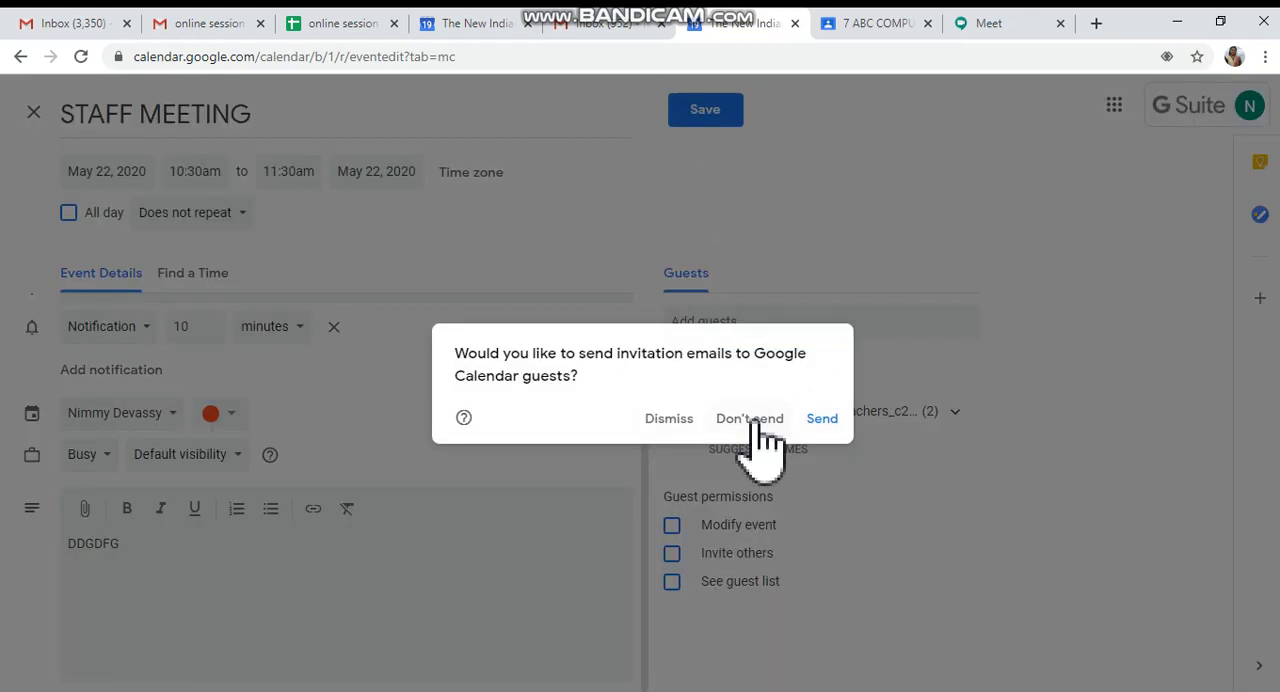
mouse_move(658, 436)
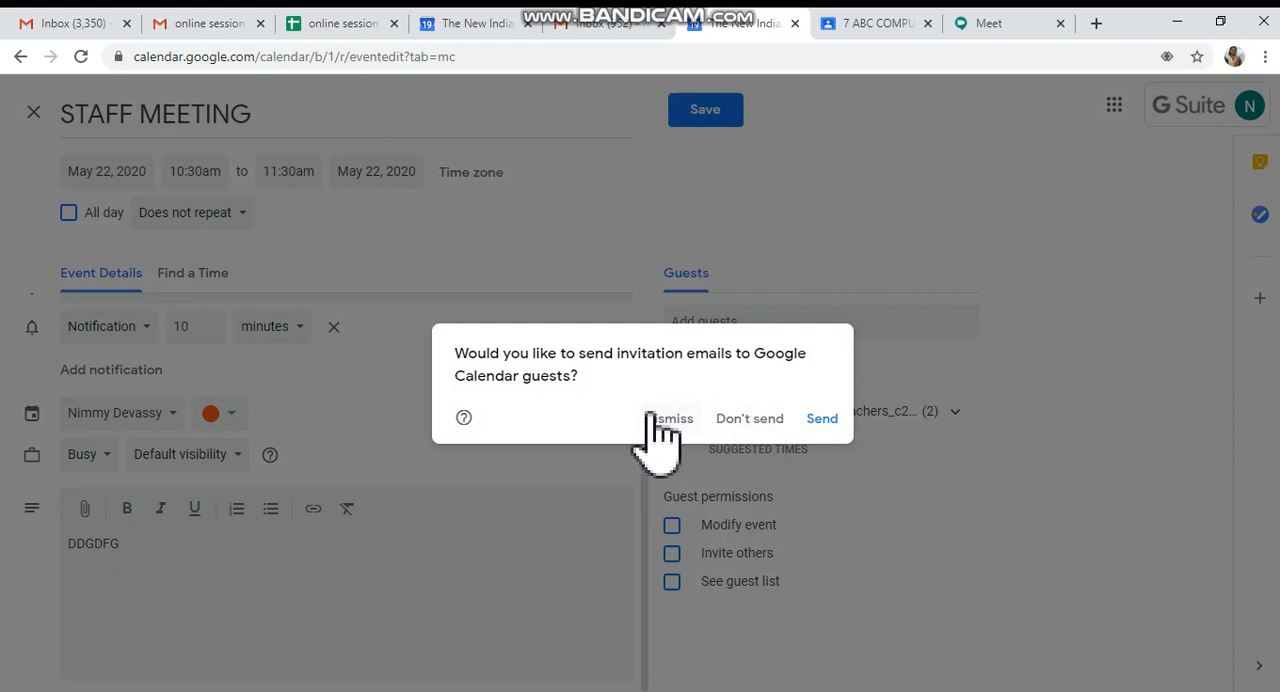
mouse_move(656, 410)
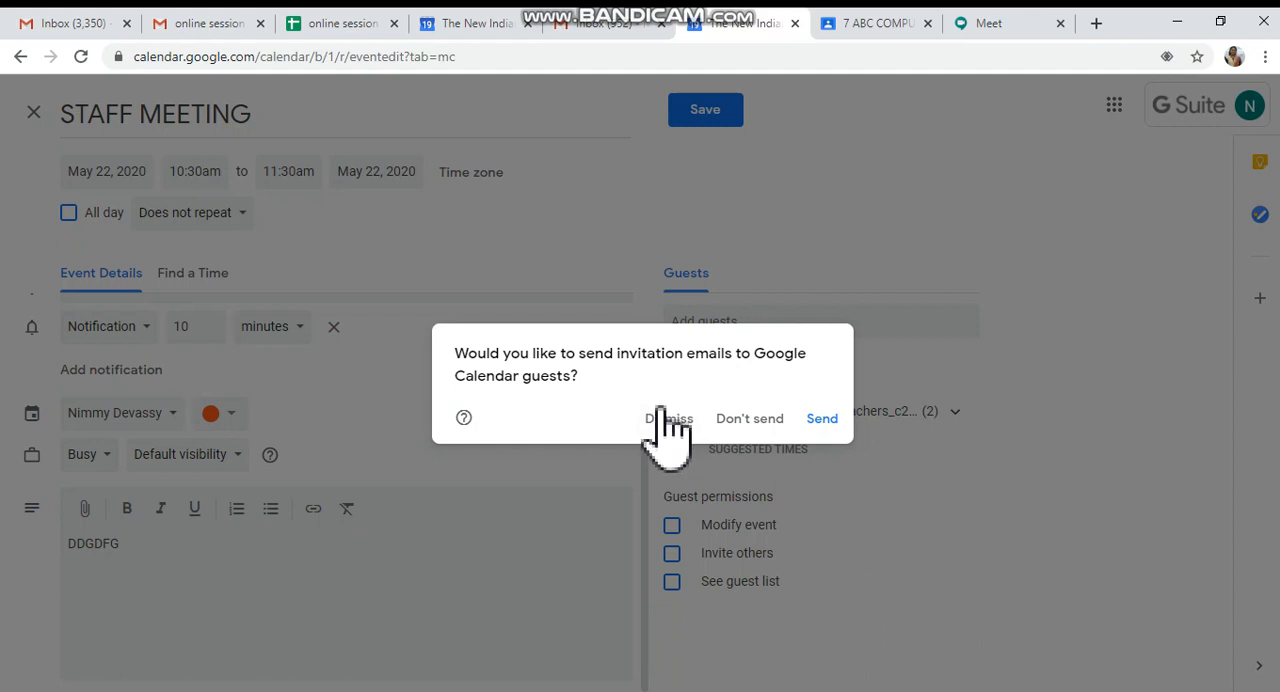
mouse_move(822, 450)
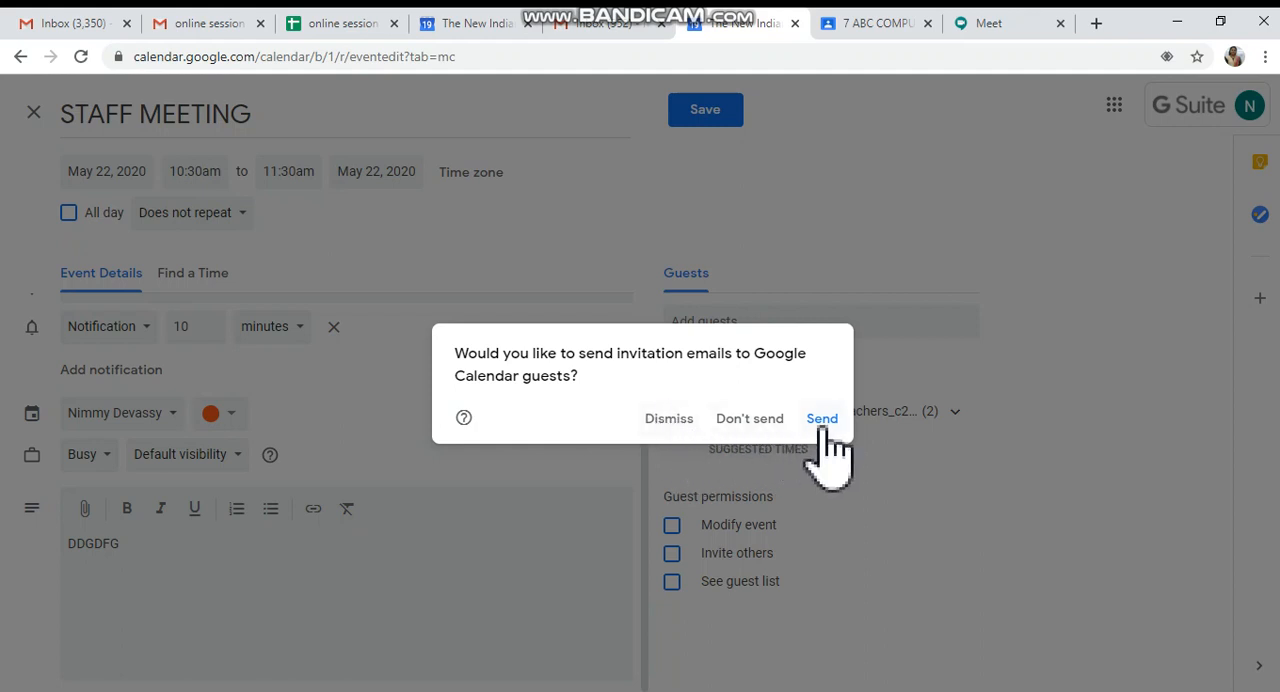
mouse_move(750, 430)
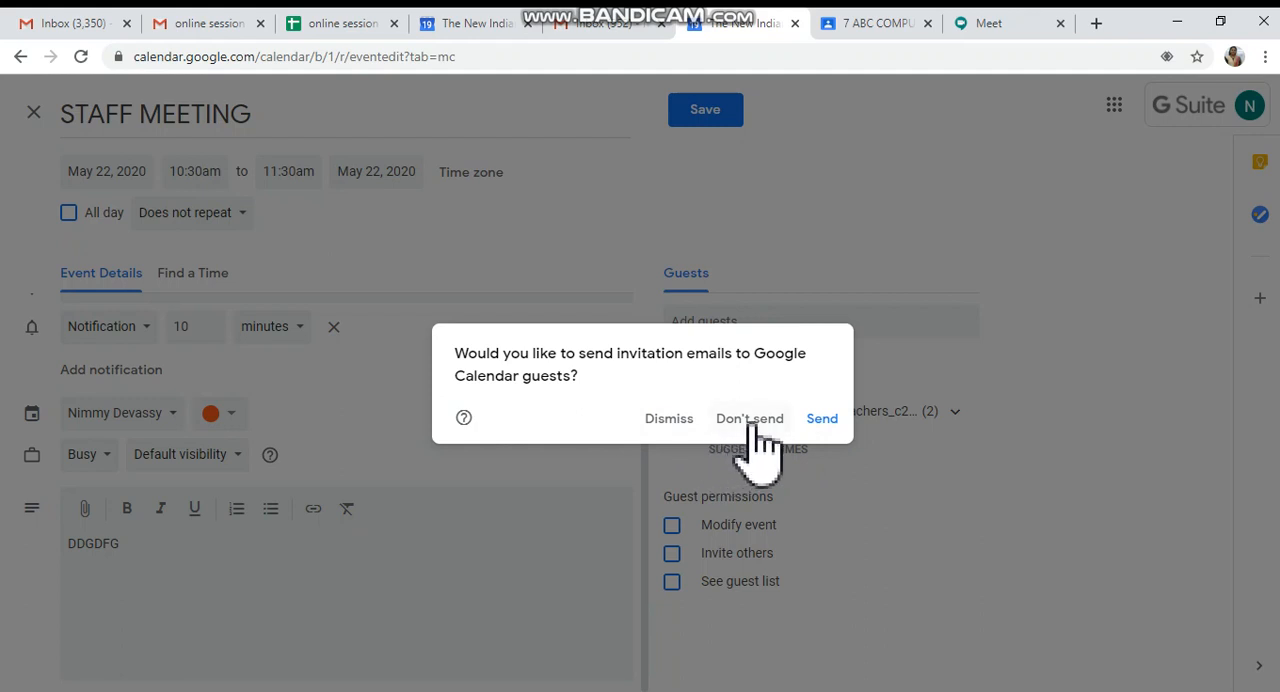
left_click(820, 418)
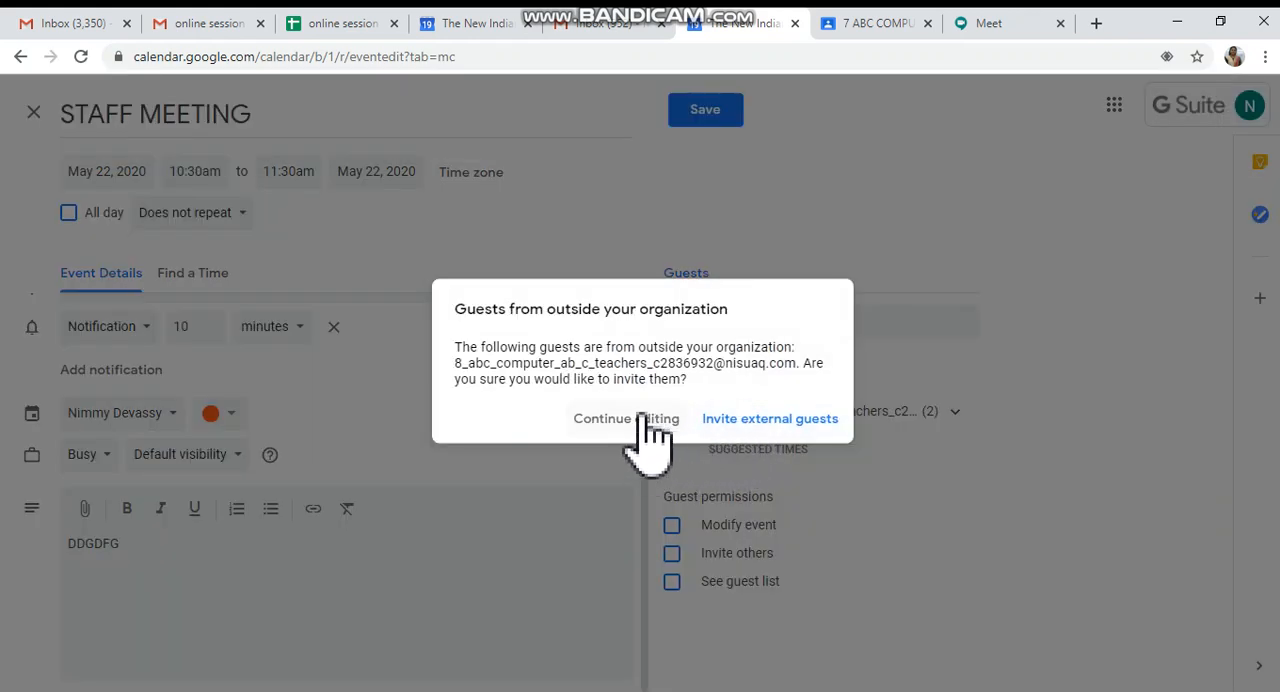
left_click(770, 418)
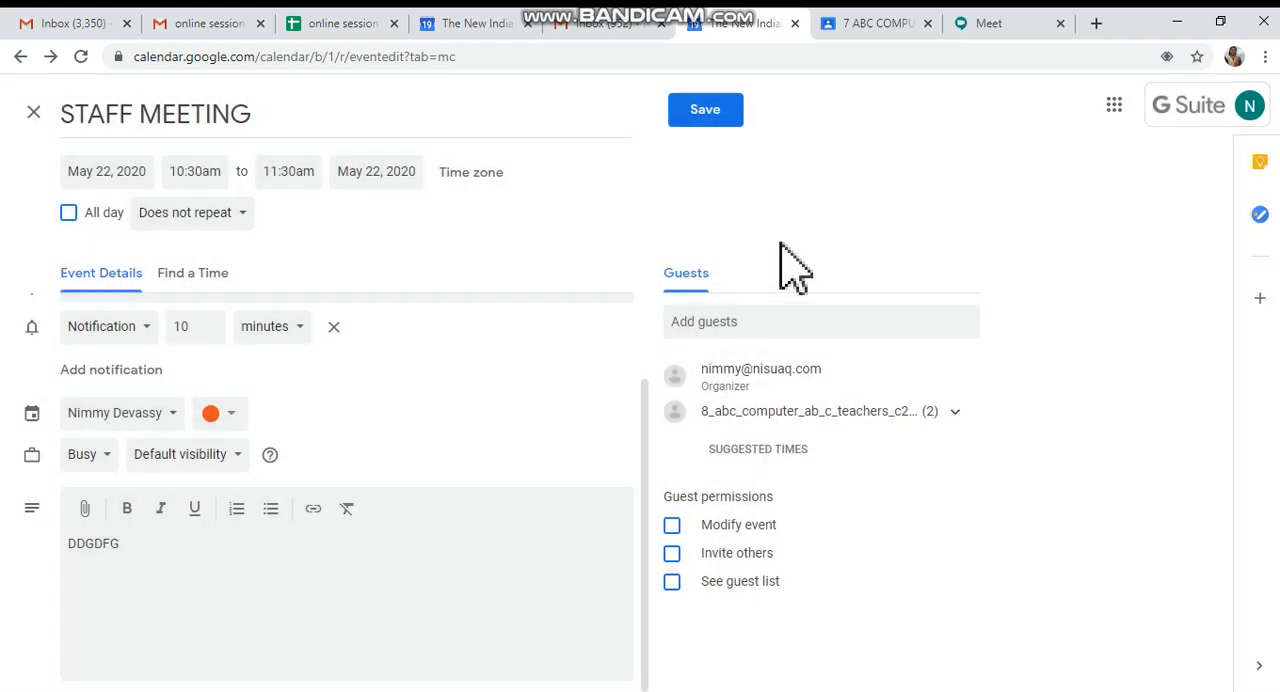
mouse_move(720, 196)
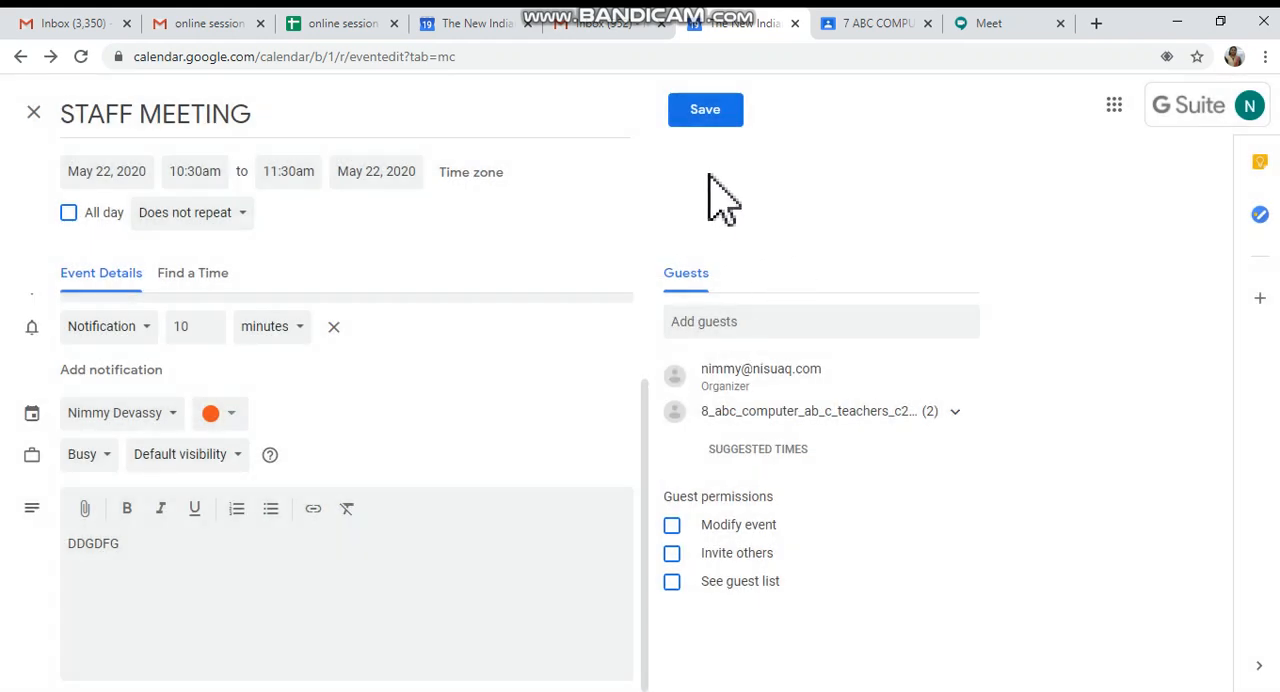
mouse_move(496, 70)
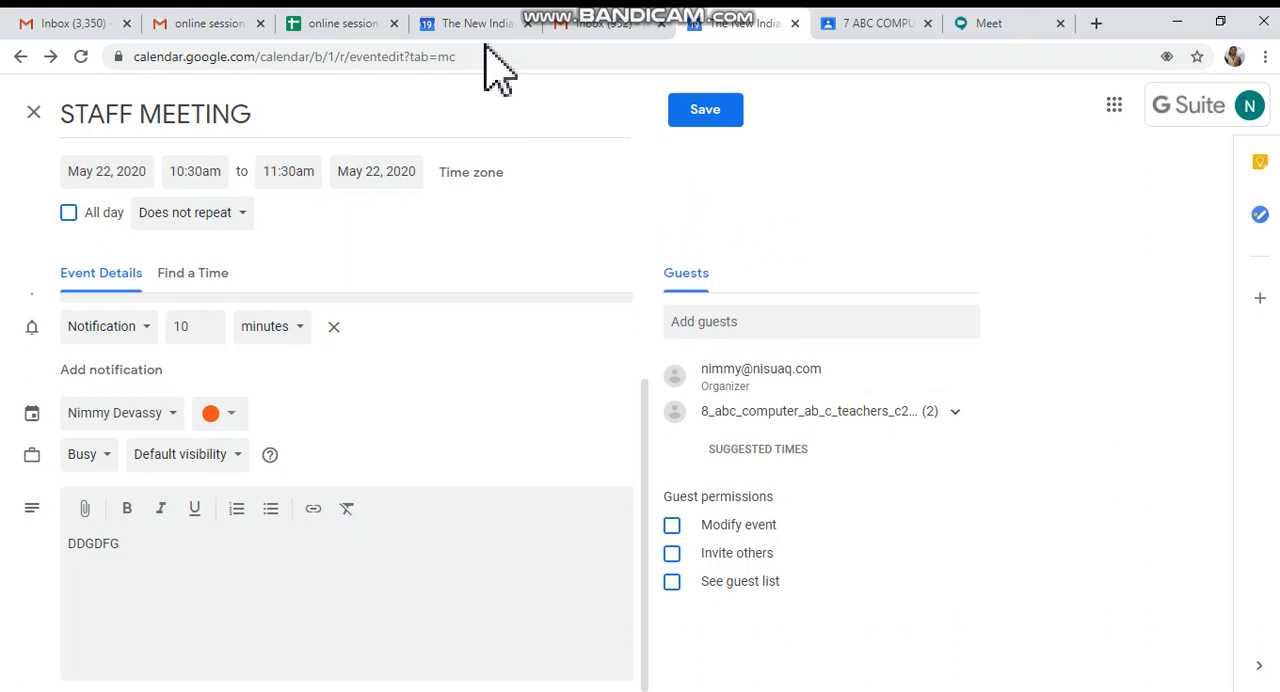
mouse_move(472, 22)
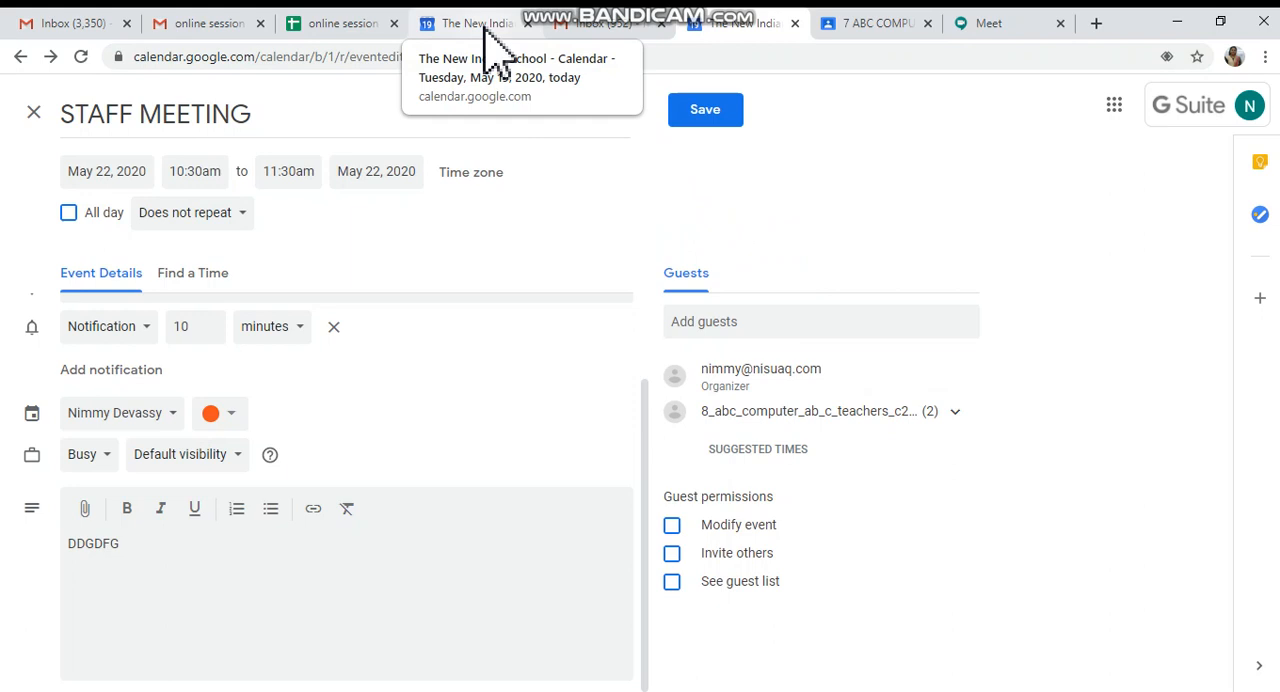
Step: Switch to the Calendar tab showing the Day view for Tuesday, May 19
left_click(470, 22)
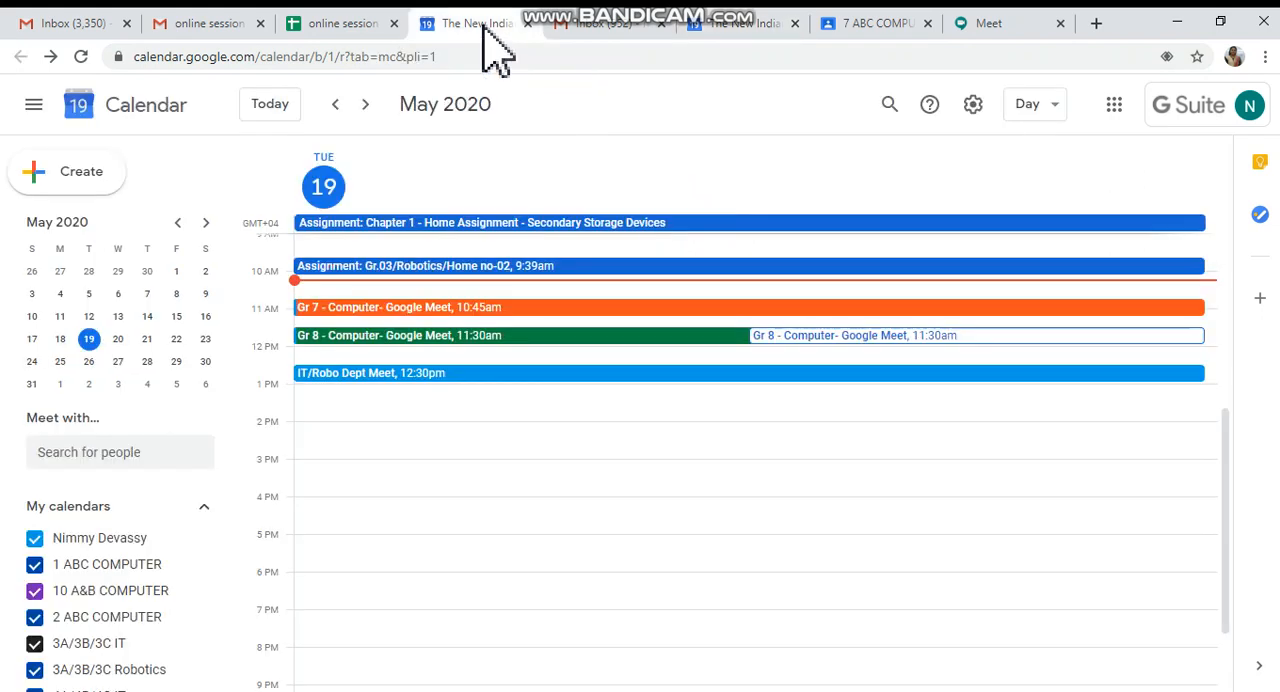
mouse_move(460, 390)
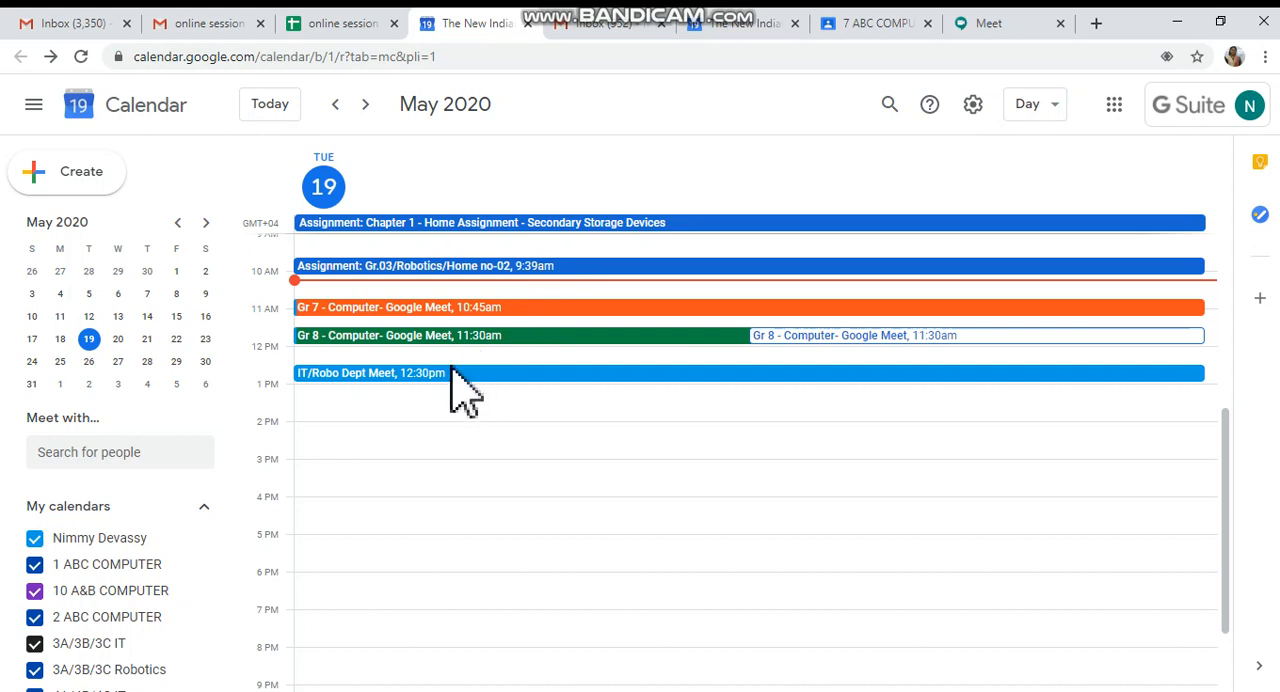
mouse_move(458, 396)
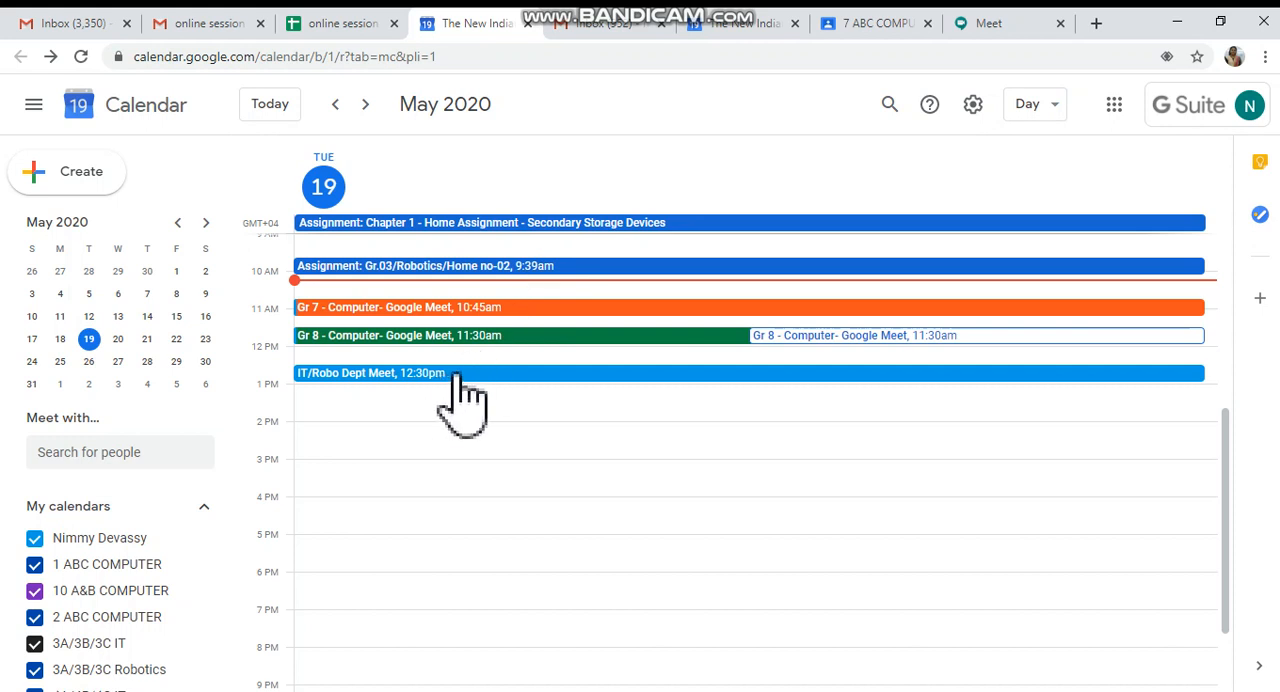
mouse_move(424, 390)
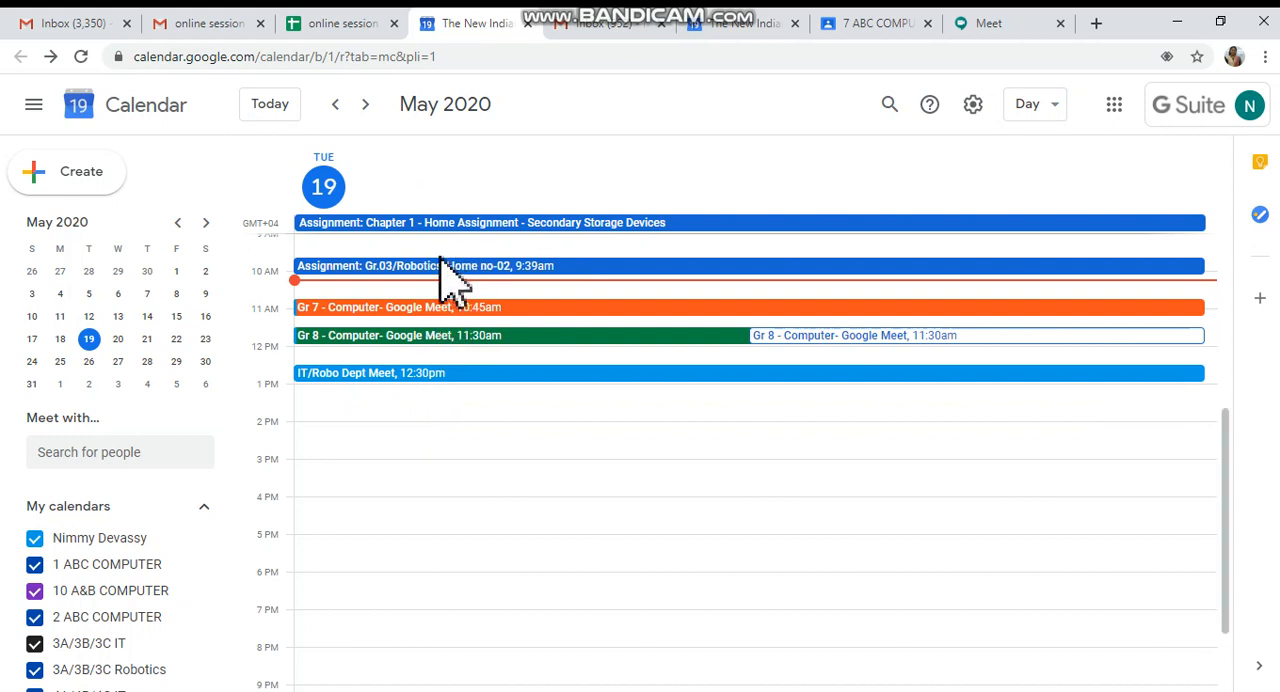
mouse_move(440, 340)
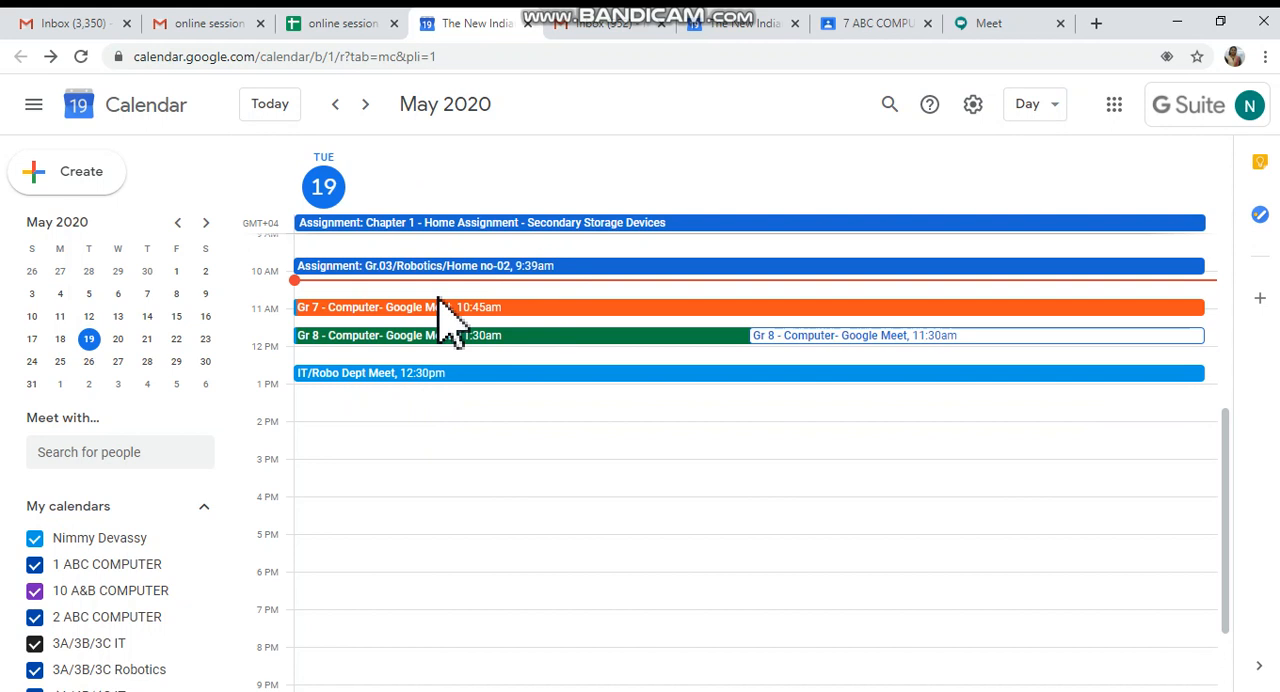
mouse_move(436, 414)
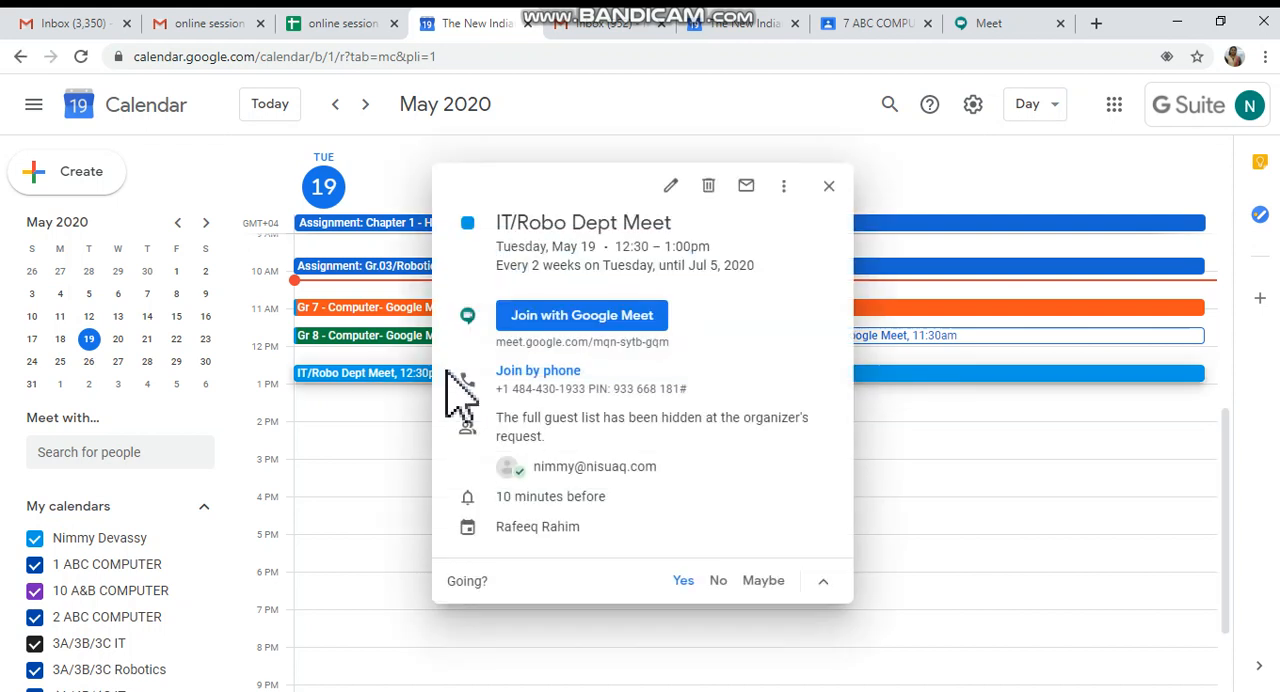
mouse_move(650, 340)
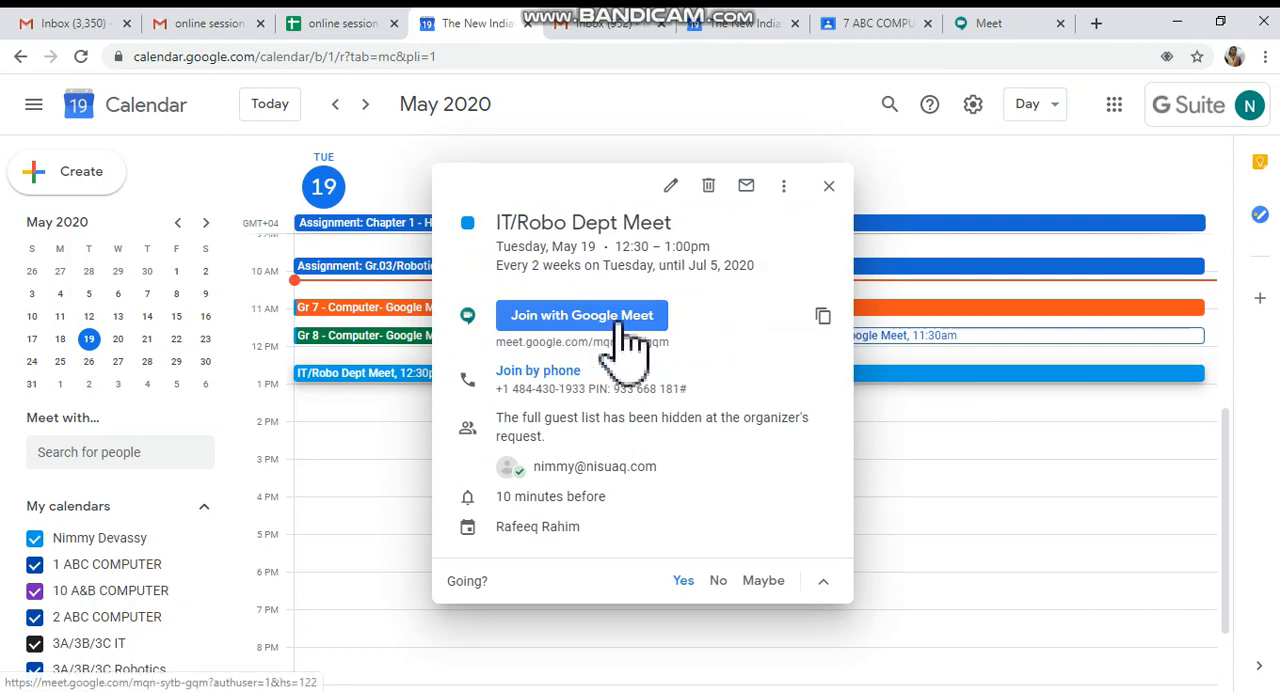
mouse_move(700, 330)
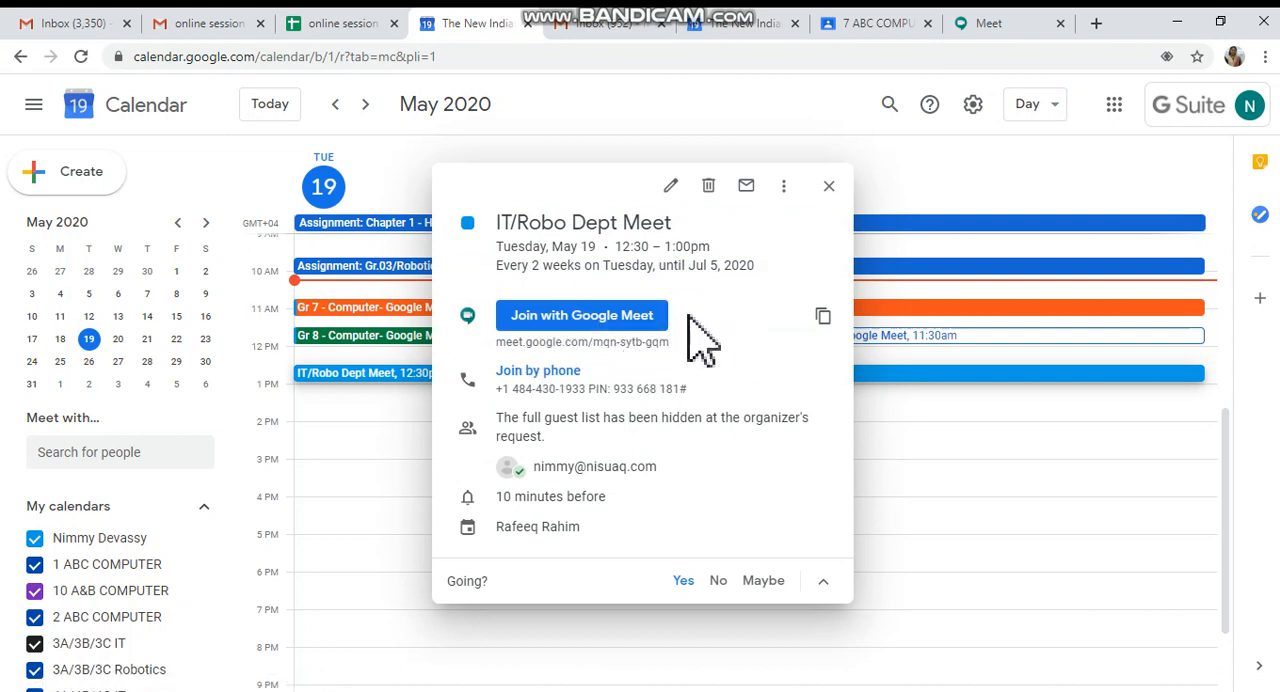
mouse_move(822, 316)
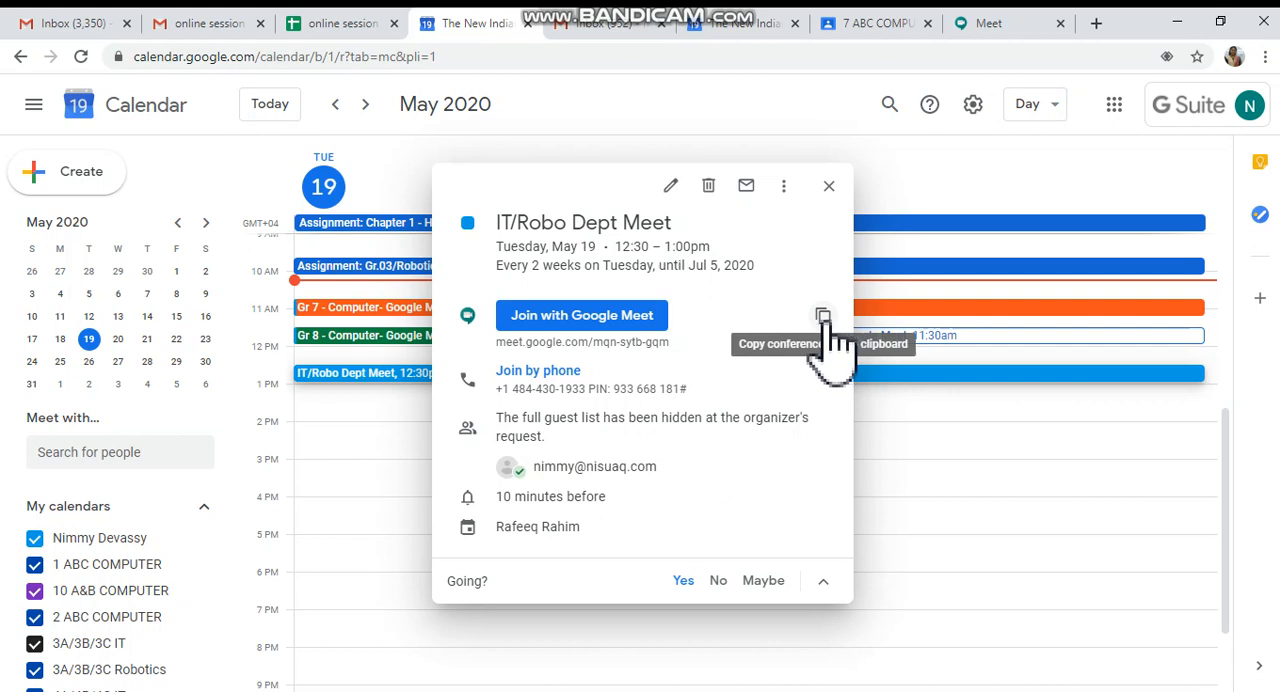
Step: Copy the IT/Robo Dept Meet's Google Meet link and close its details
left_click(822, 316)
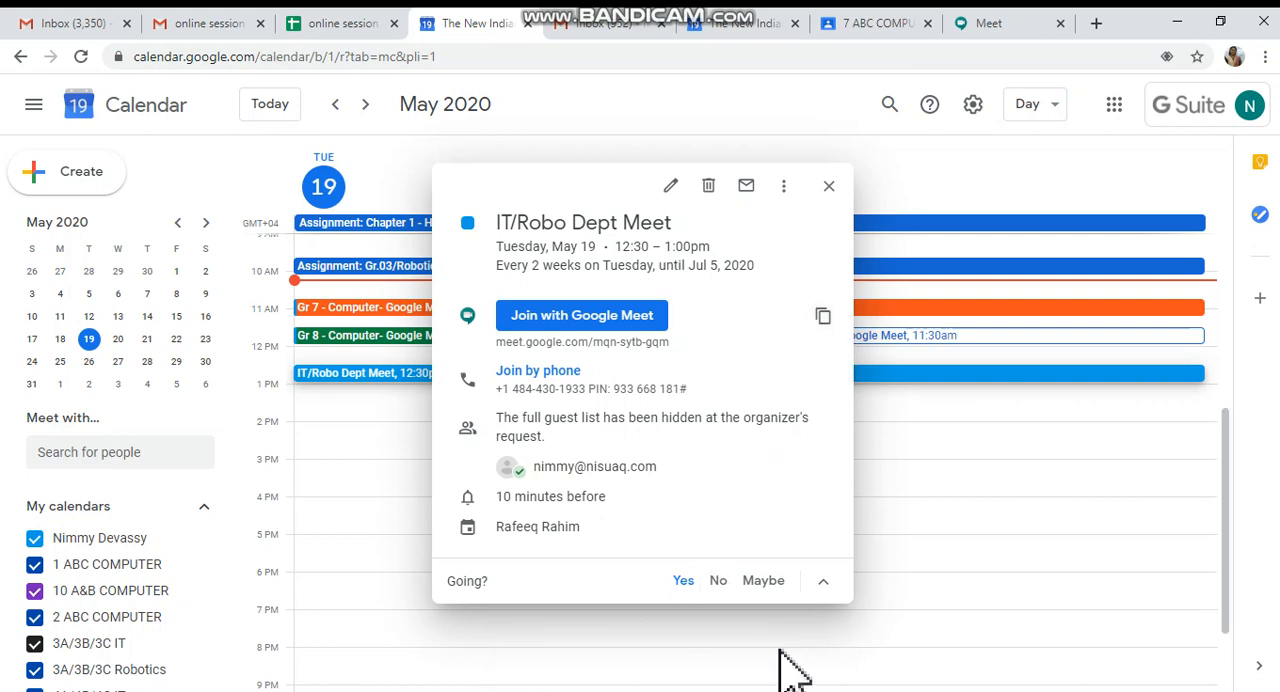
mouse_move(828, 186)
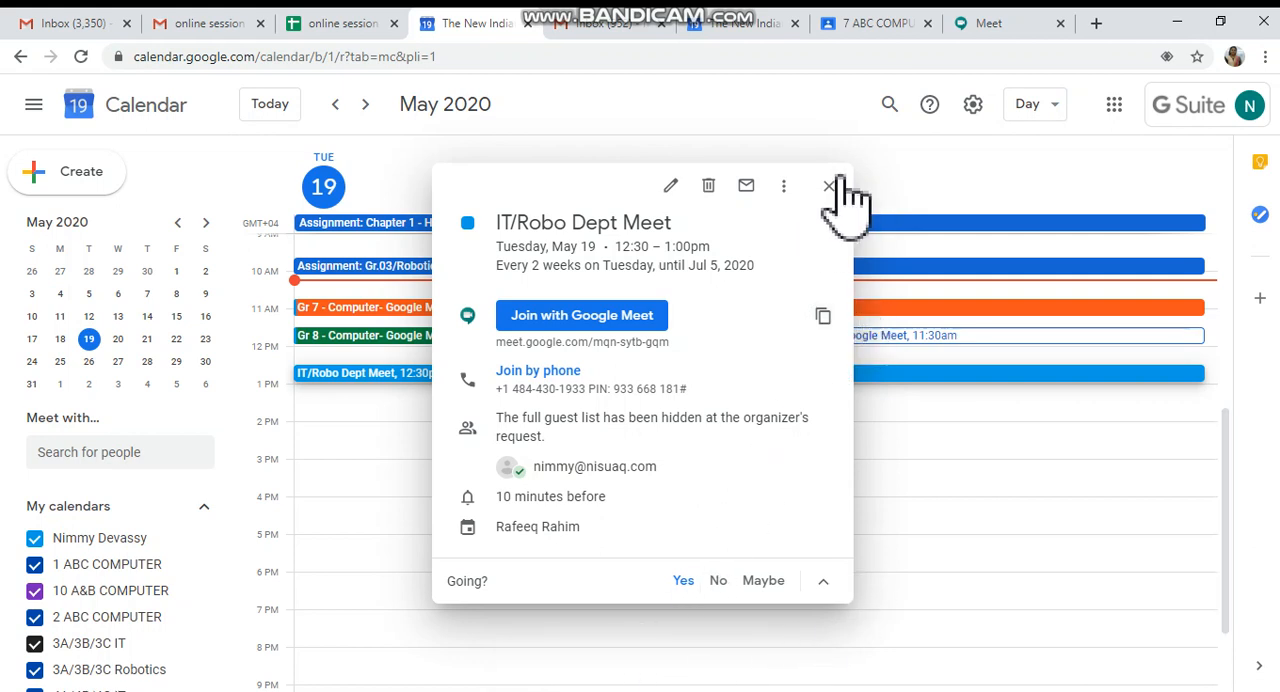
left_click(828, 186)
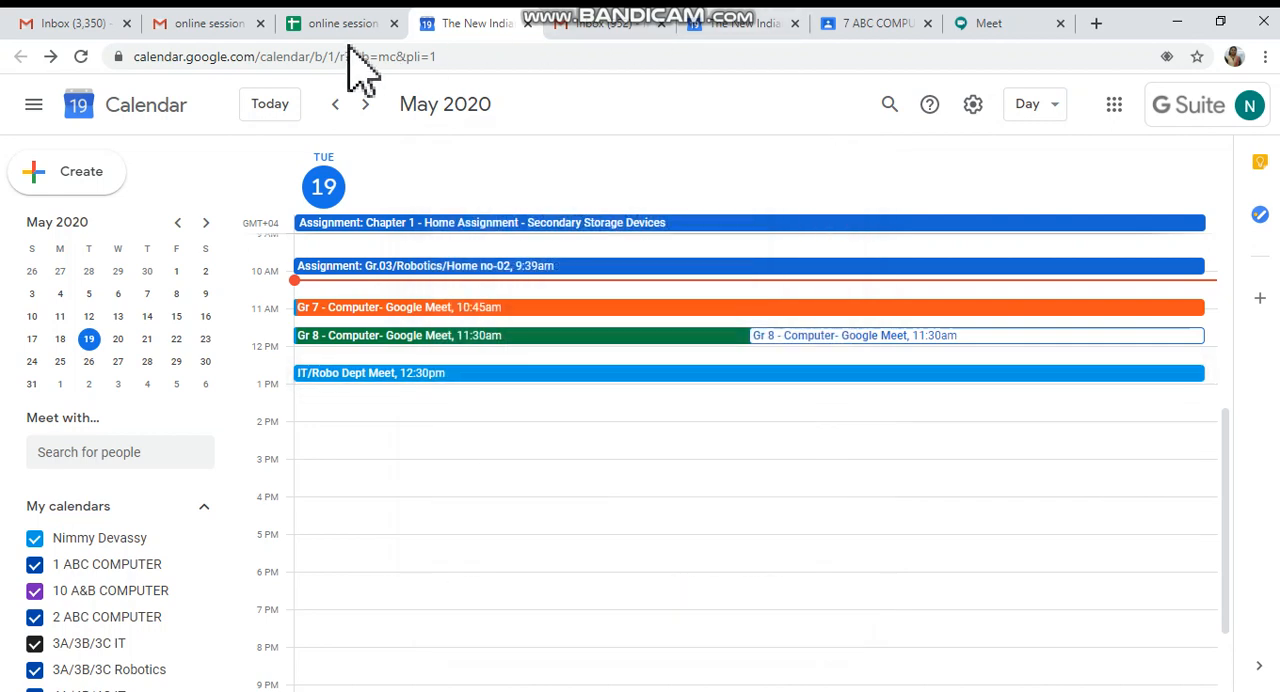
Step: Attempt to paste the link into cell F62 of the session-links sheet, dismissing the extension prompt
left_click(338, 22)
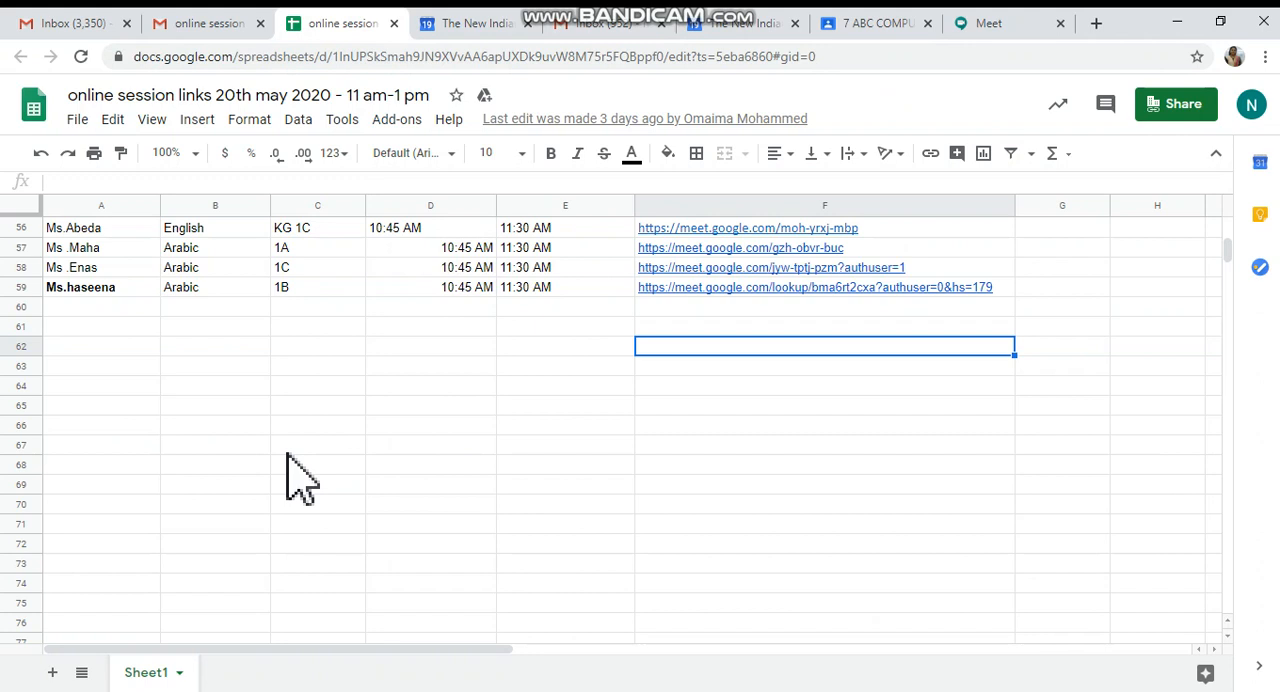
mouse_move(536, 380)
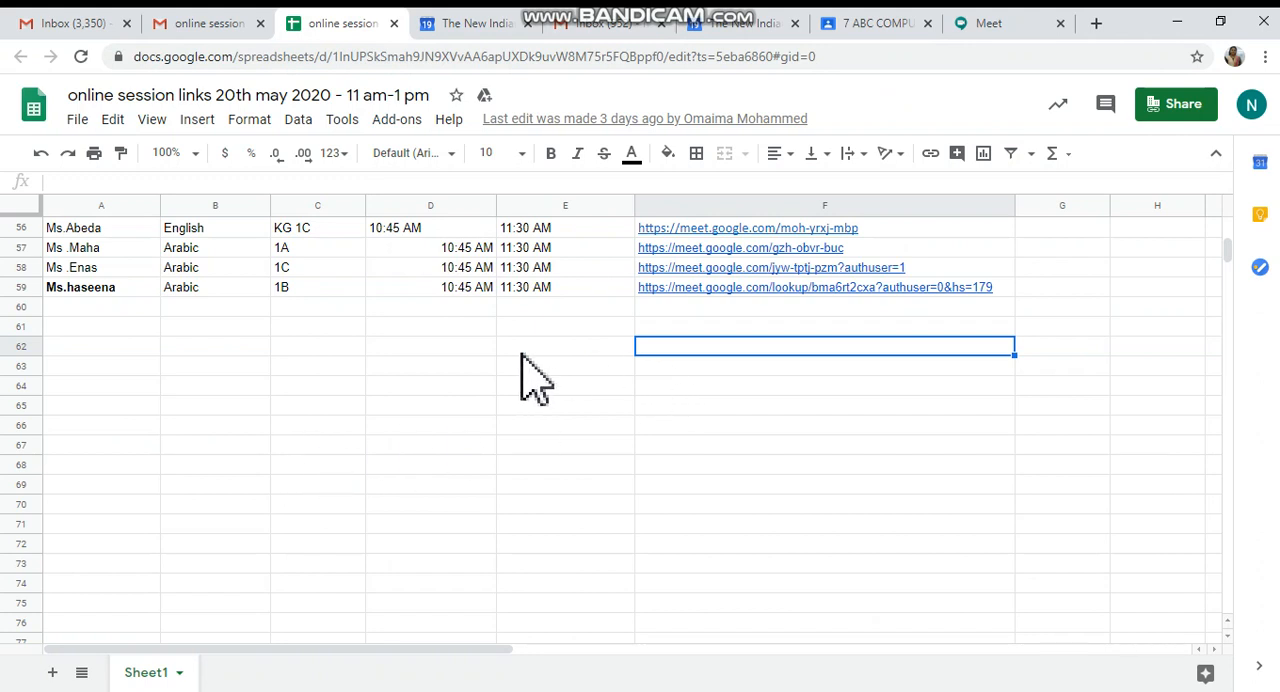
mouse_move(664, 364)
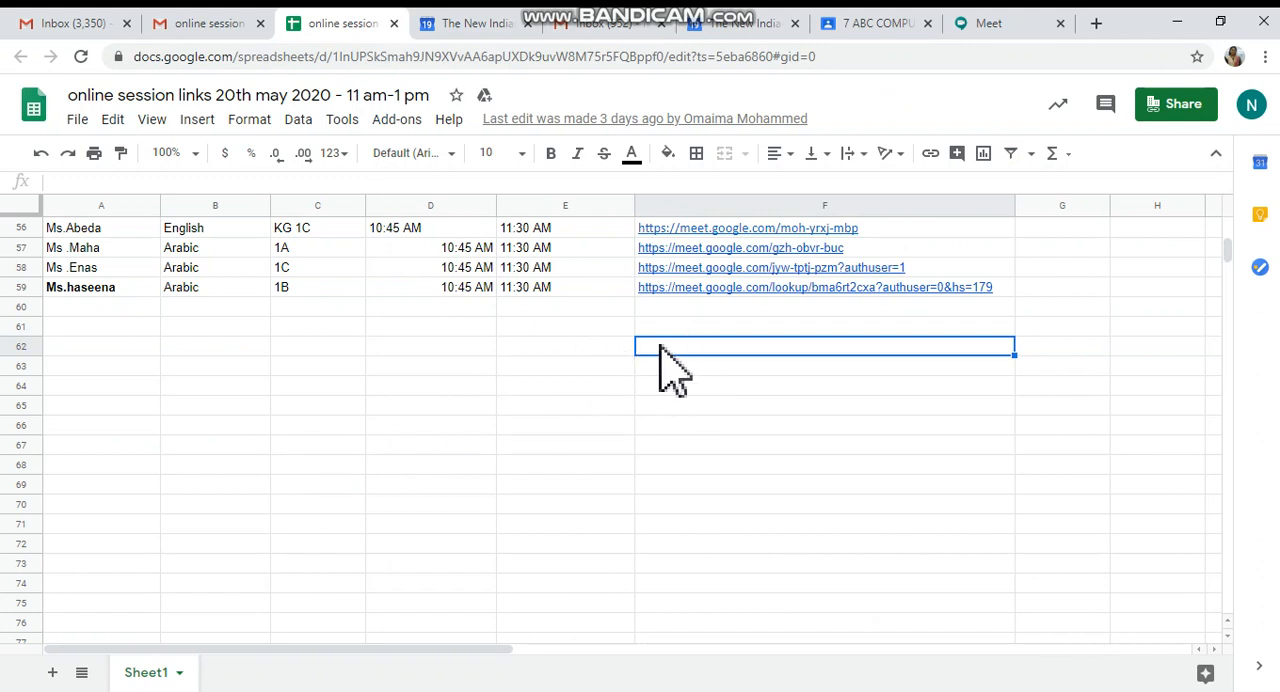
right_click(824, 346)
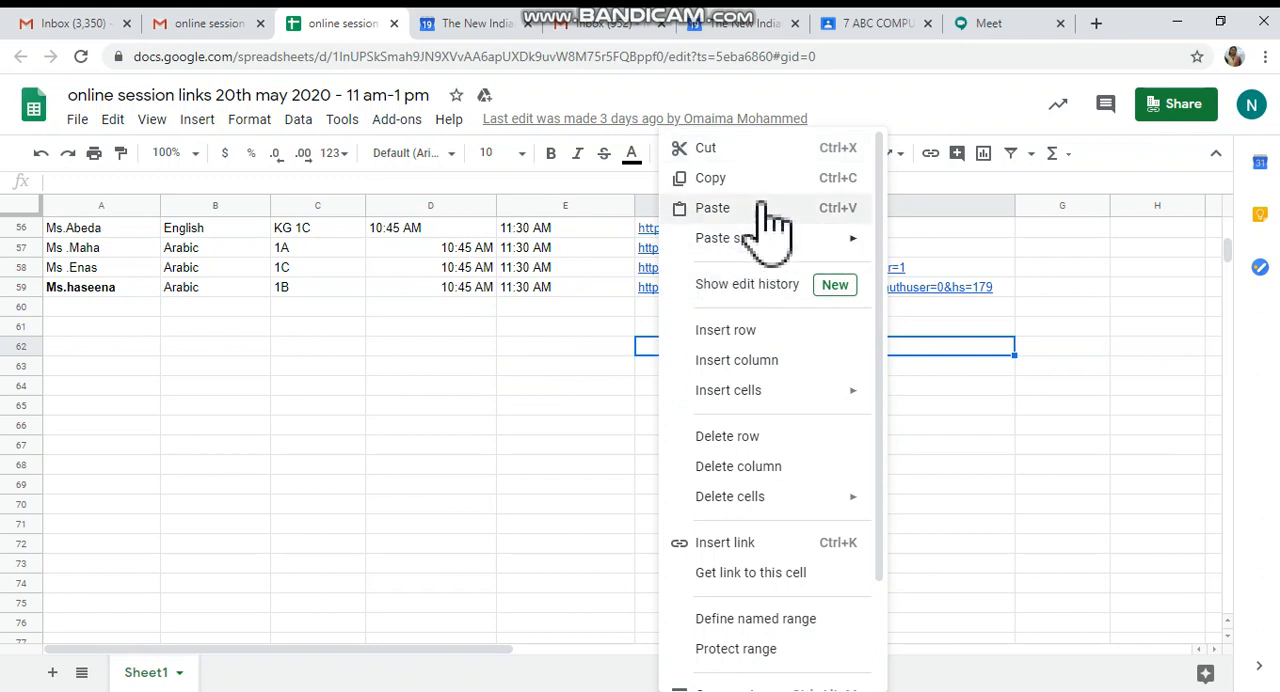
left_click(712, 208)
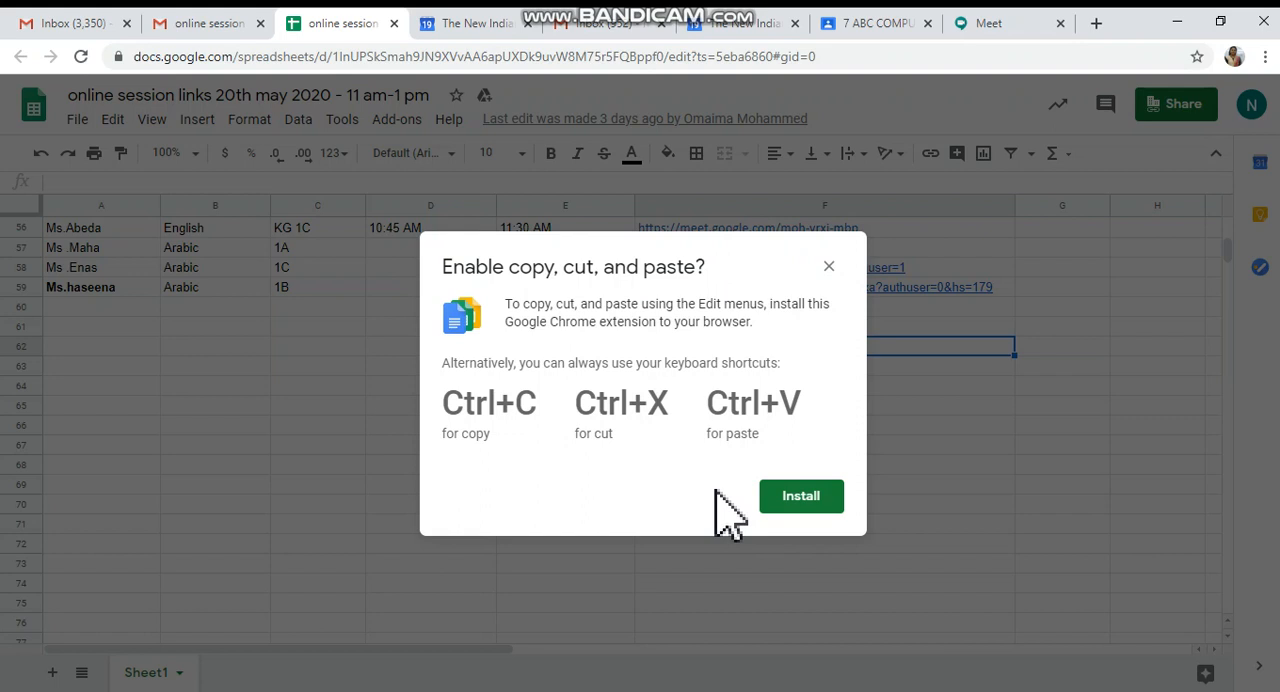
mouse_move(824, 380)
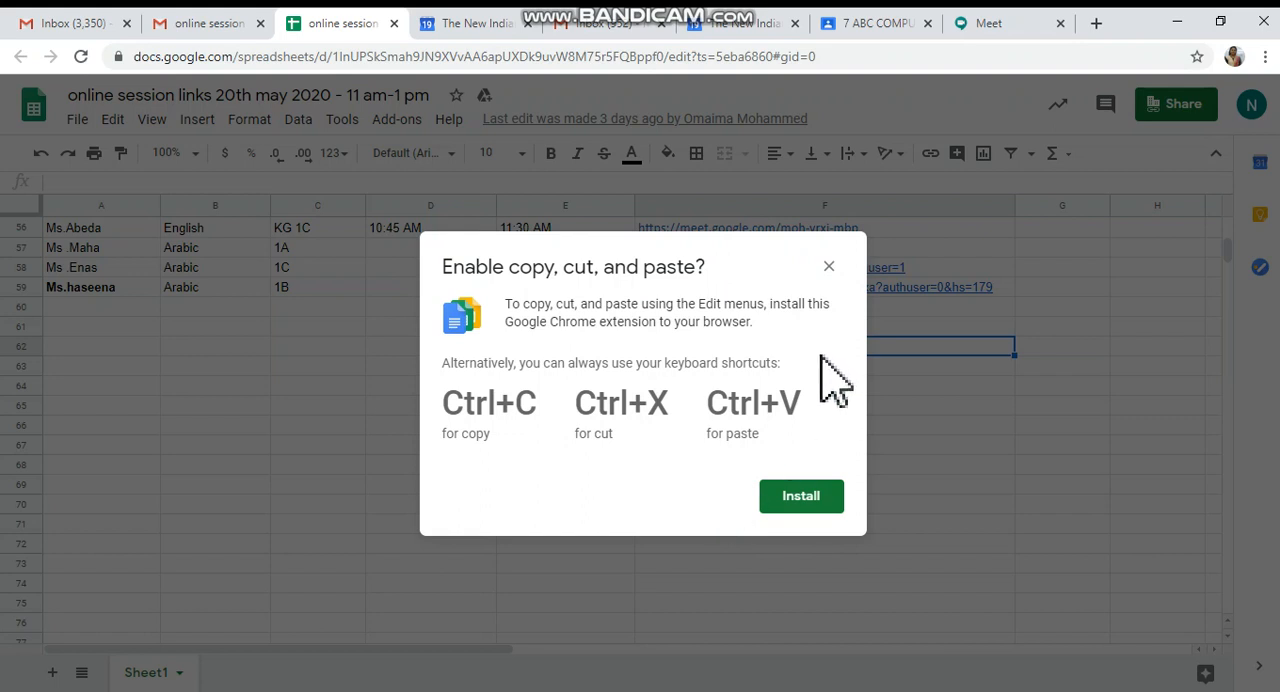
left_click(828, 266)
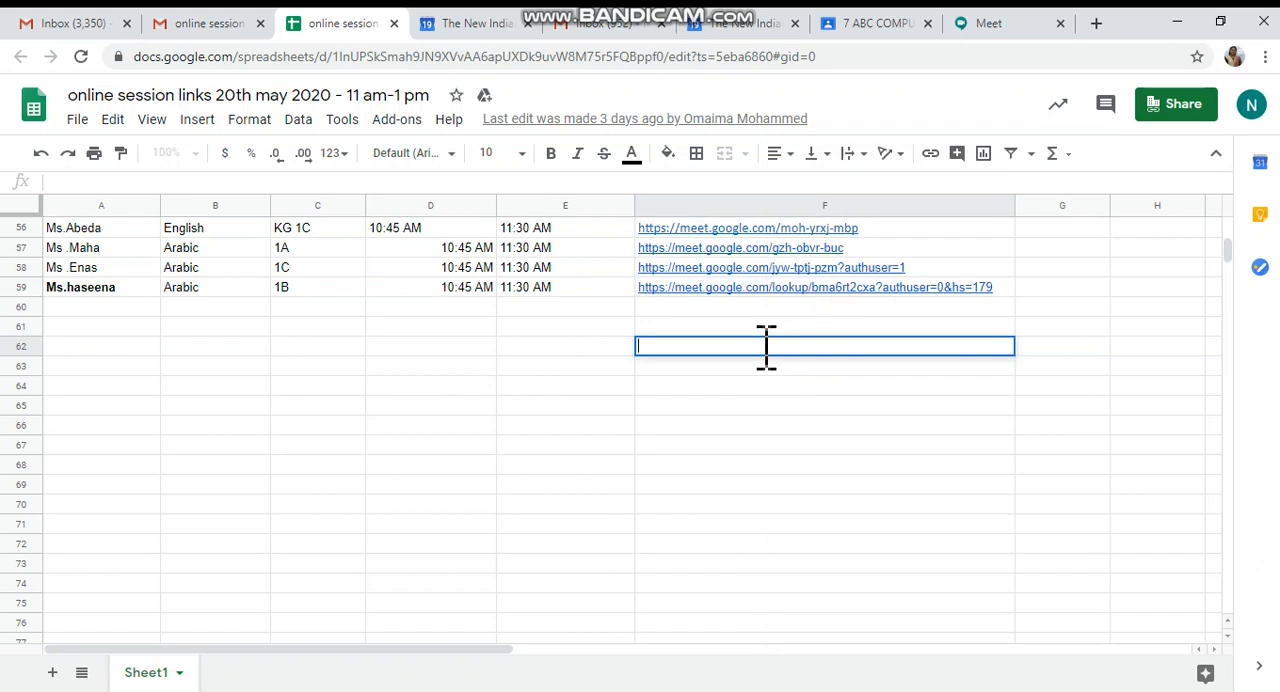
type("https://meet.google.com/mqn-sytb-gqm")
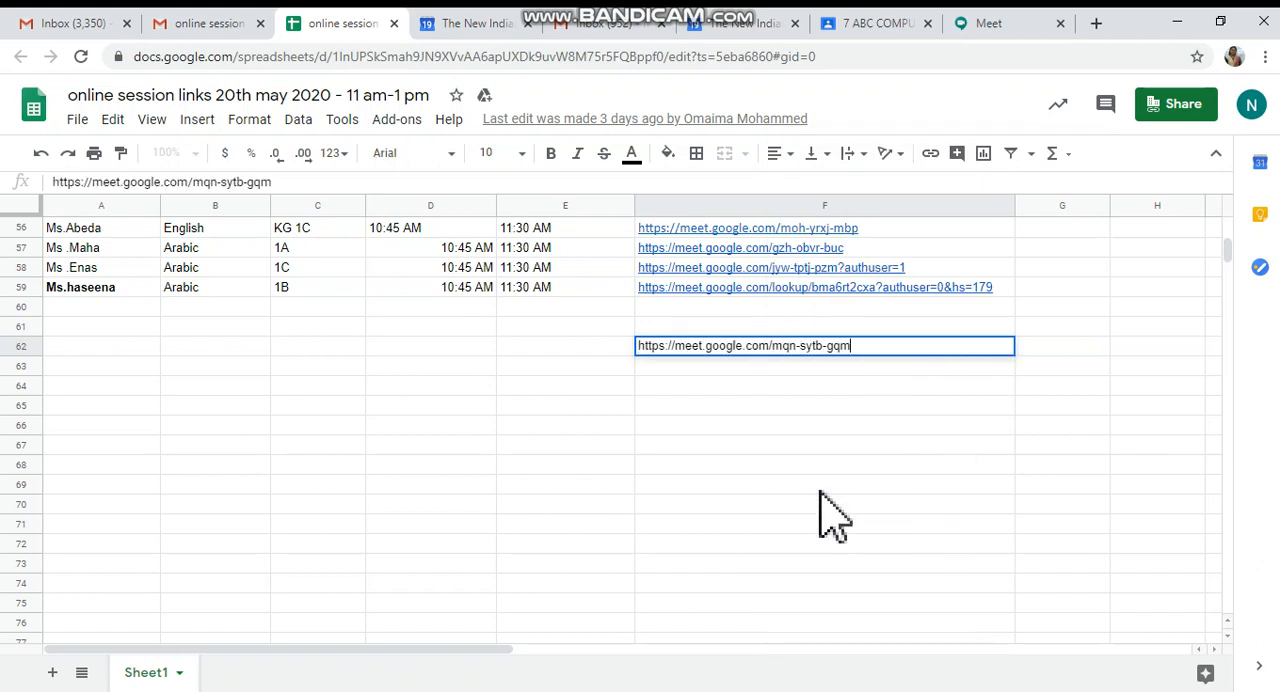
key("enter")
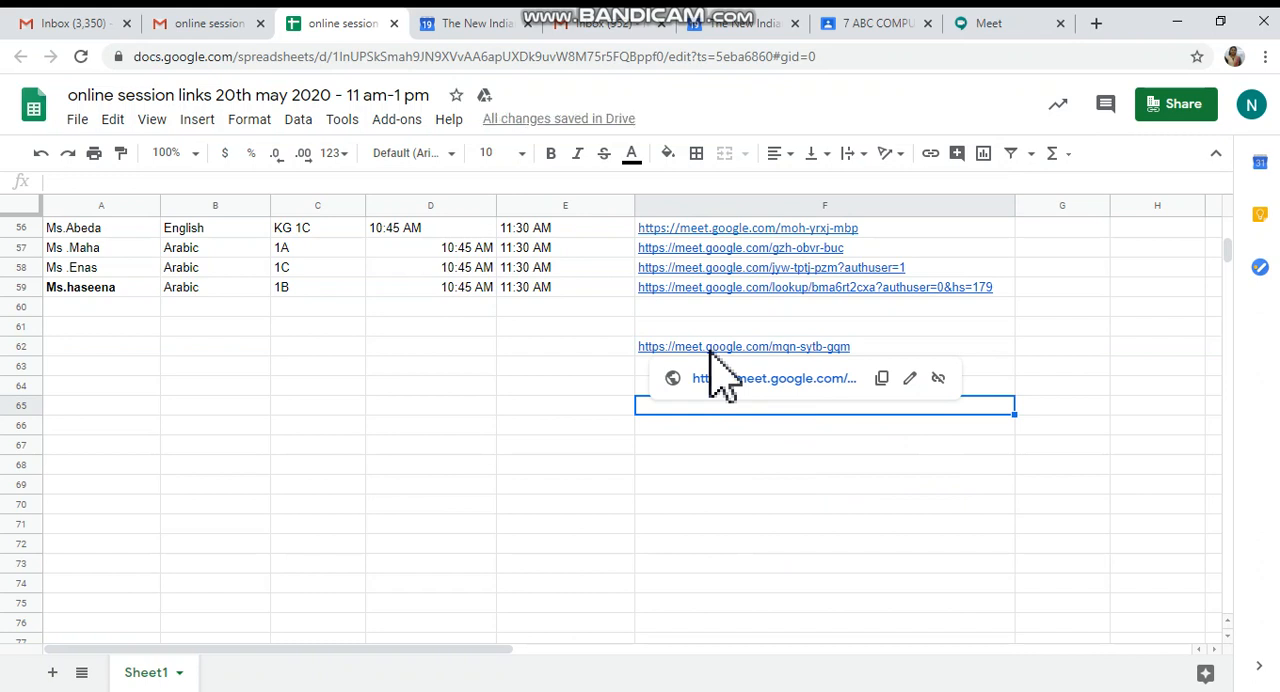
left_click(564, 346)
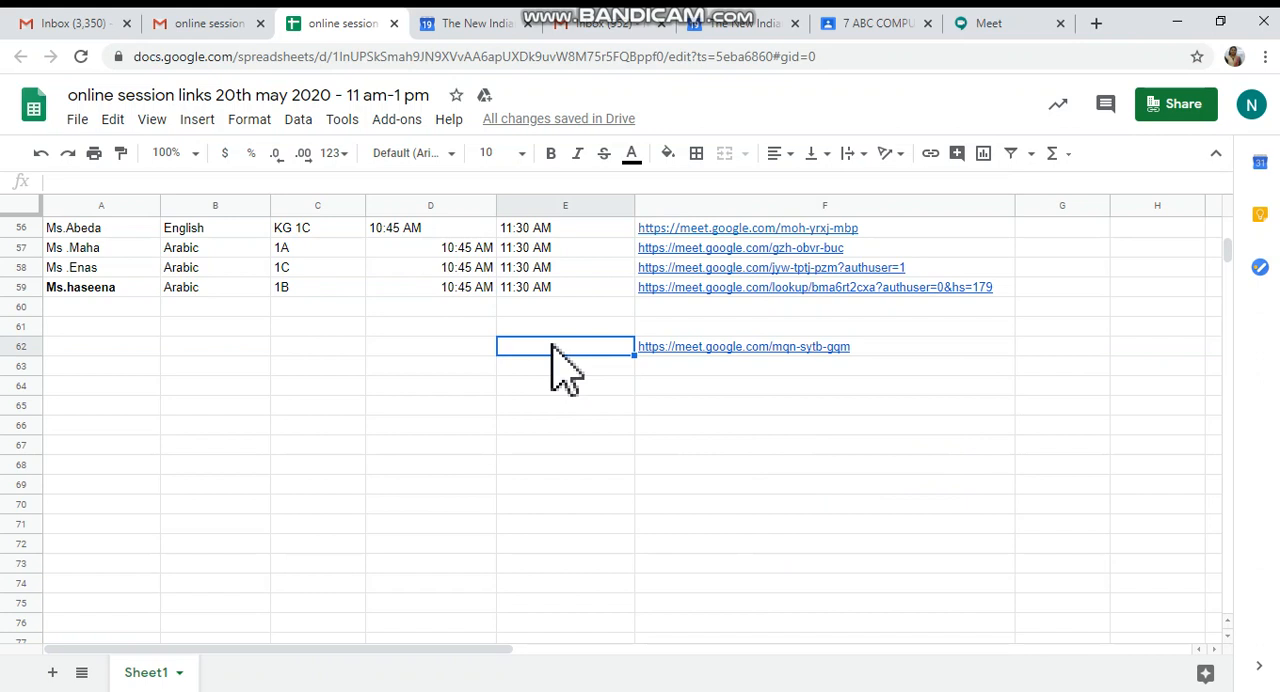
type("STAFF M")
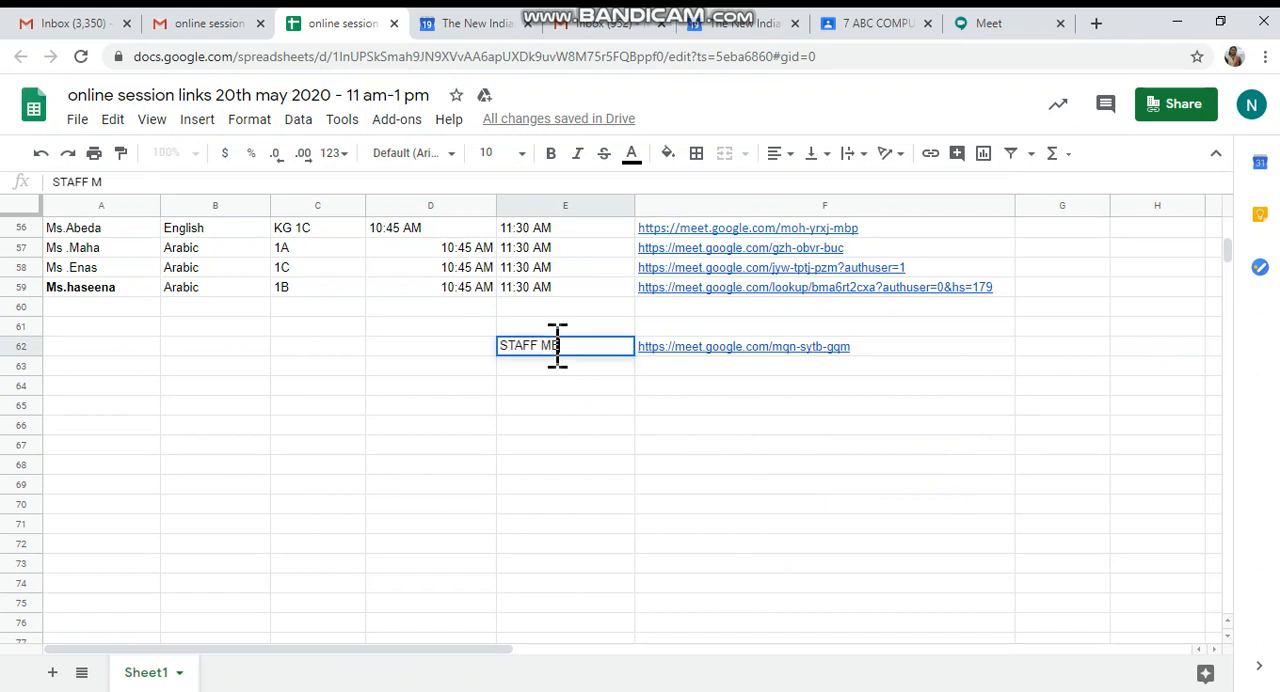
type("EETING")
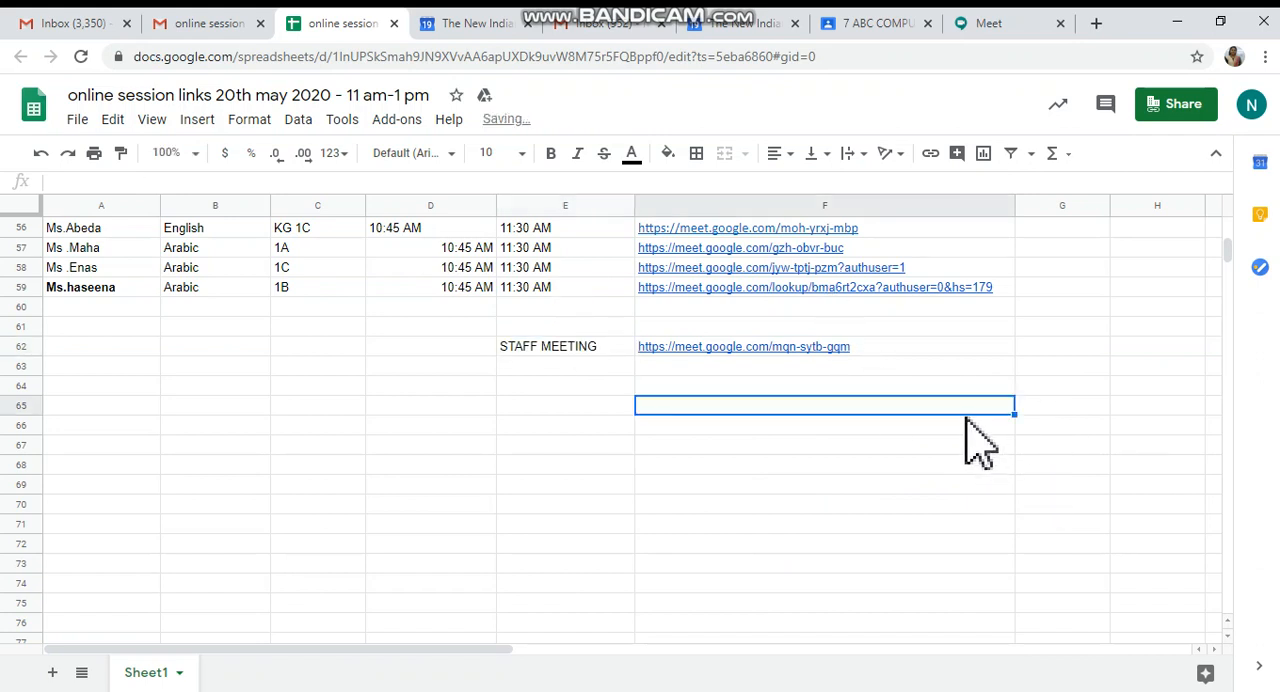
mouse_move(858, 516)
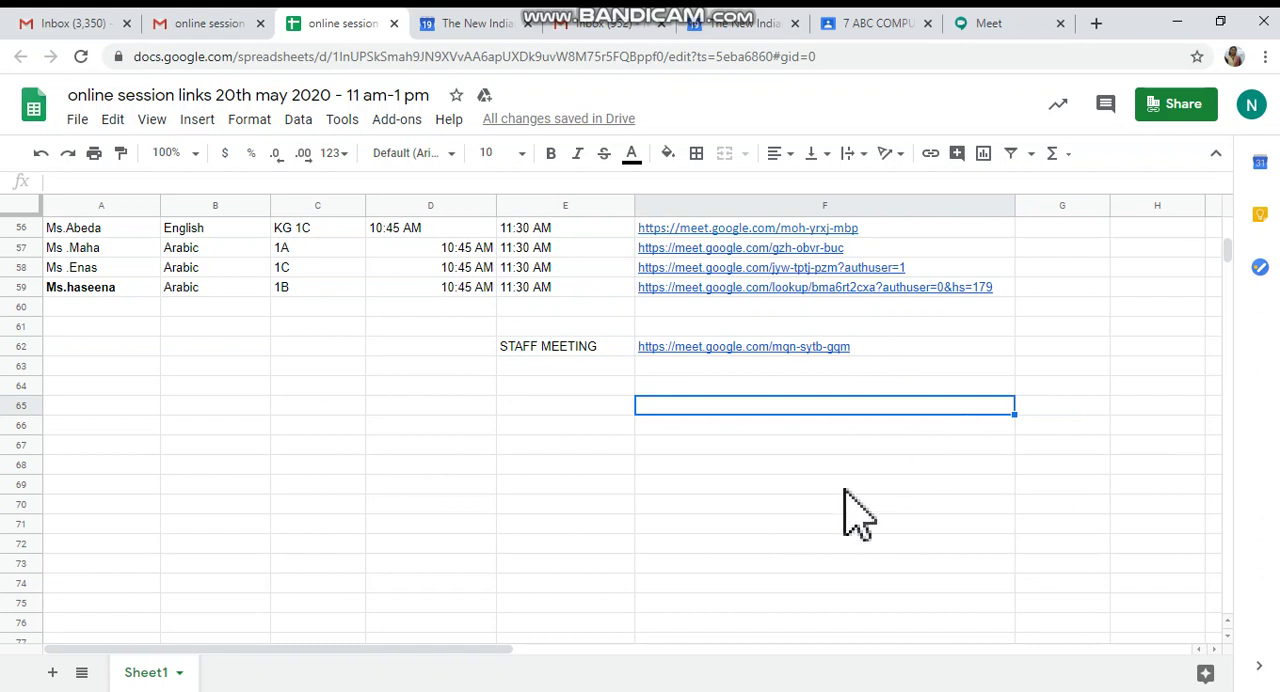